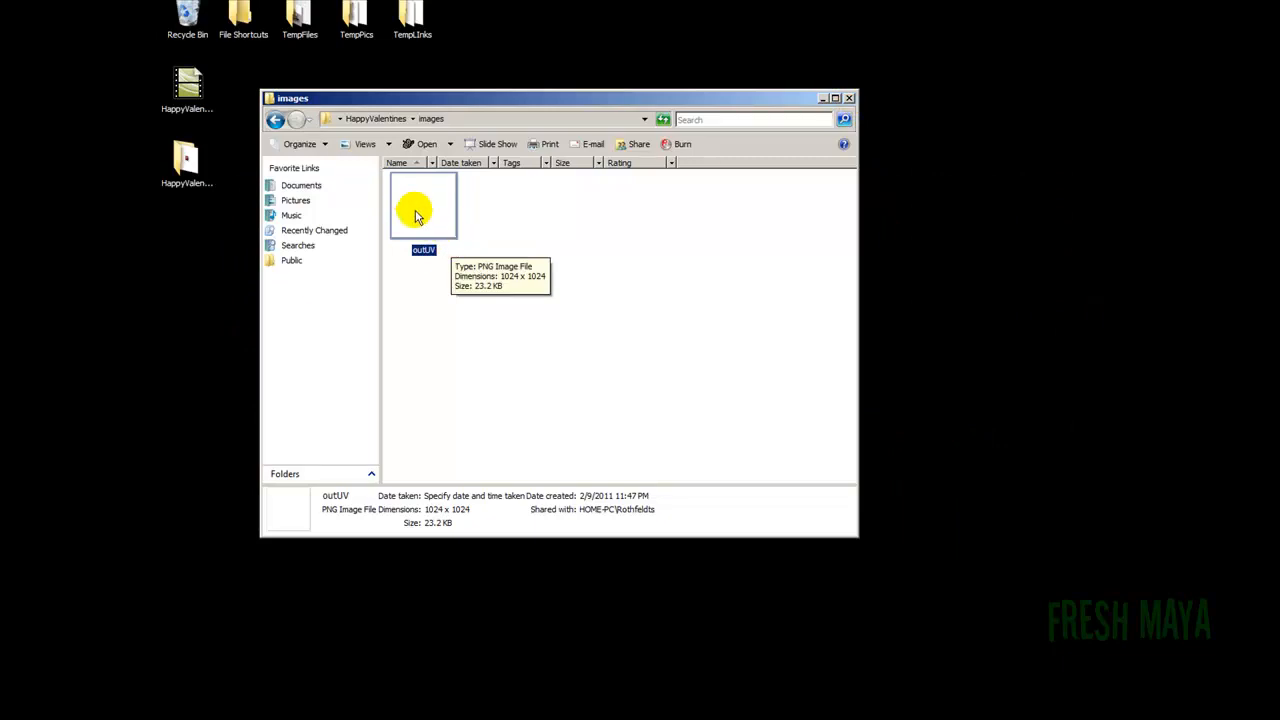
mouse_move(849, 100)
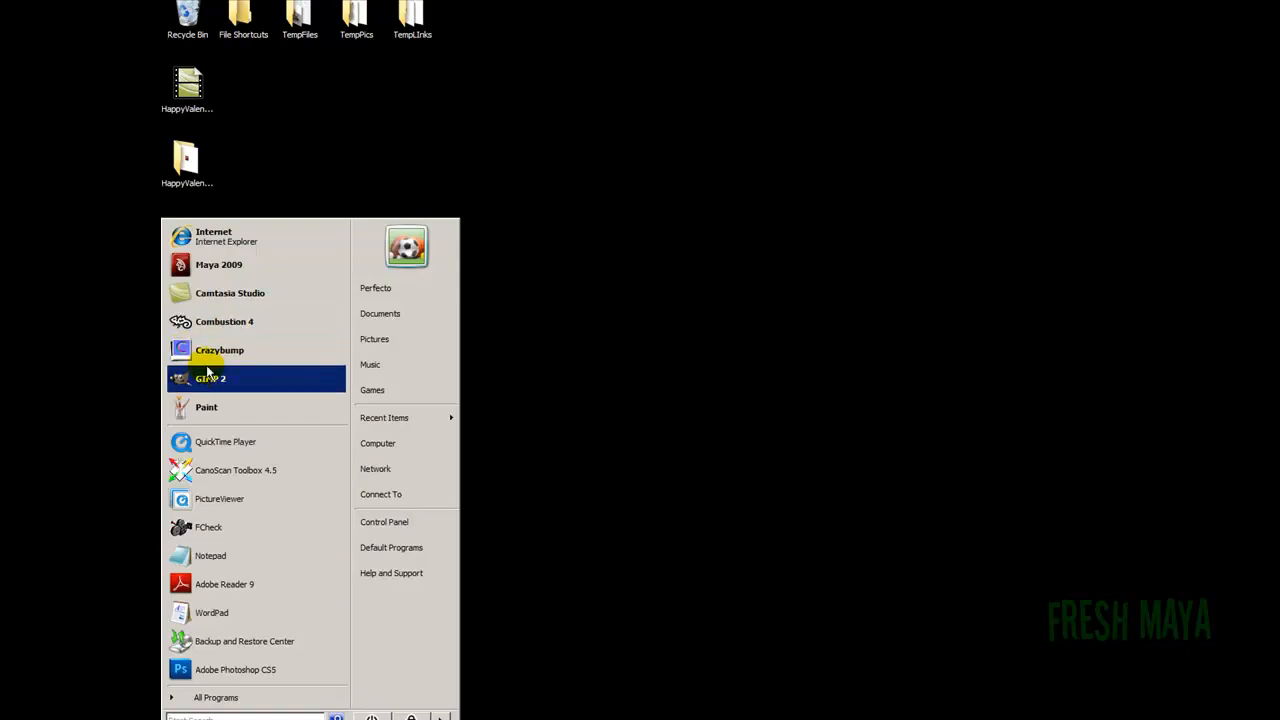
Launch GIMP 2 from the Start menu after locating outUV.png.
left_click(210, 378)
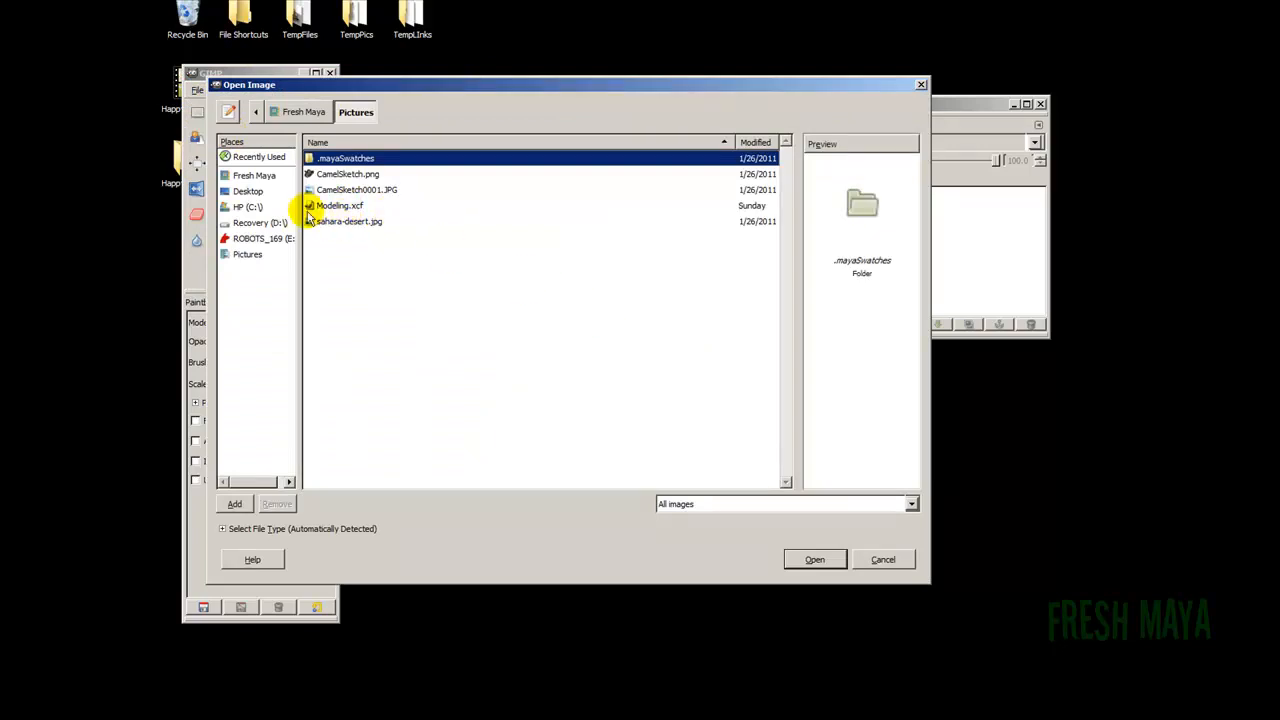
Open outUV.png from Desktop > HappyValentines > images.
left_click(248, 191)
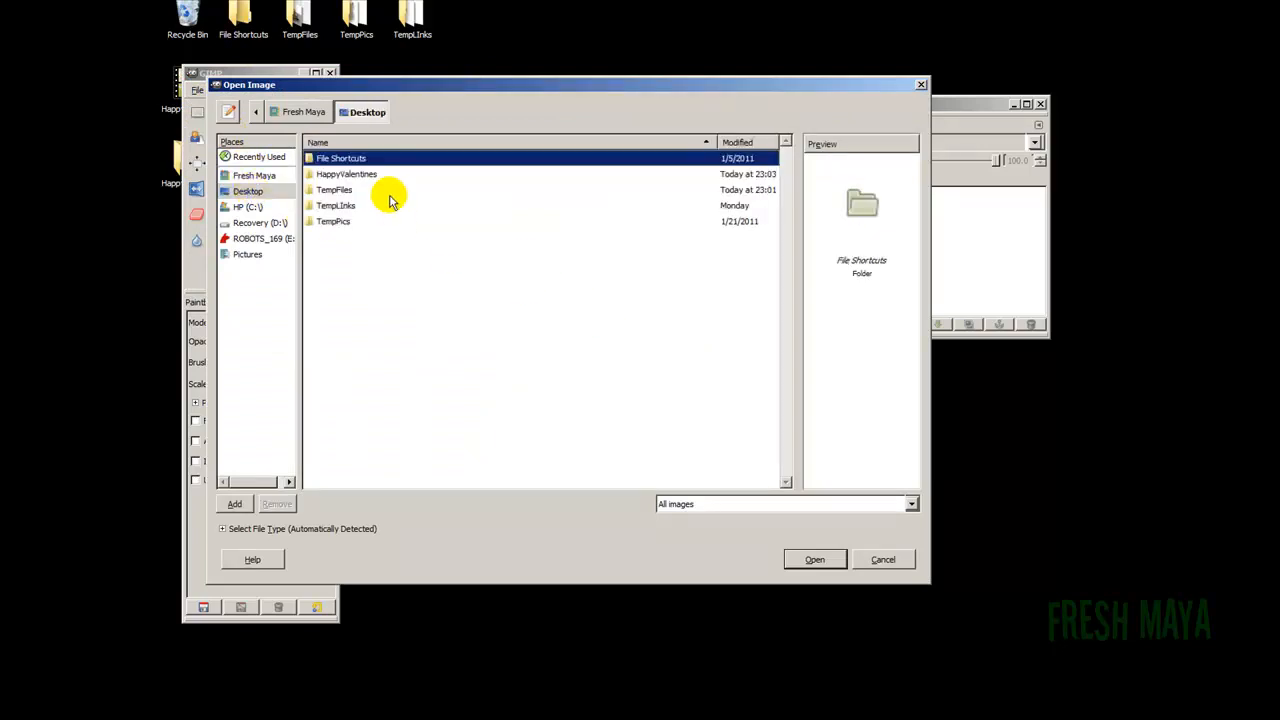
double_click(346, 174)
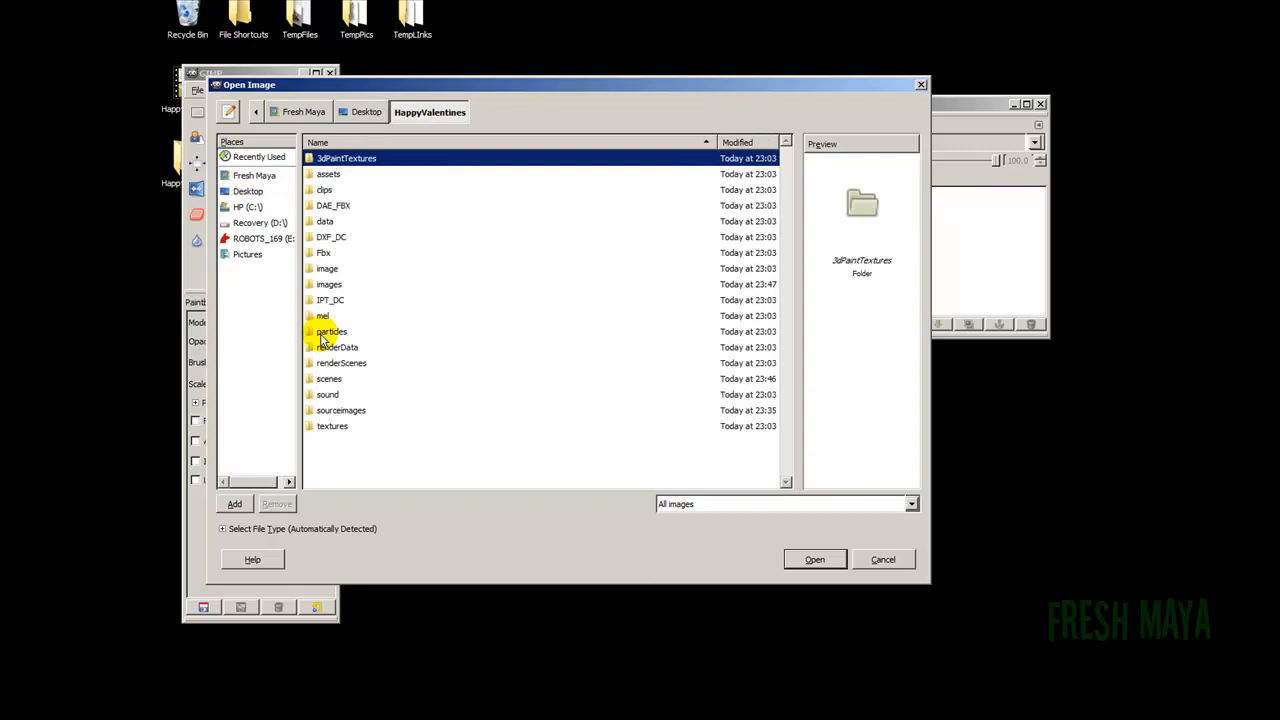
double_click(329, 284)
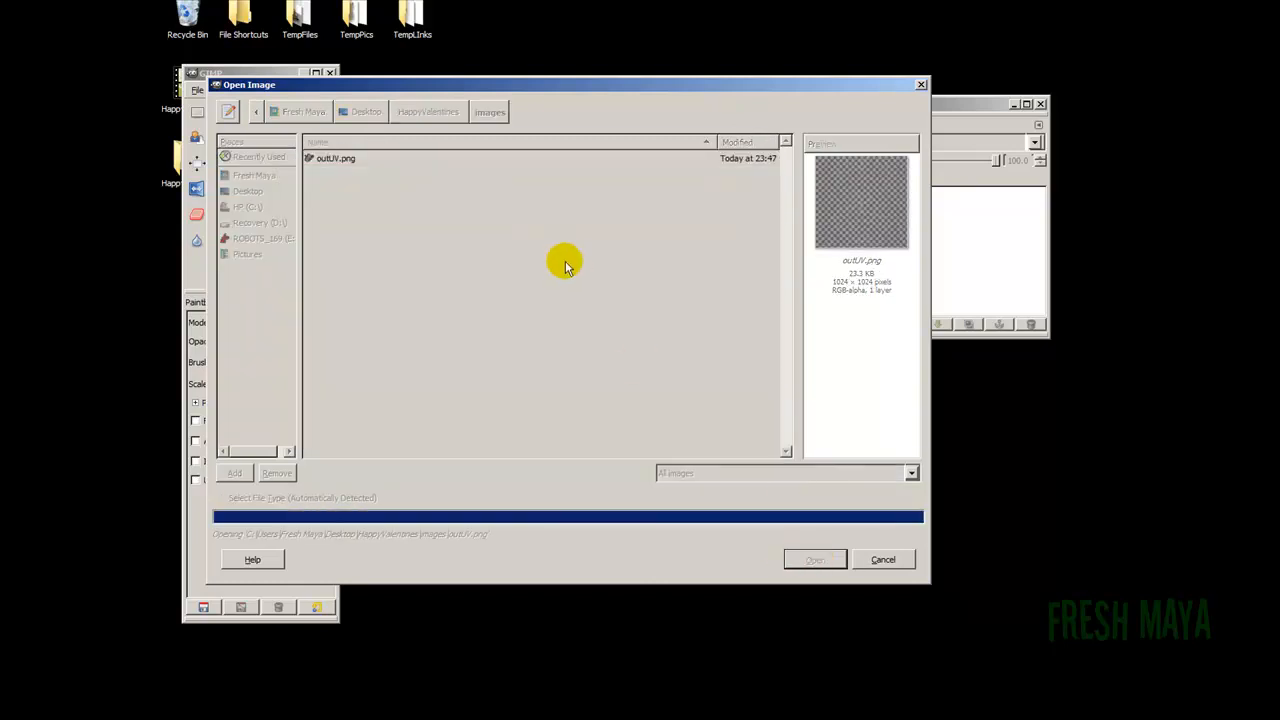
left_click(813, 559)
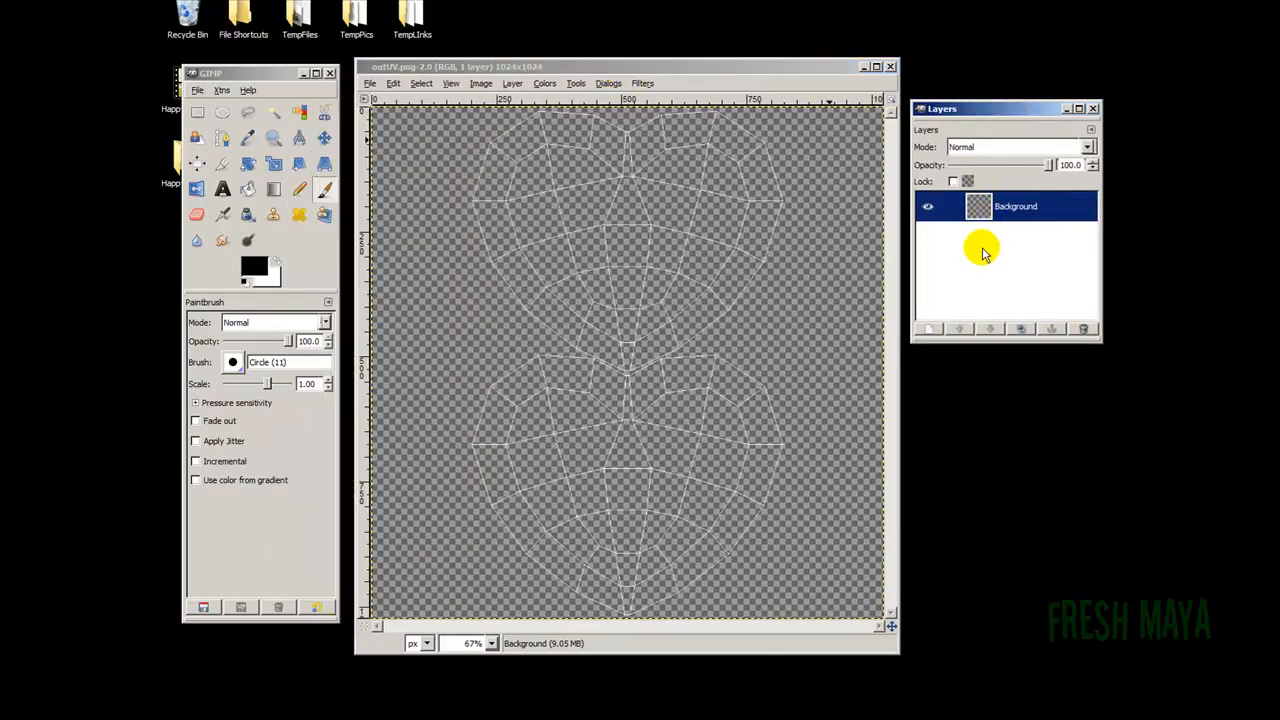
mouse_move(995, 112)
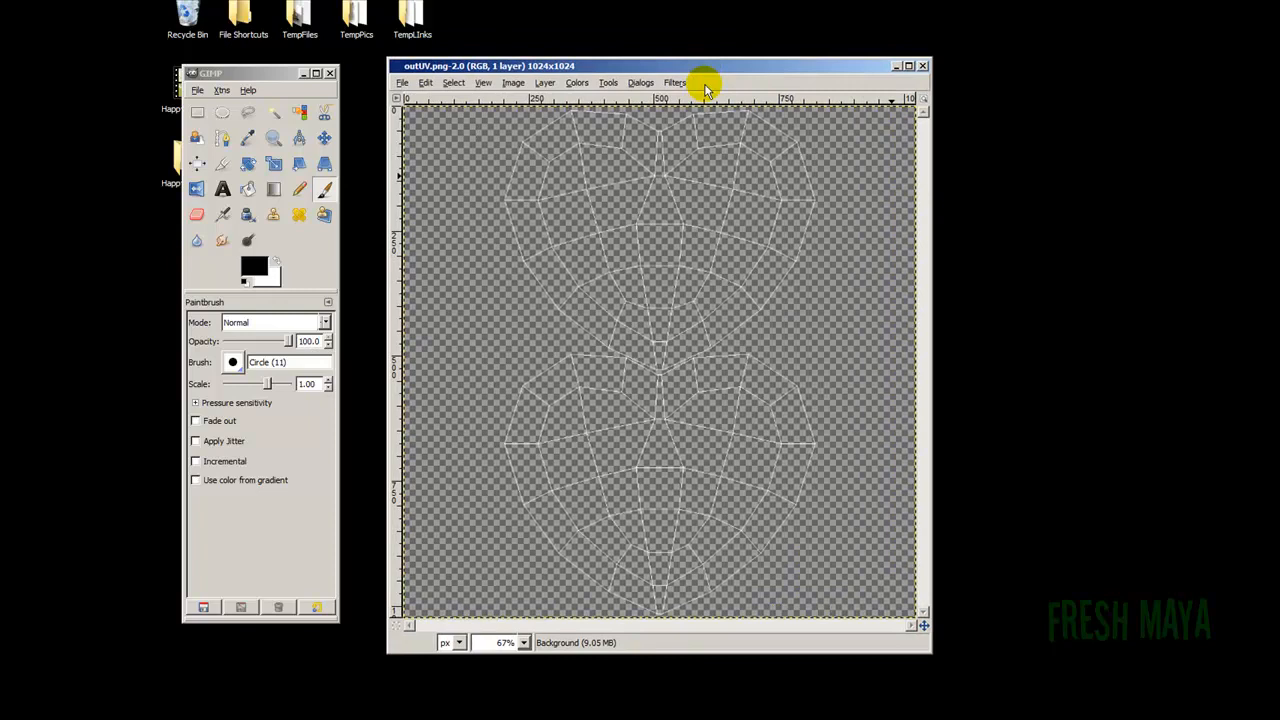
left_click(640, 82)
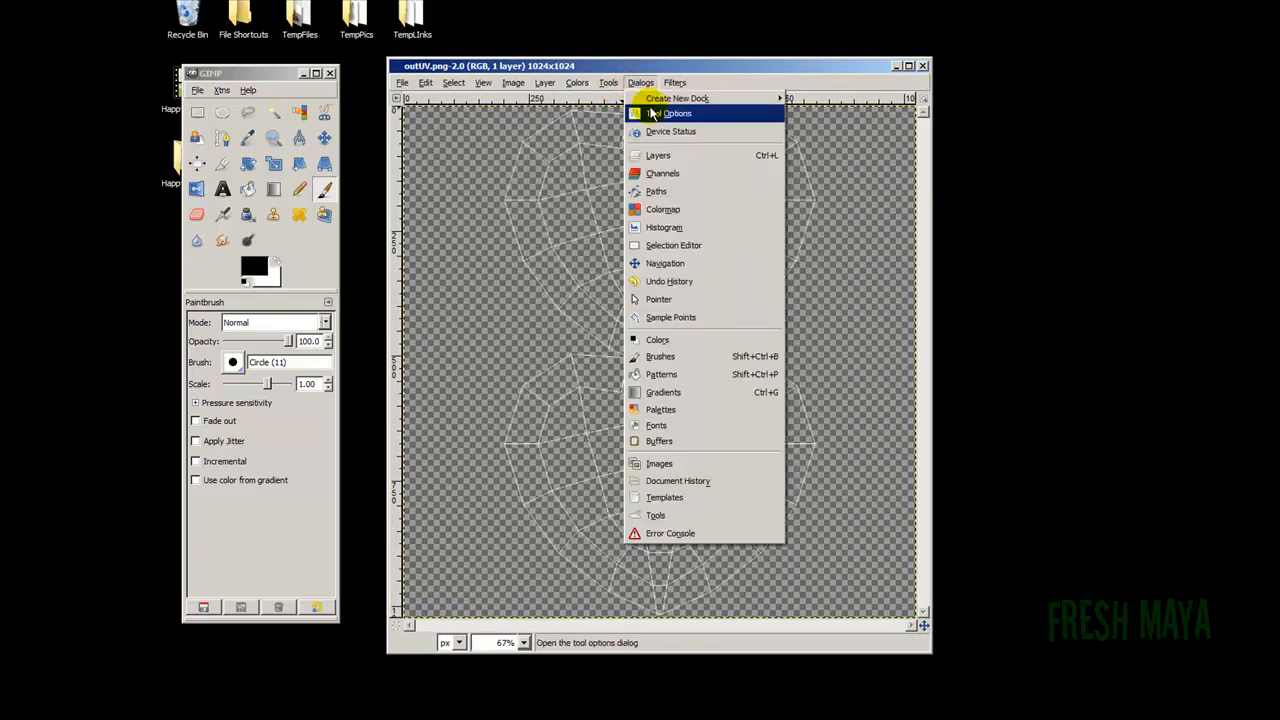
left_click(657, 155)
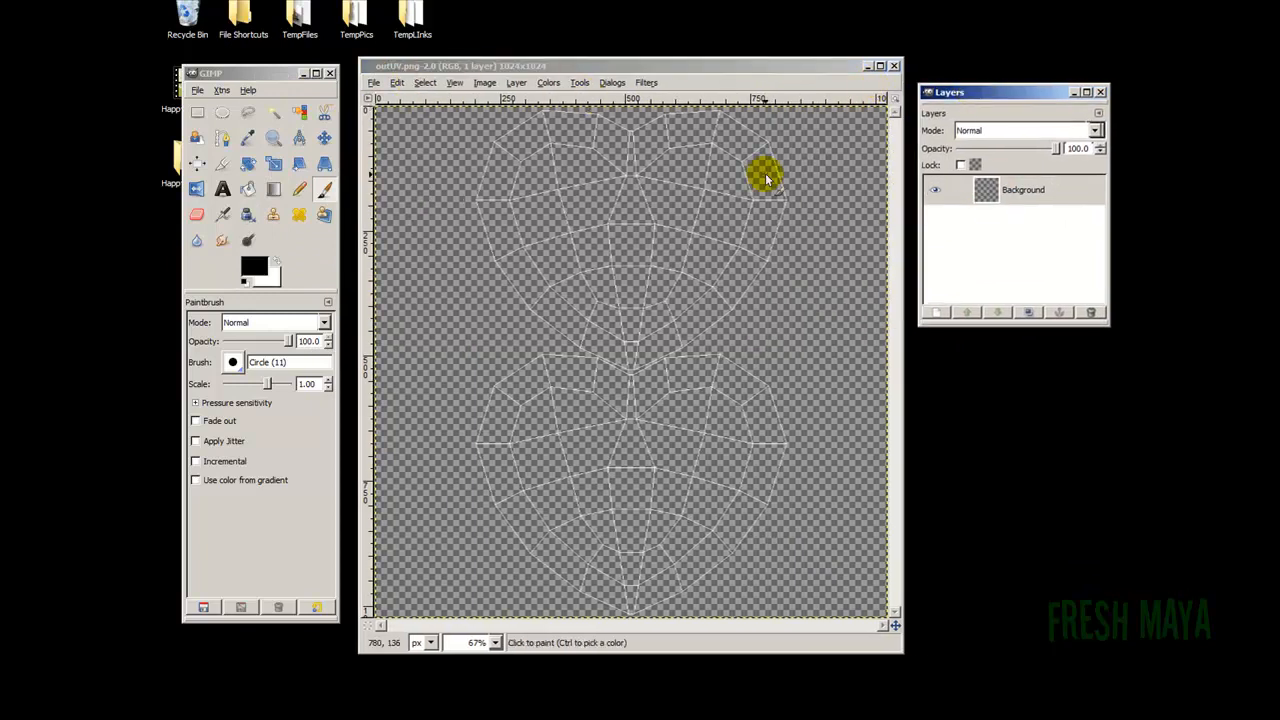
Create a new layer named Background, filled with the background colour.
left_click(516, 82)
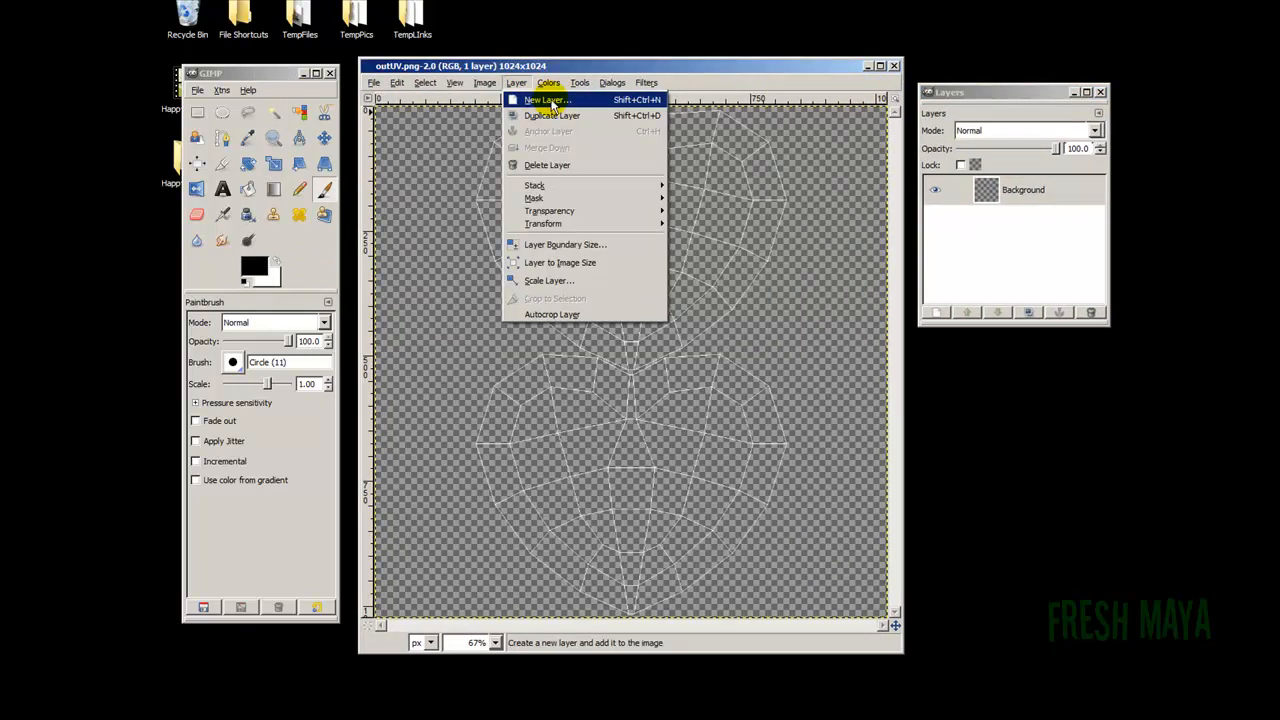
left_click(545, 99)
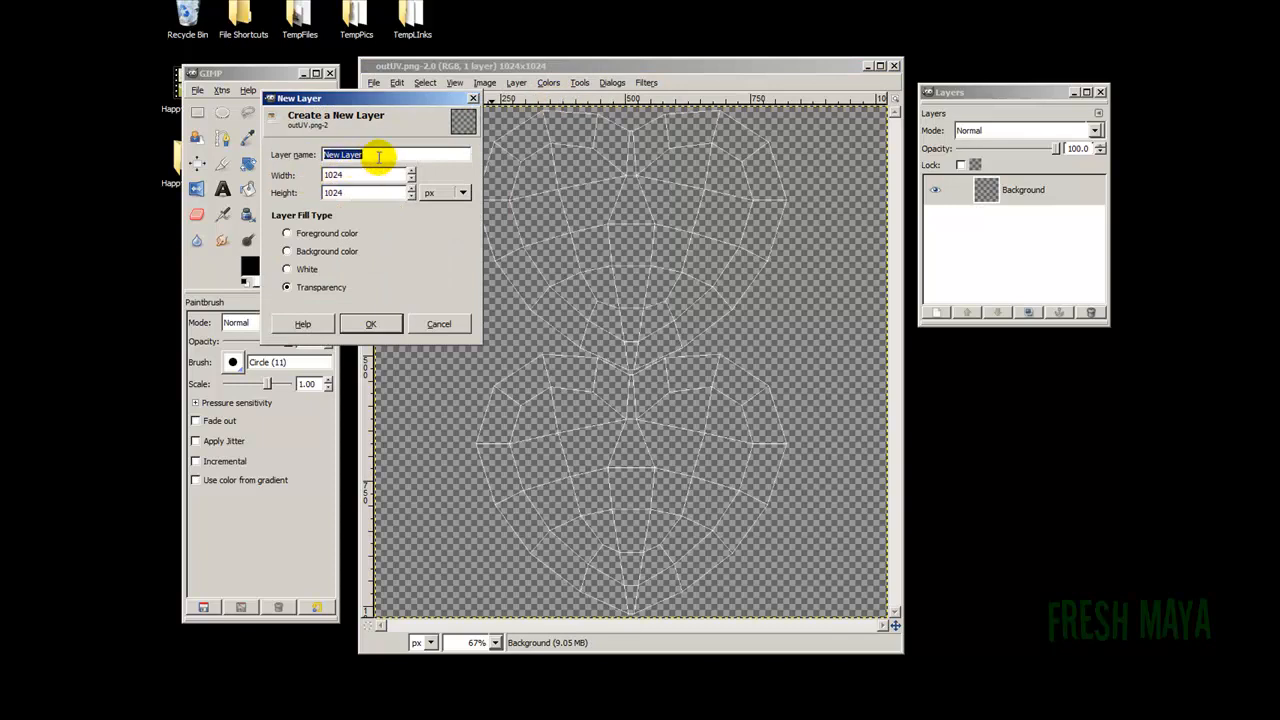
type("B")
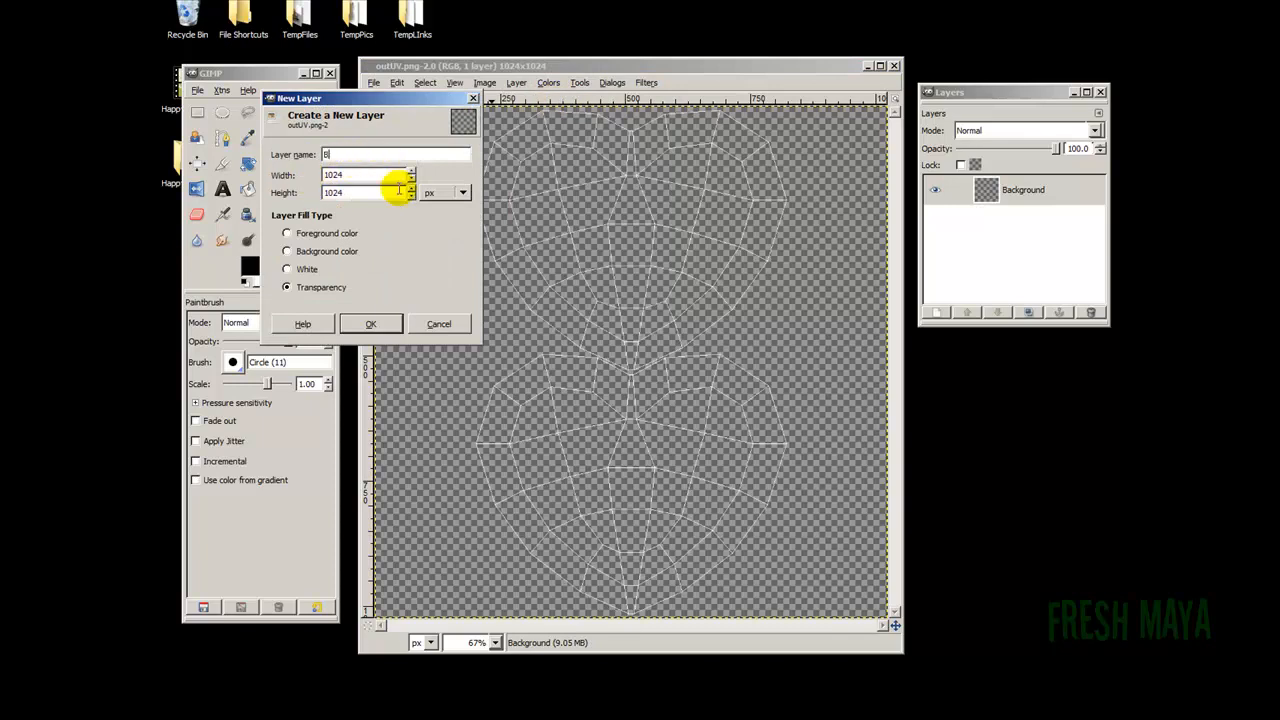
type("Background")
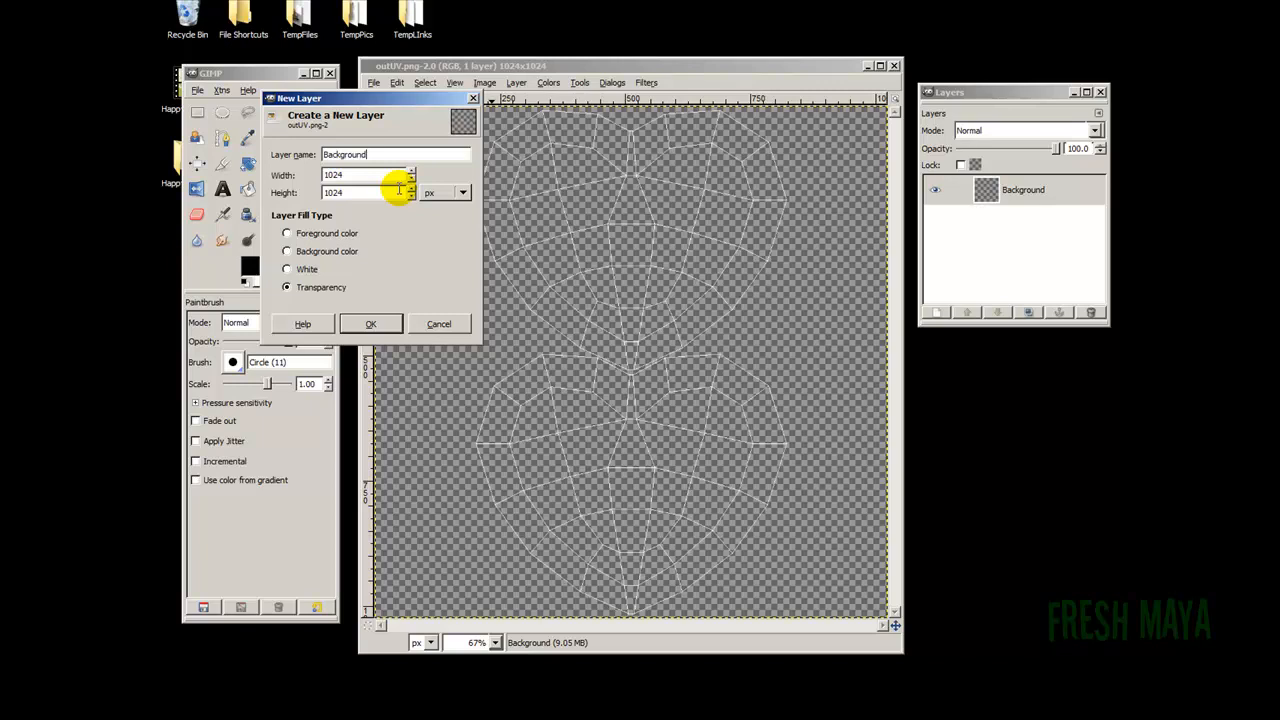
mouse_move(345, 211)
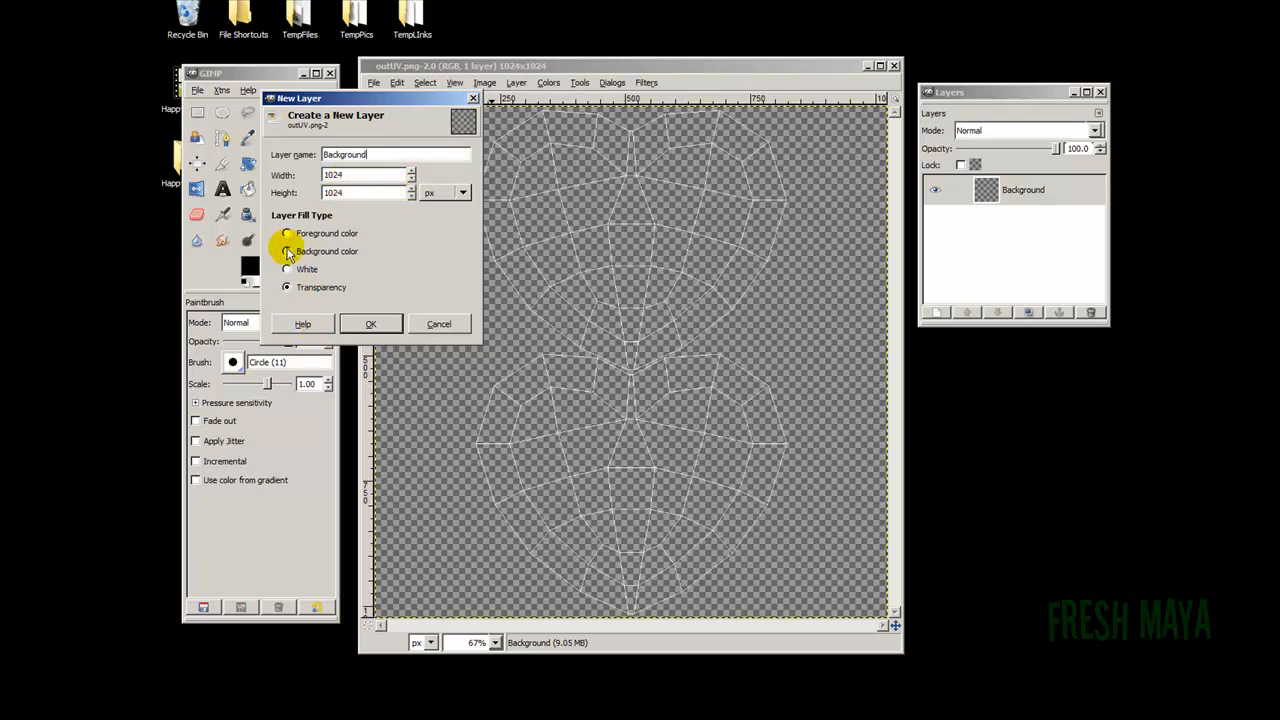
left_click(287, 251)
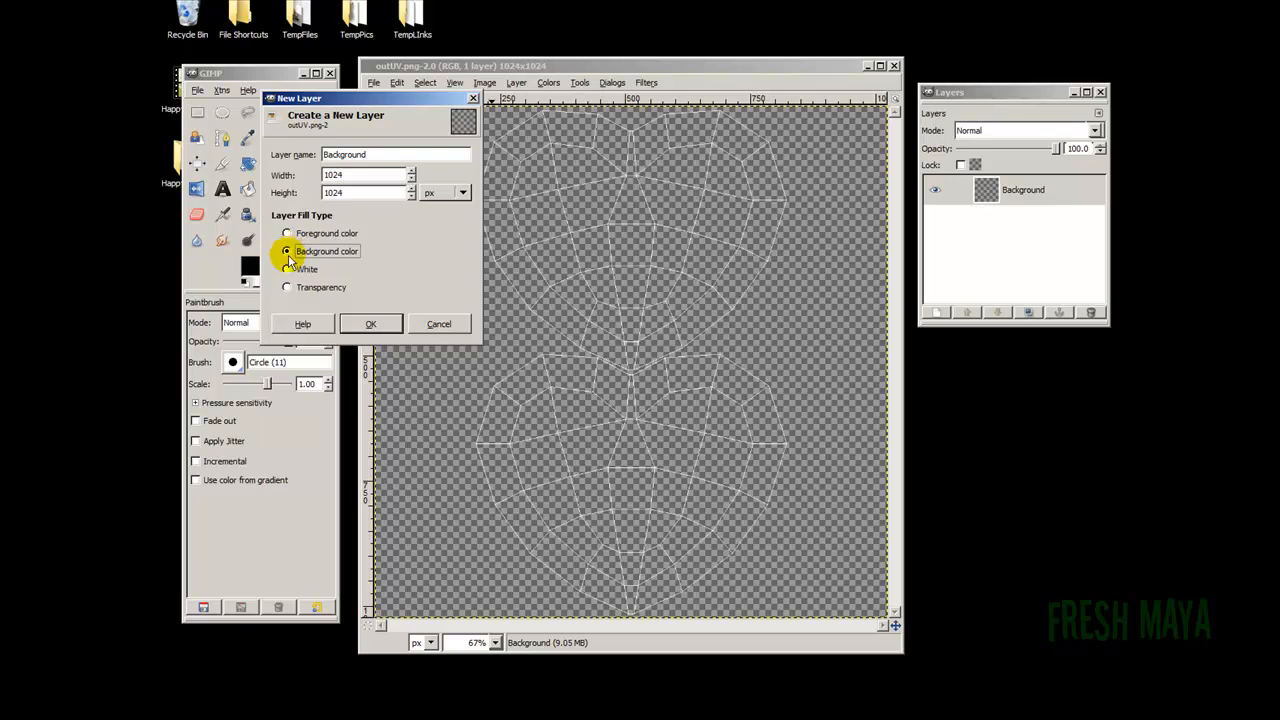
left_click(371, 323)
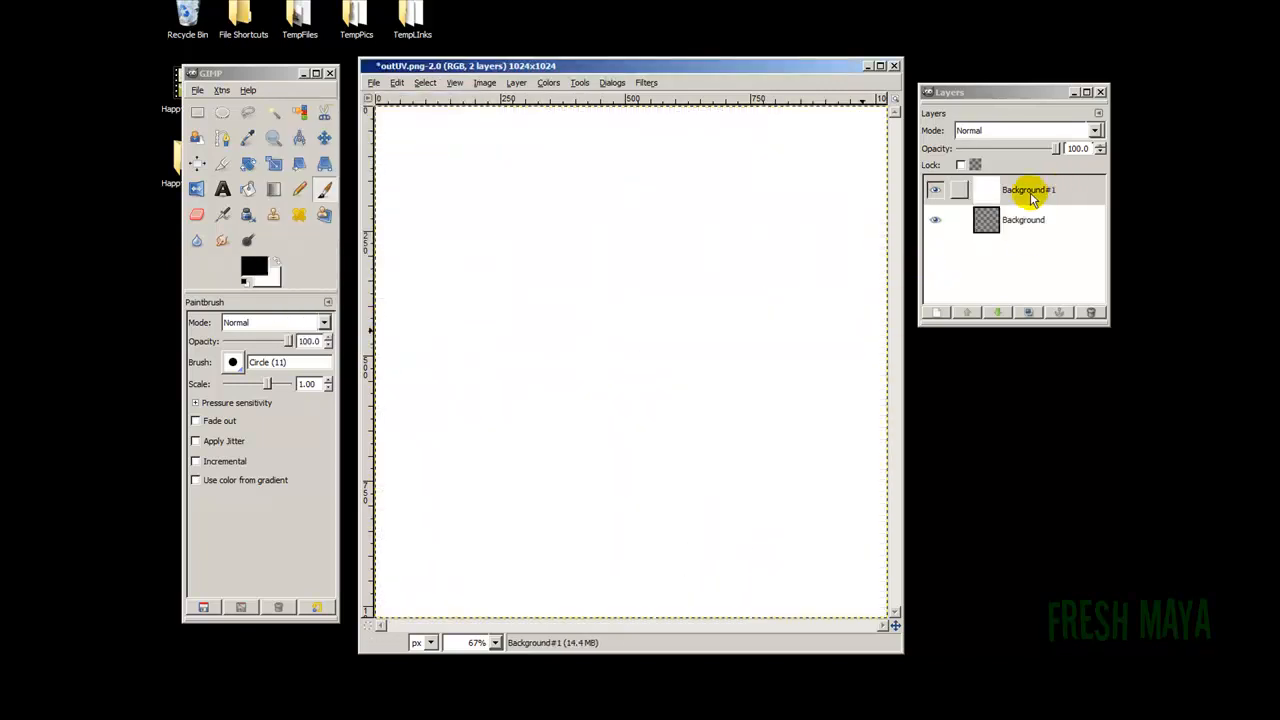
Move the new fill layer beneath the UV layout layer.
left_click(1028, 190)
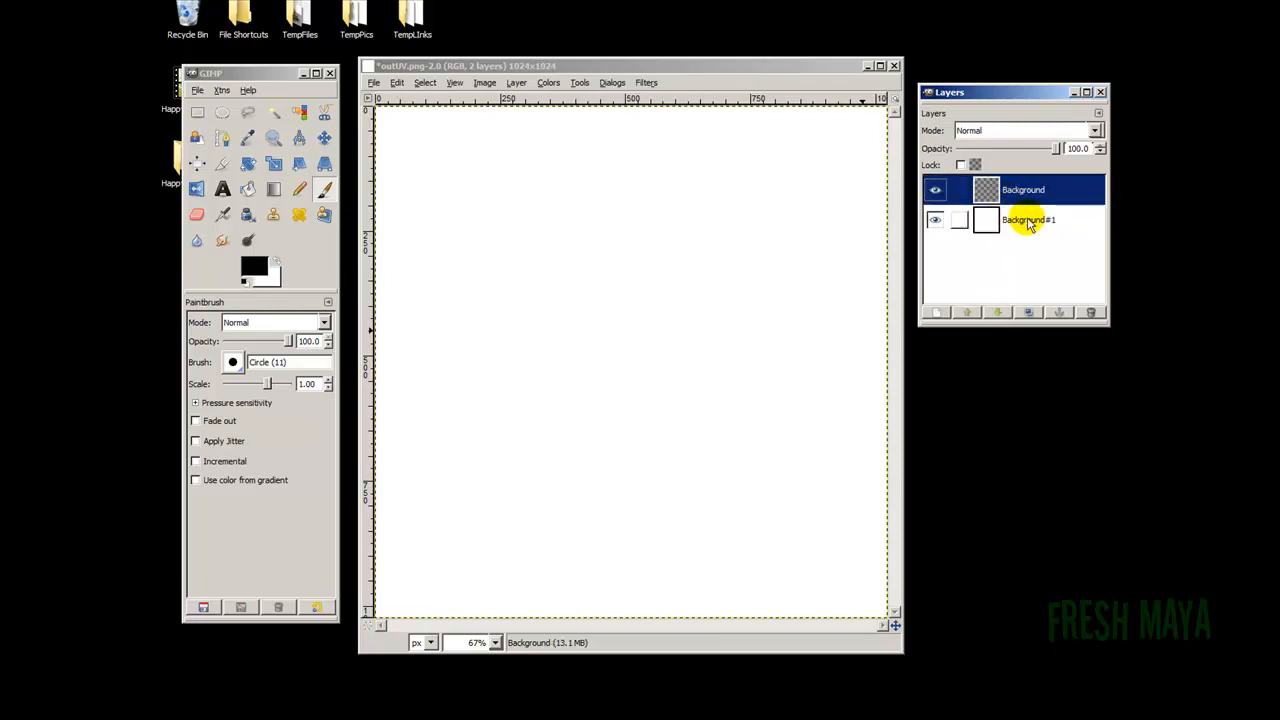
left_click(1028, 219)
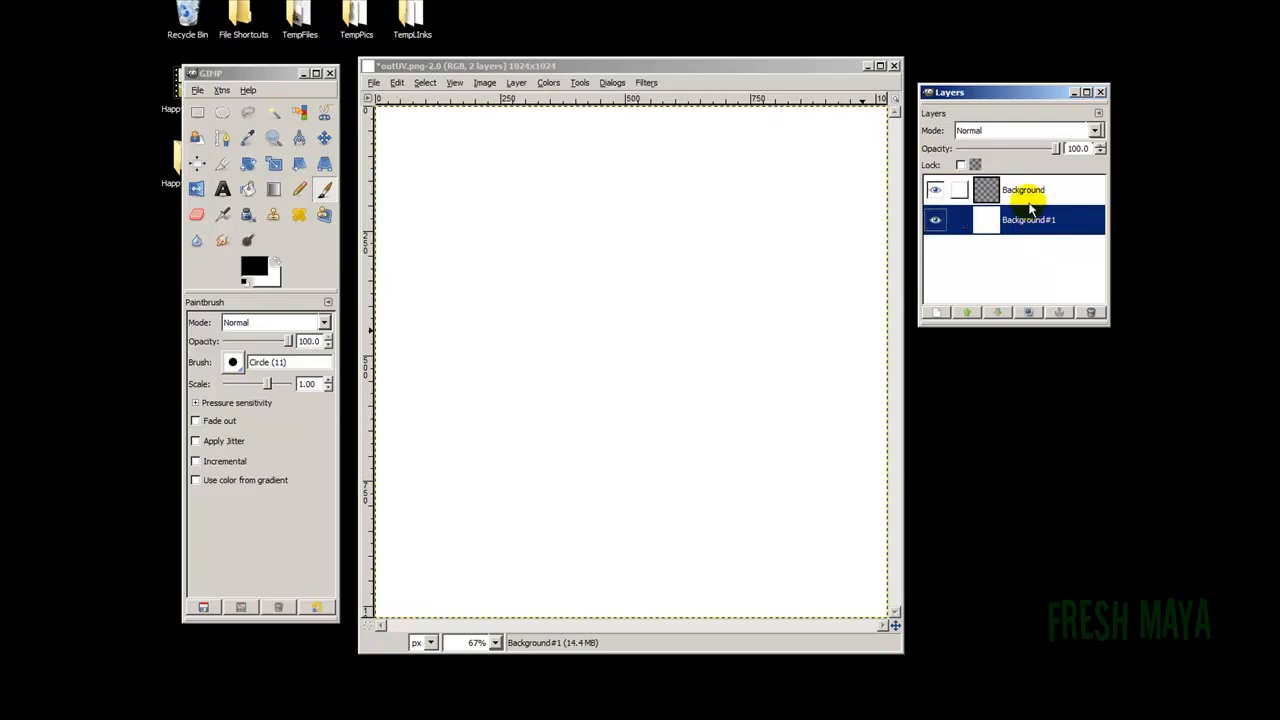
left_click(1028, 219)
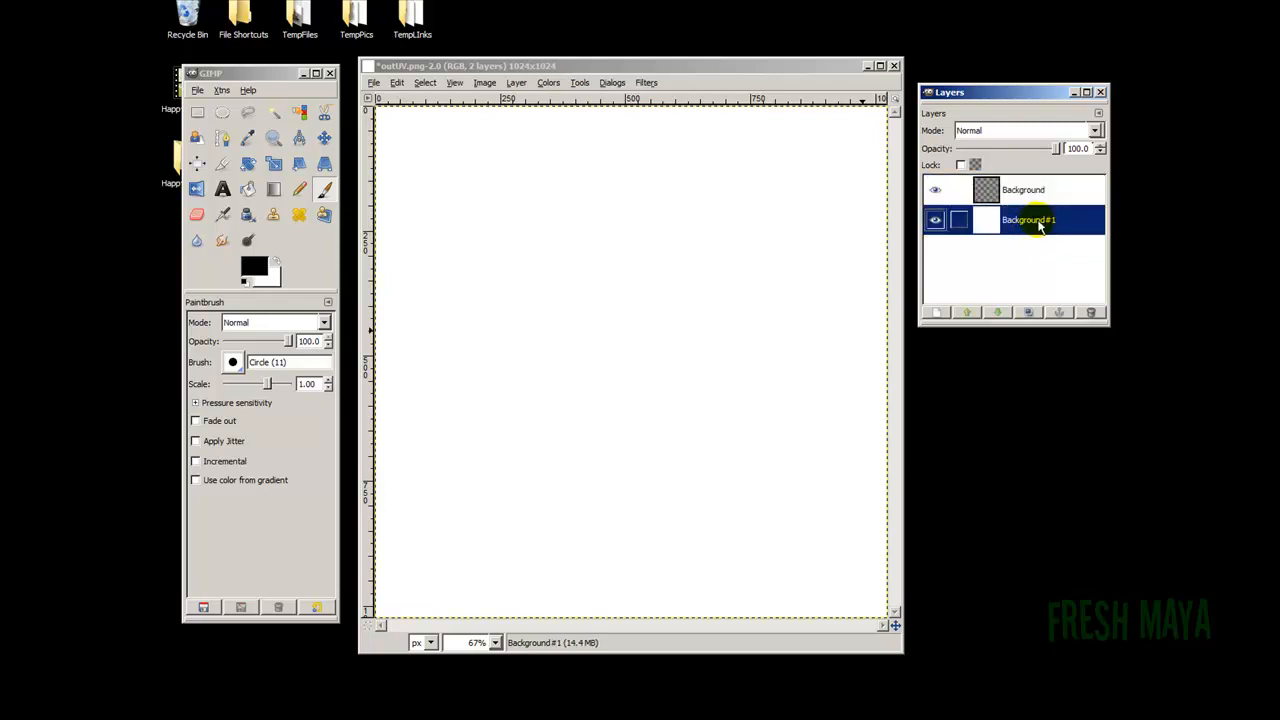
left_click(248, 189)
type("Uvs")
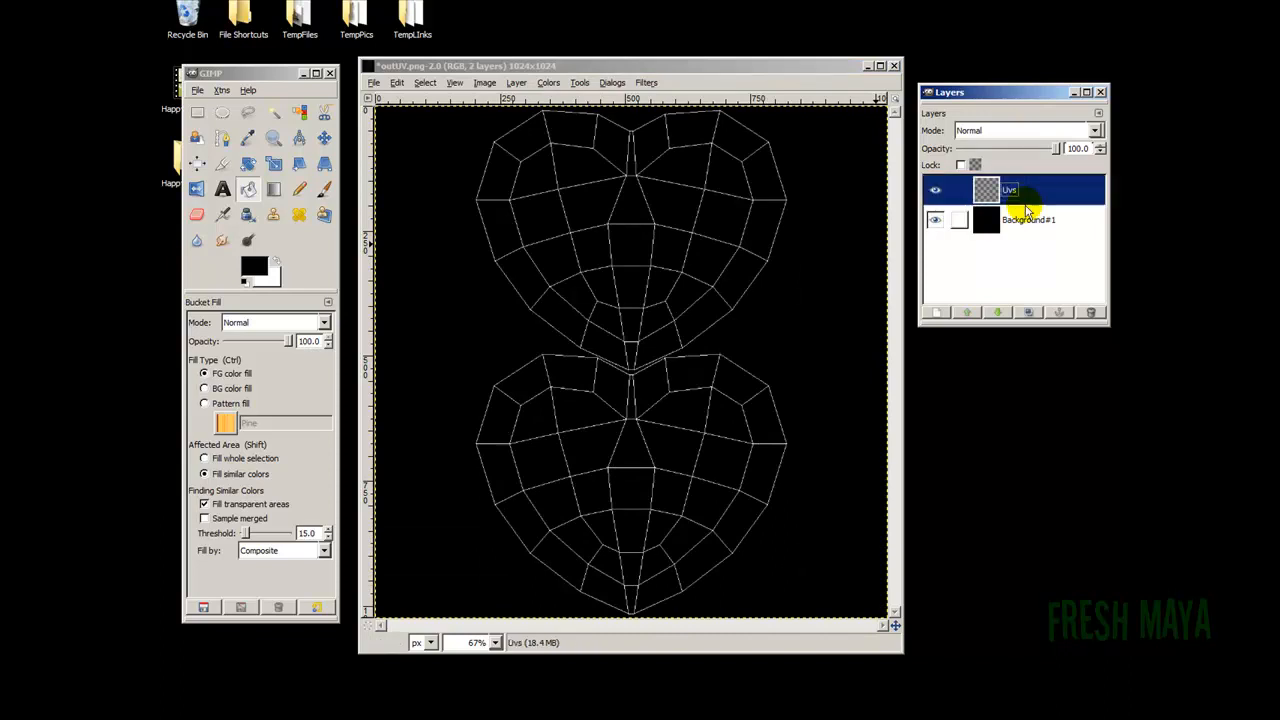
Set the foreground colour to dark red and bucket-fill the Background#1 layer.
left_click(1028, 219)
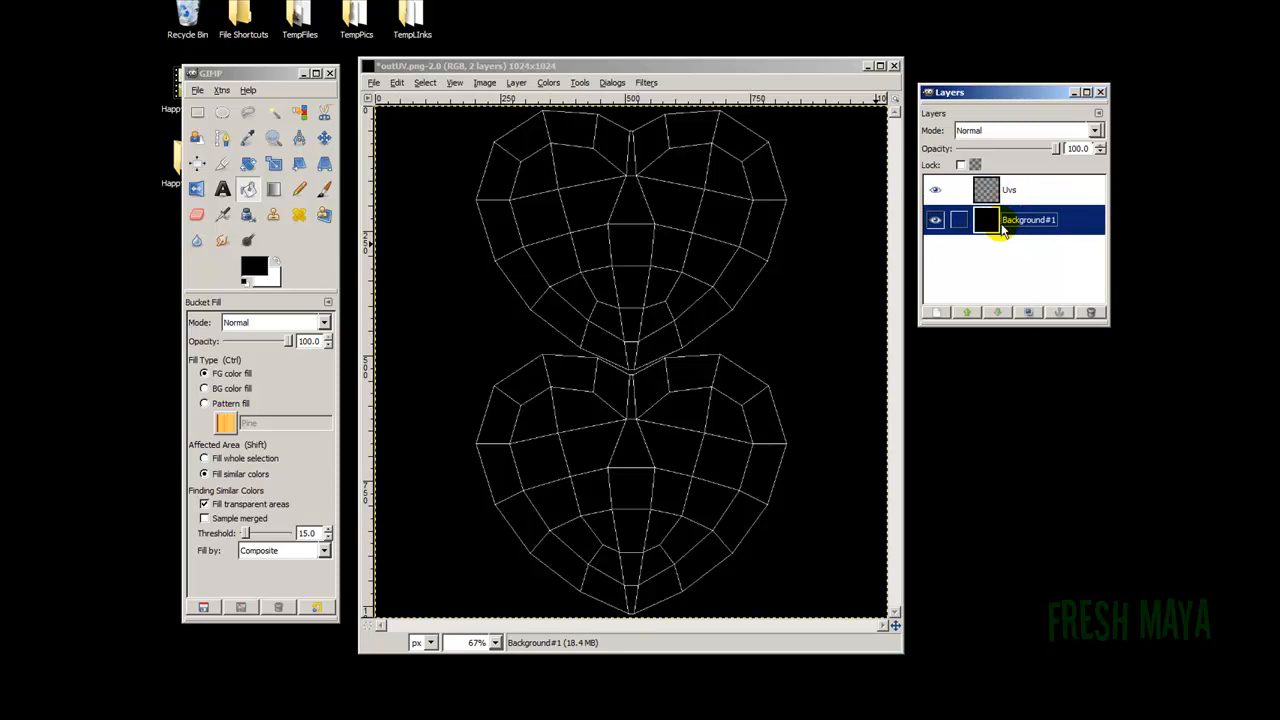
left_click(1010, 189)
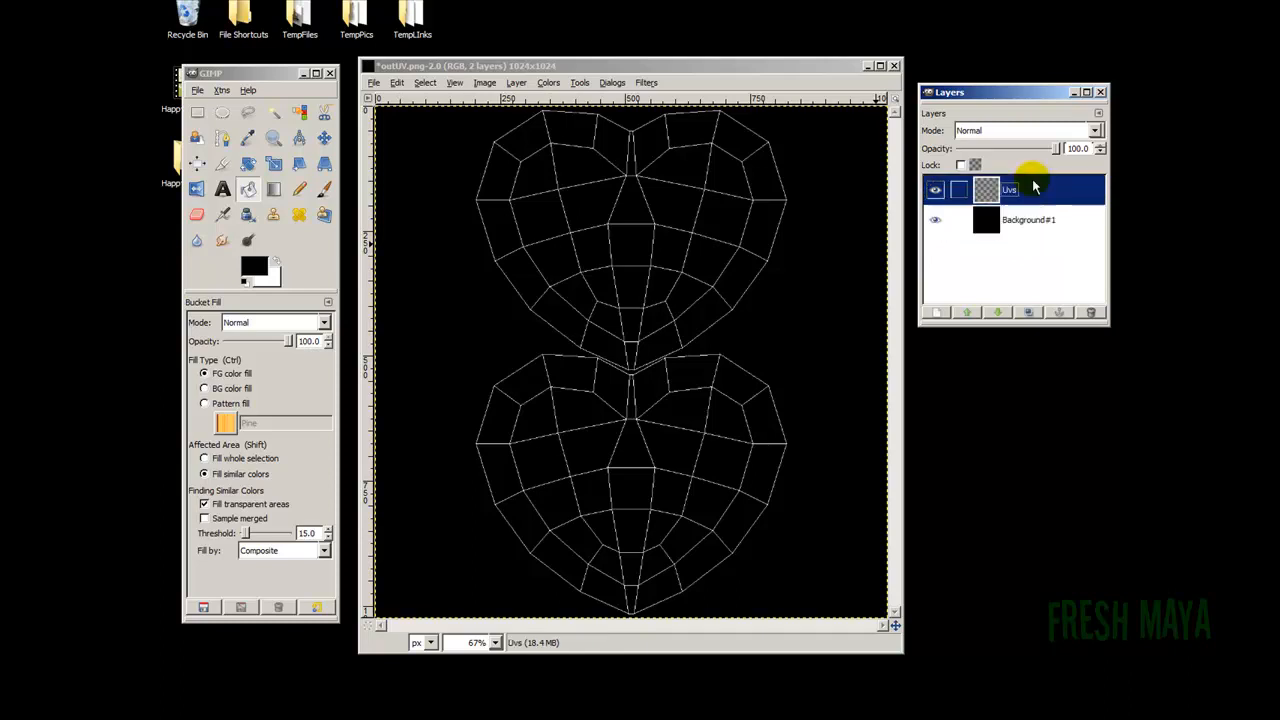
left_click(1029, 219)
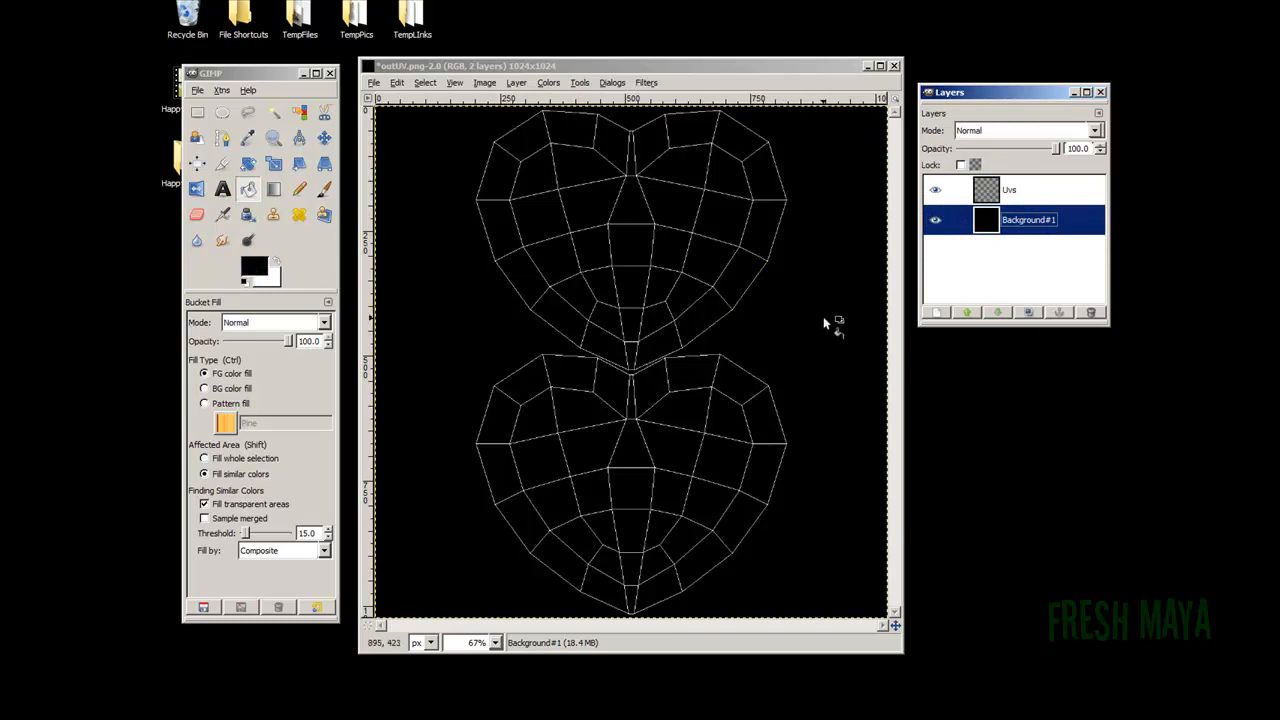
left_click(253, 265)
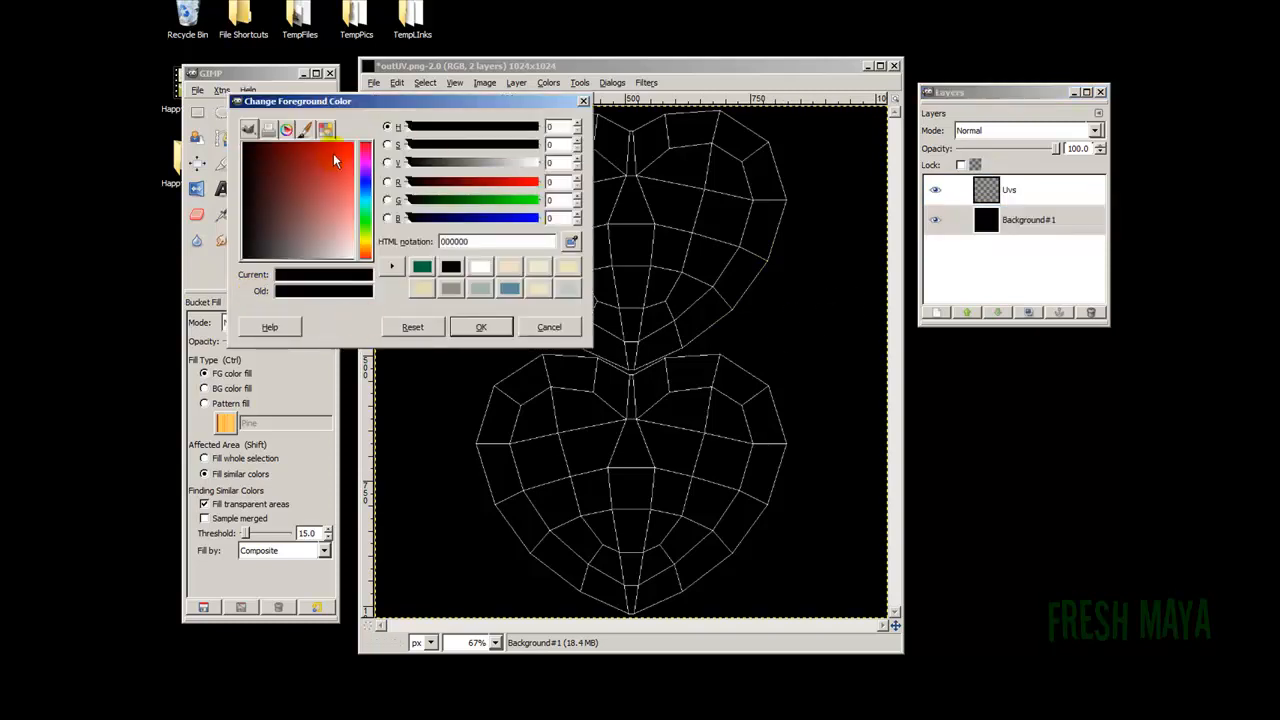
left_click(340, 142)
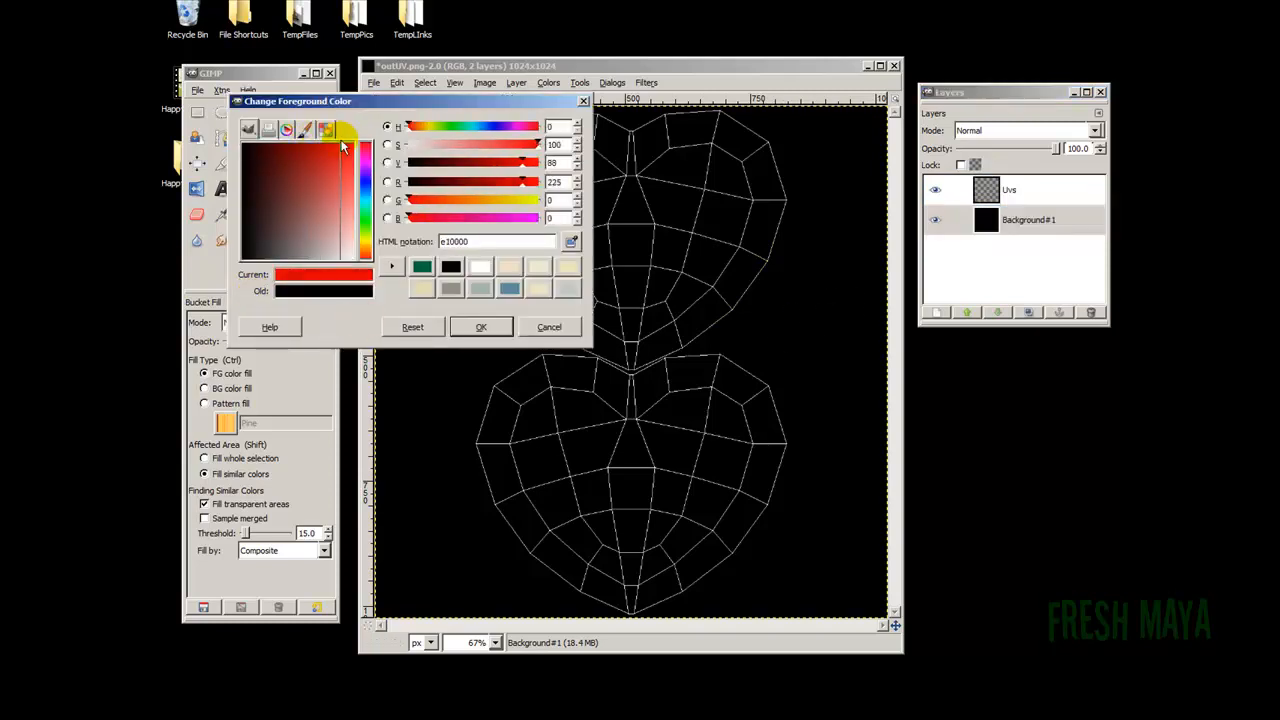
left_click(310, 145)
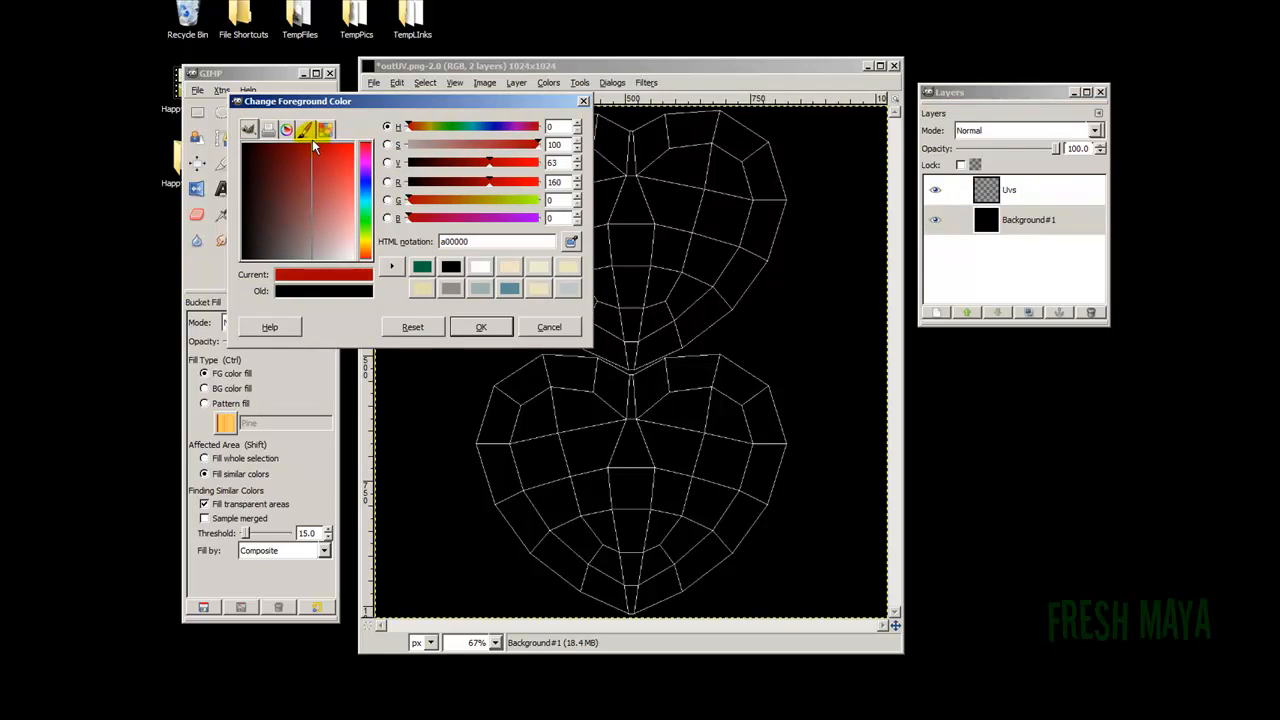
left_click(481, 327)
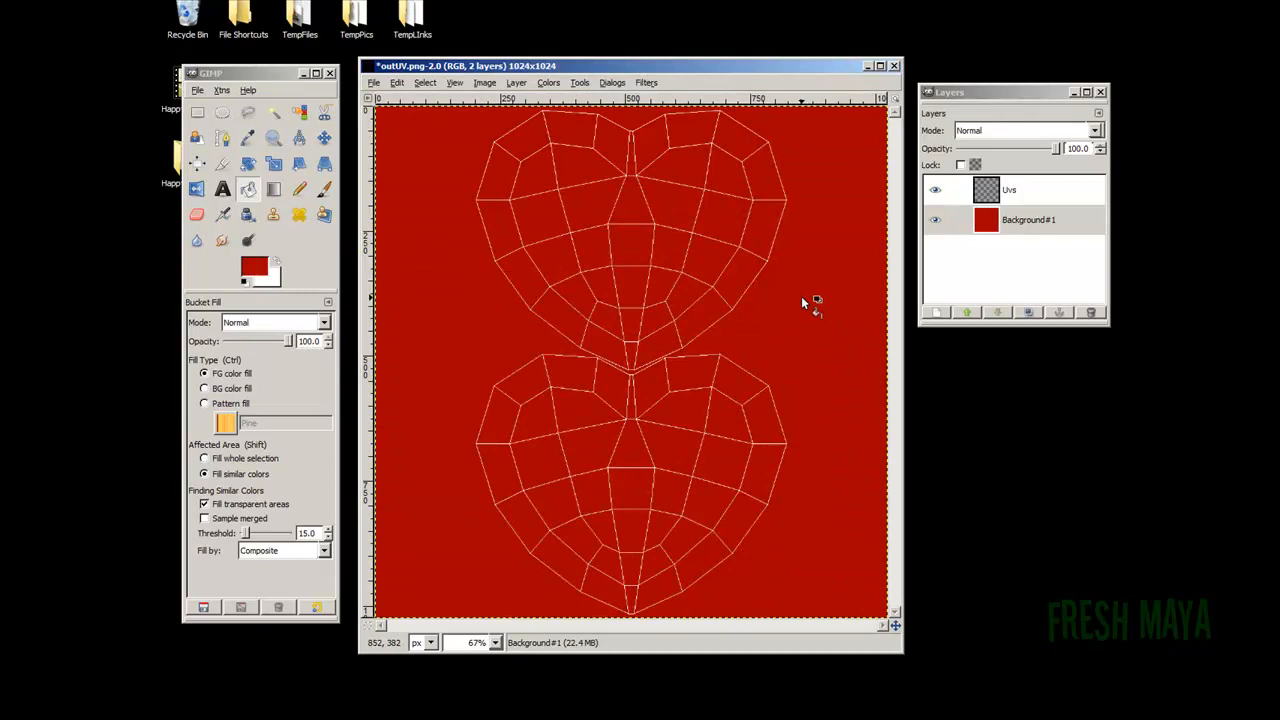
left_click(1028, 219)
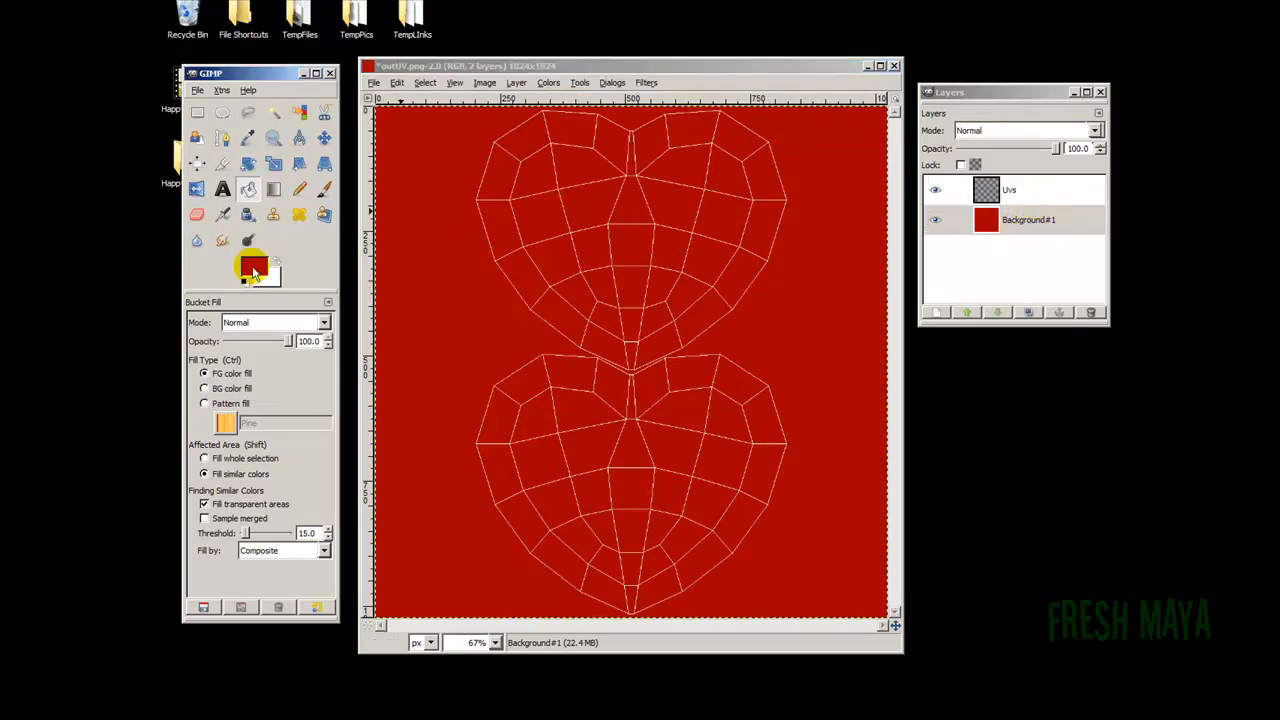
Refill the background layer with an even darker red.
left_click(253, 265)
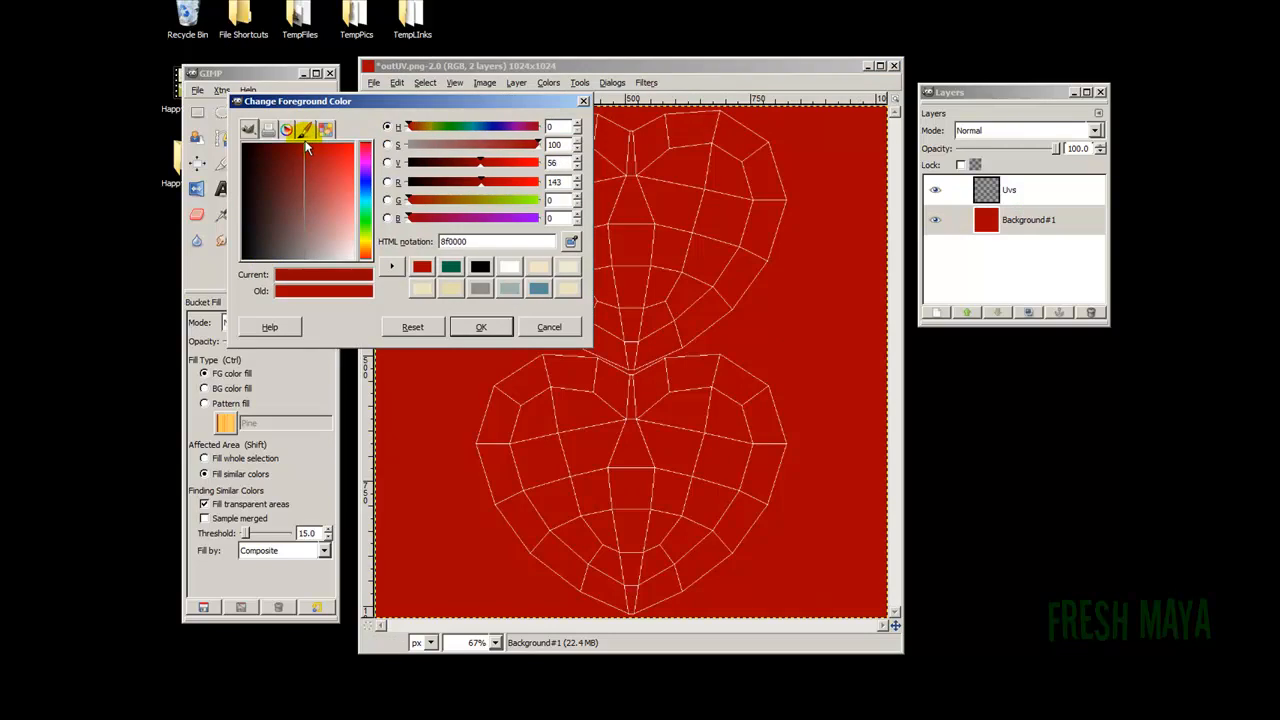
left_click(480, 327)
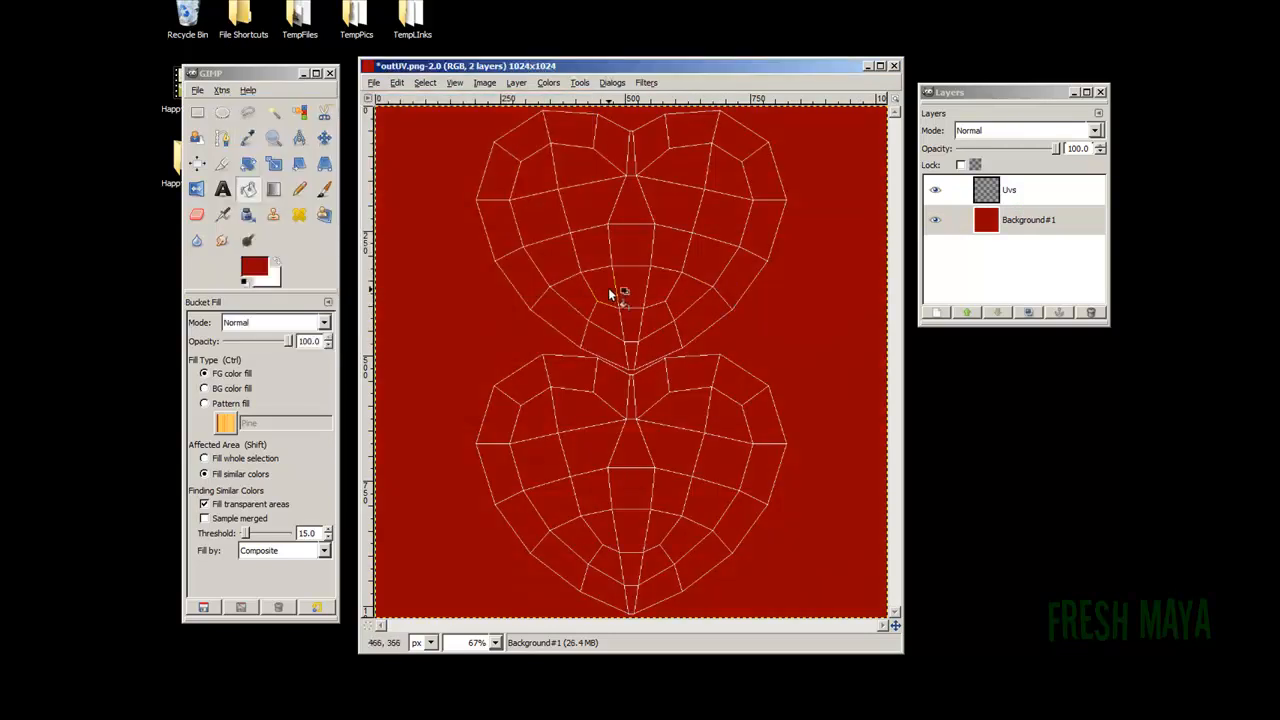
left_click(1028, 219)
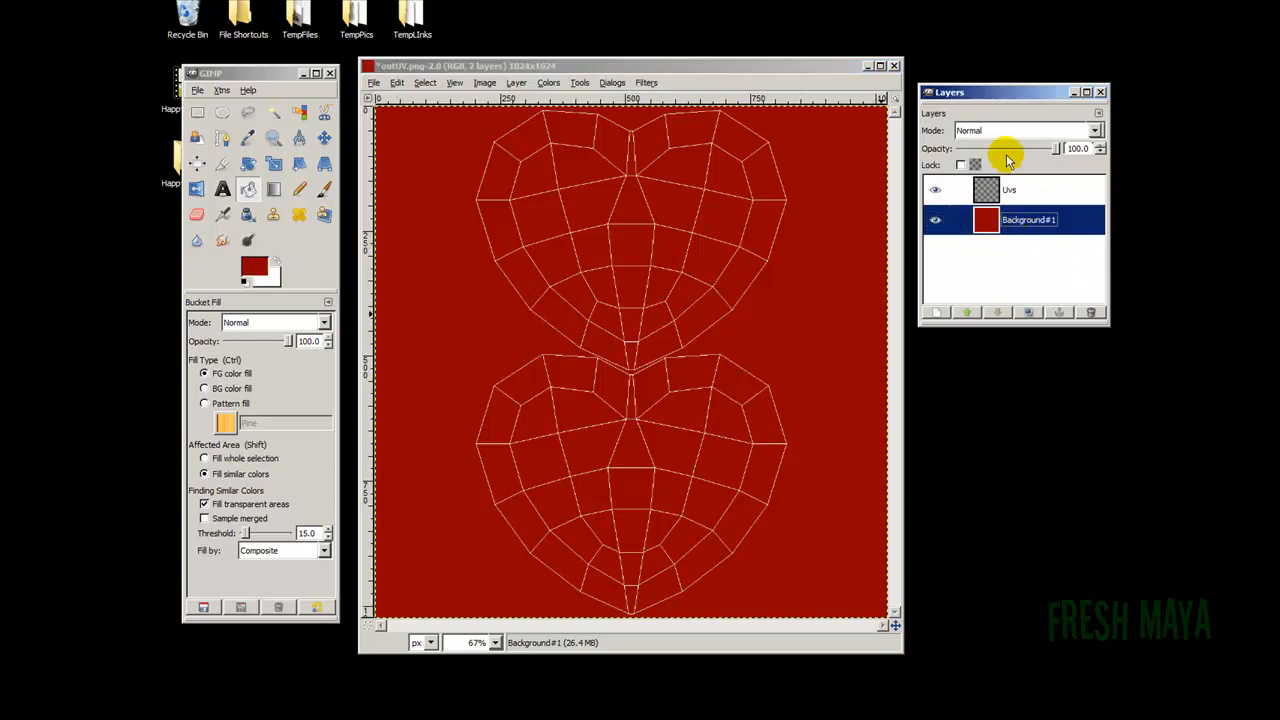
mouse_move(548, 143)
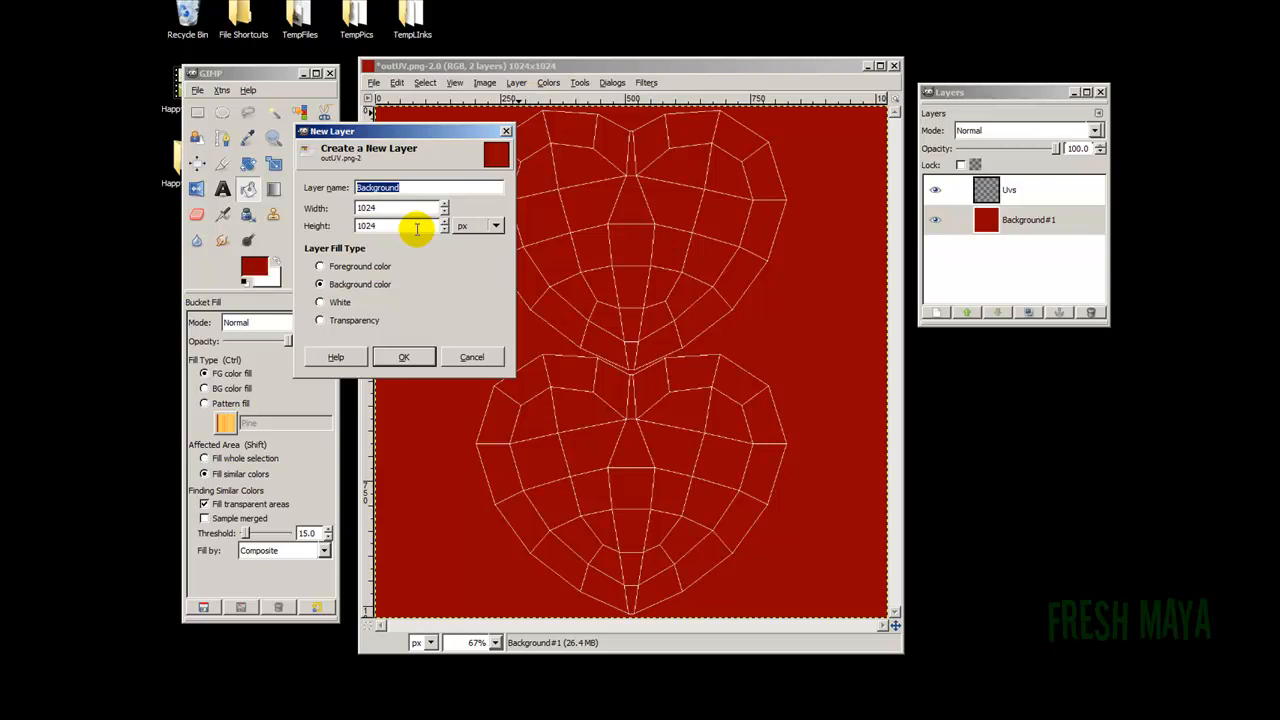
Create the transparent Text1 layer and make it the active layer.
type("Tex")
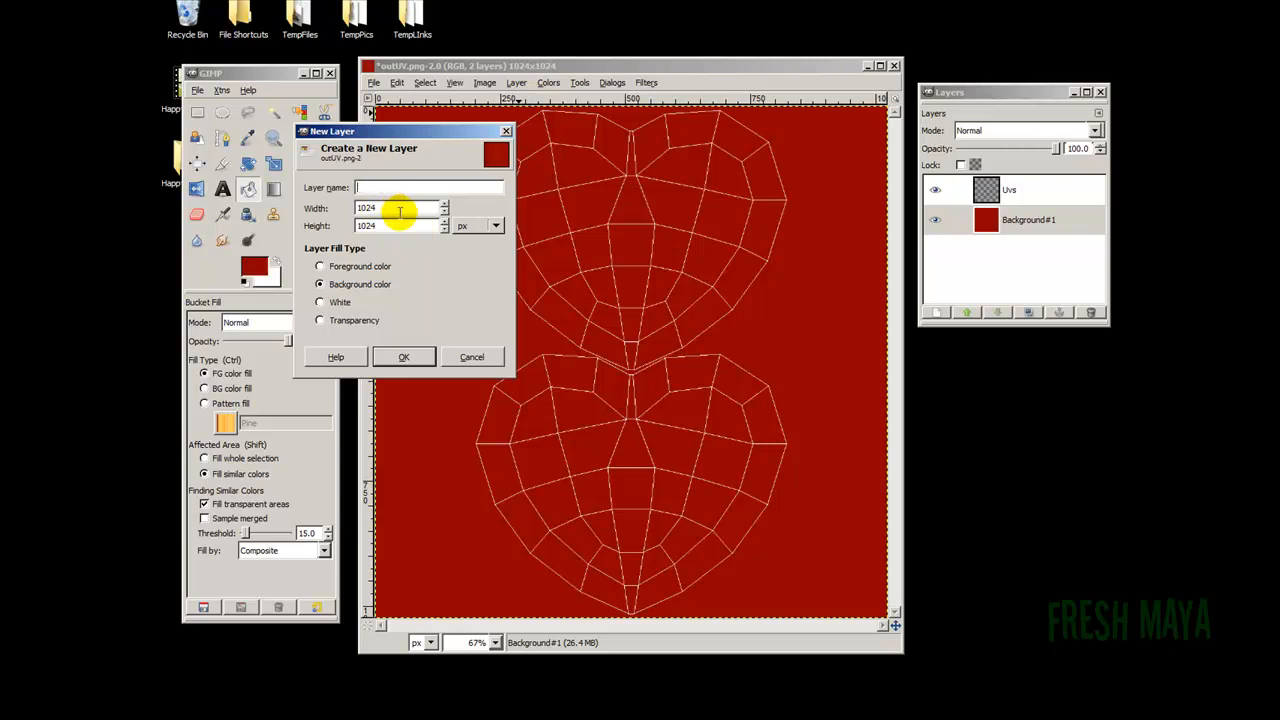
type("Text1")
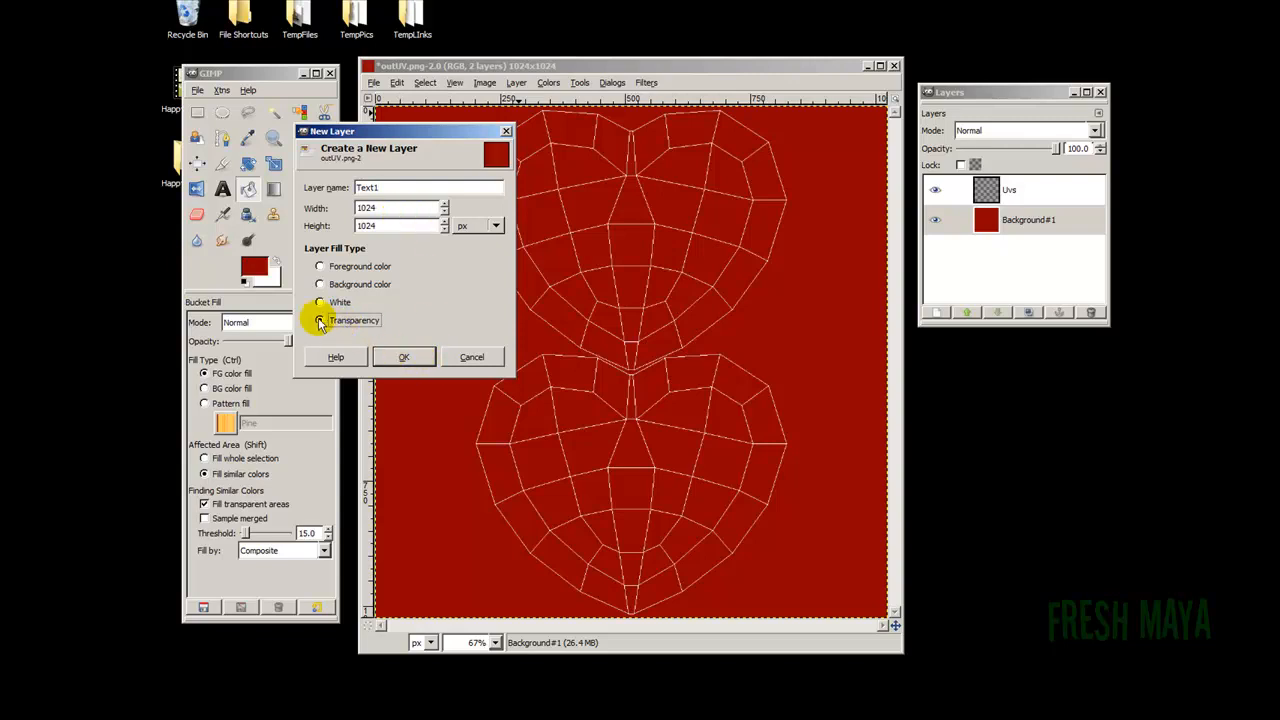
left_click(403, 357)
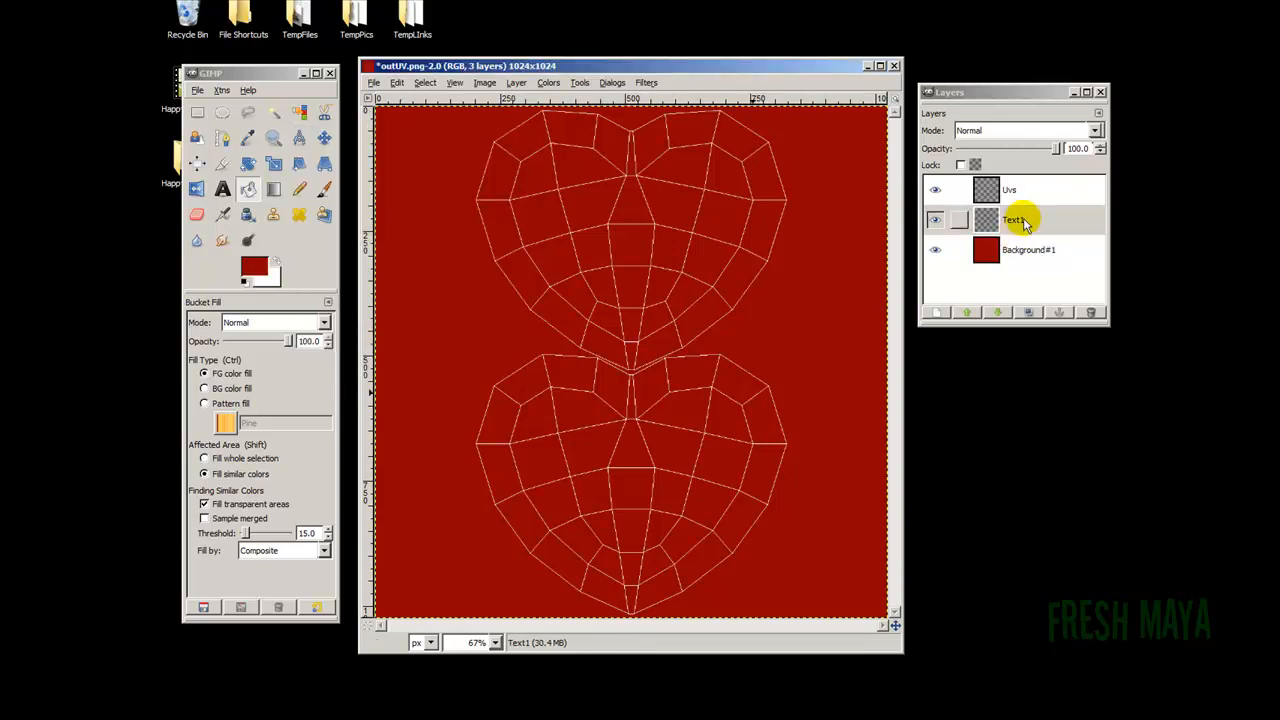
left_click(1013, 219)
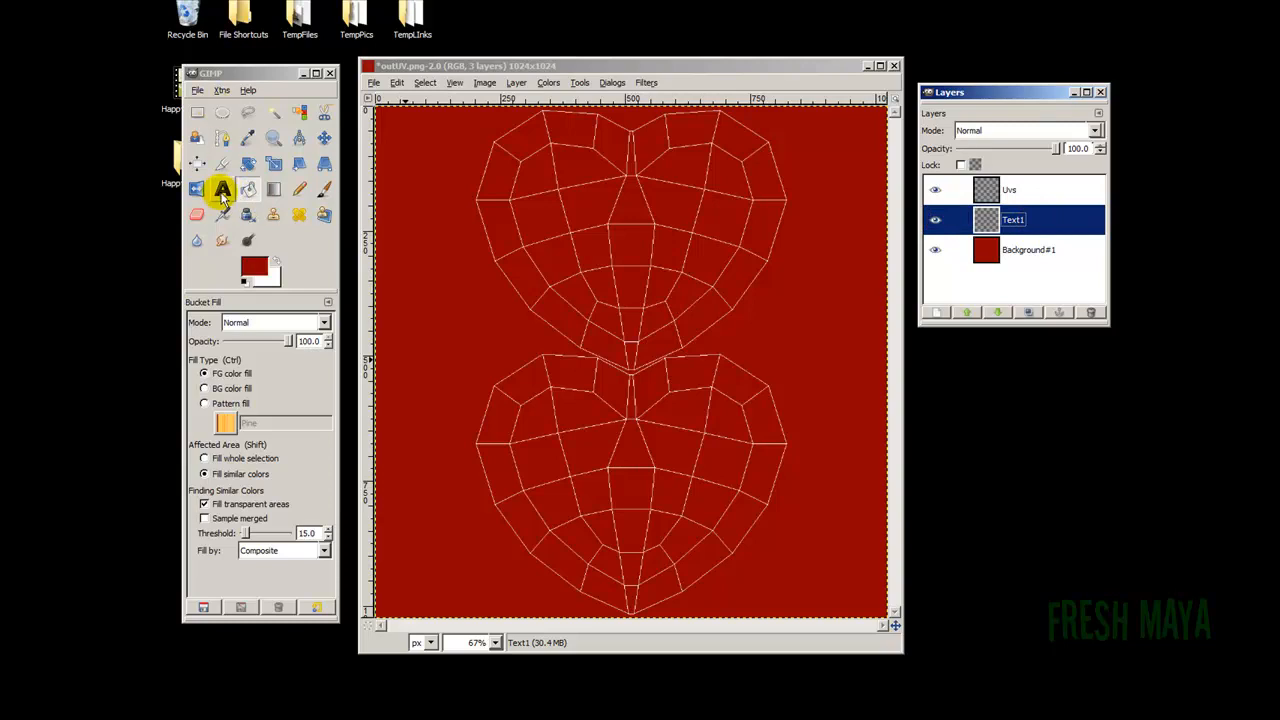
Set the Text tool to white colour and Sans Bold font.
left_click(223, 189)
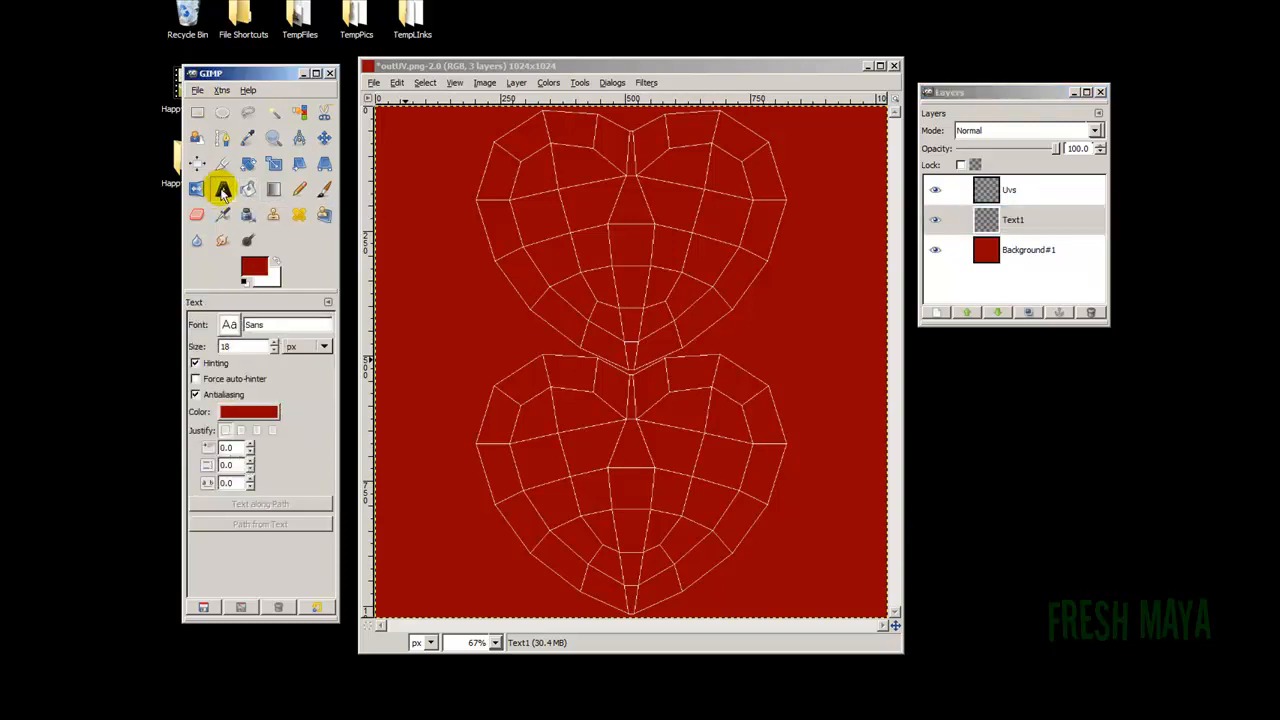
left_click(223, 190)
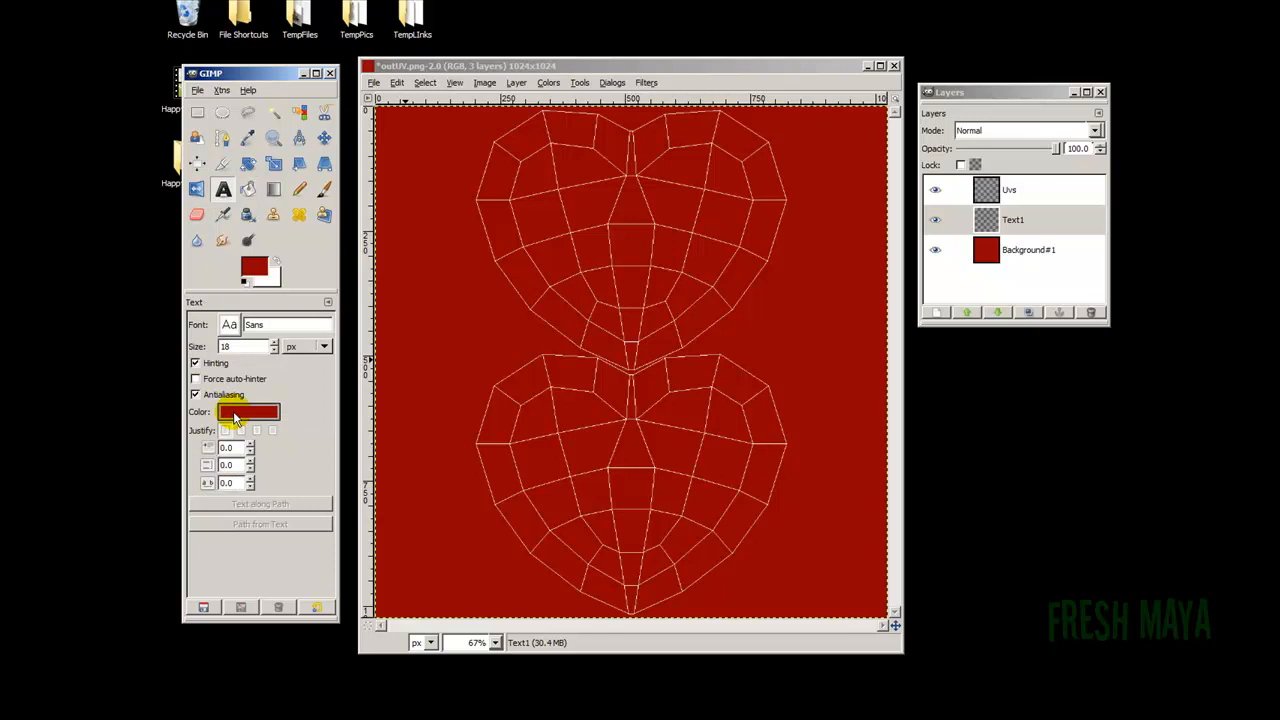
left_click(249, 412)
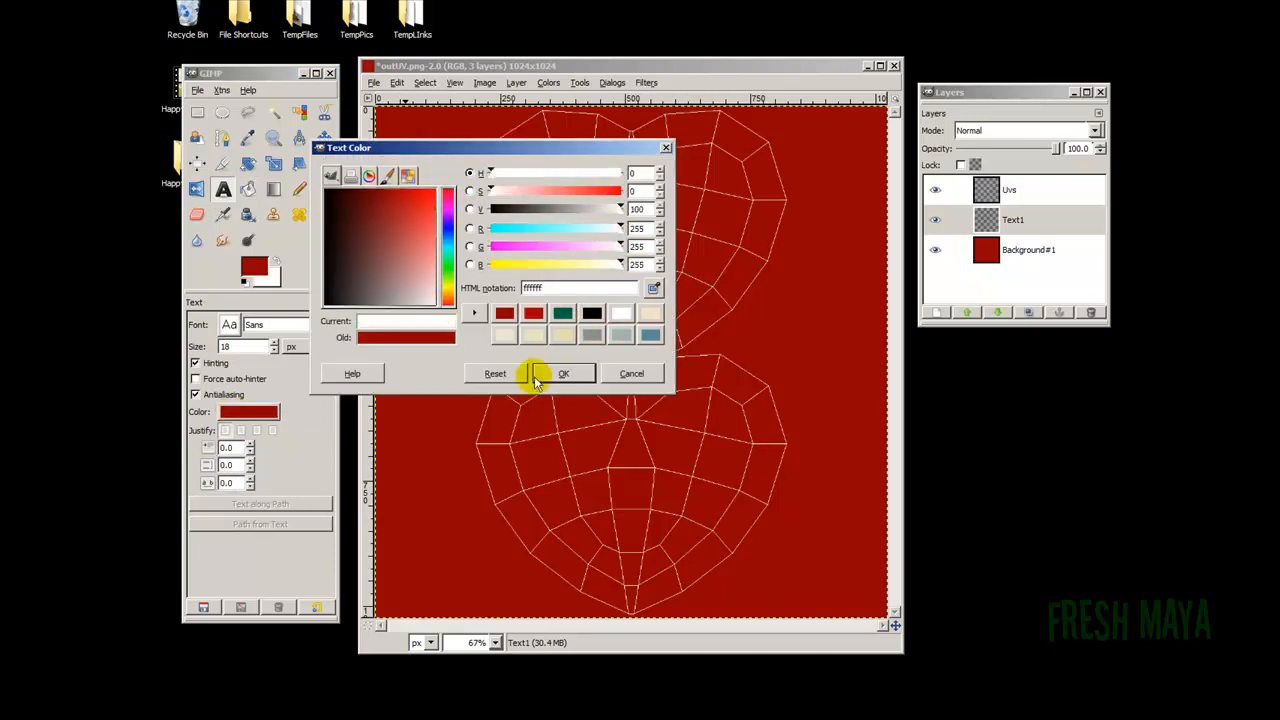
left_click(563, 373)
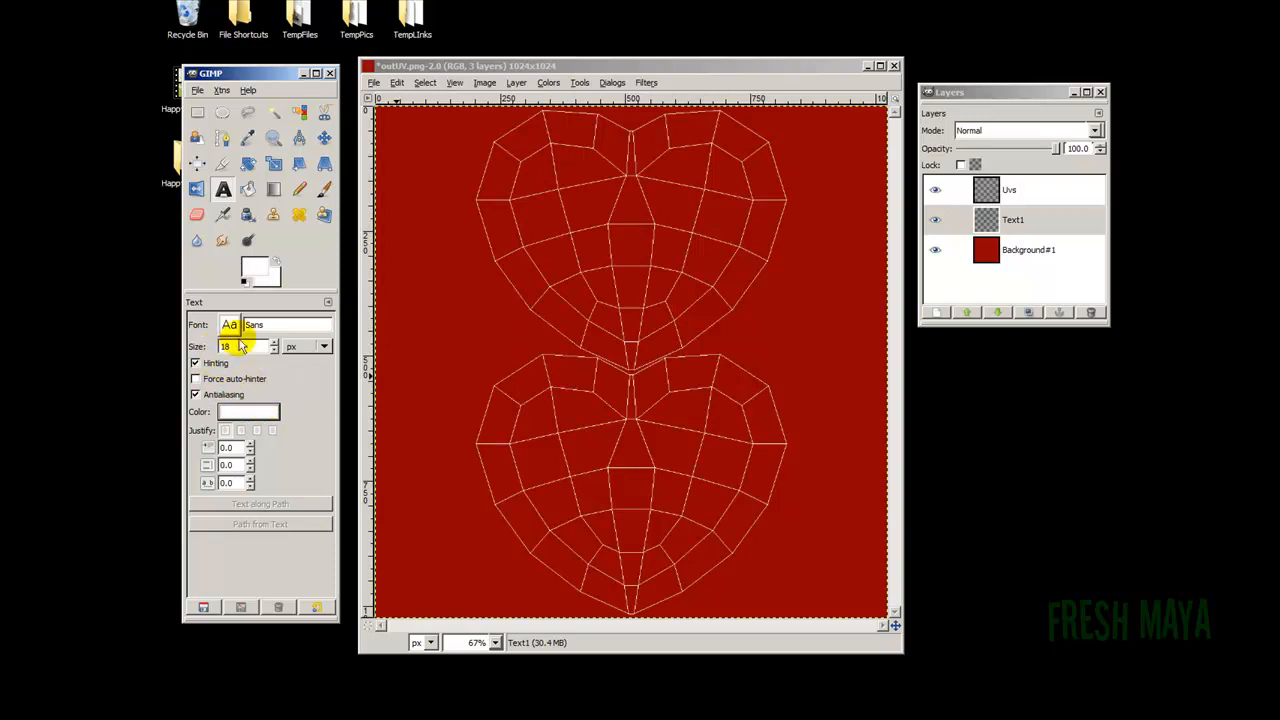
left_click(229, 325)
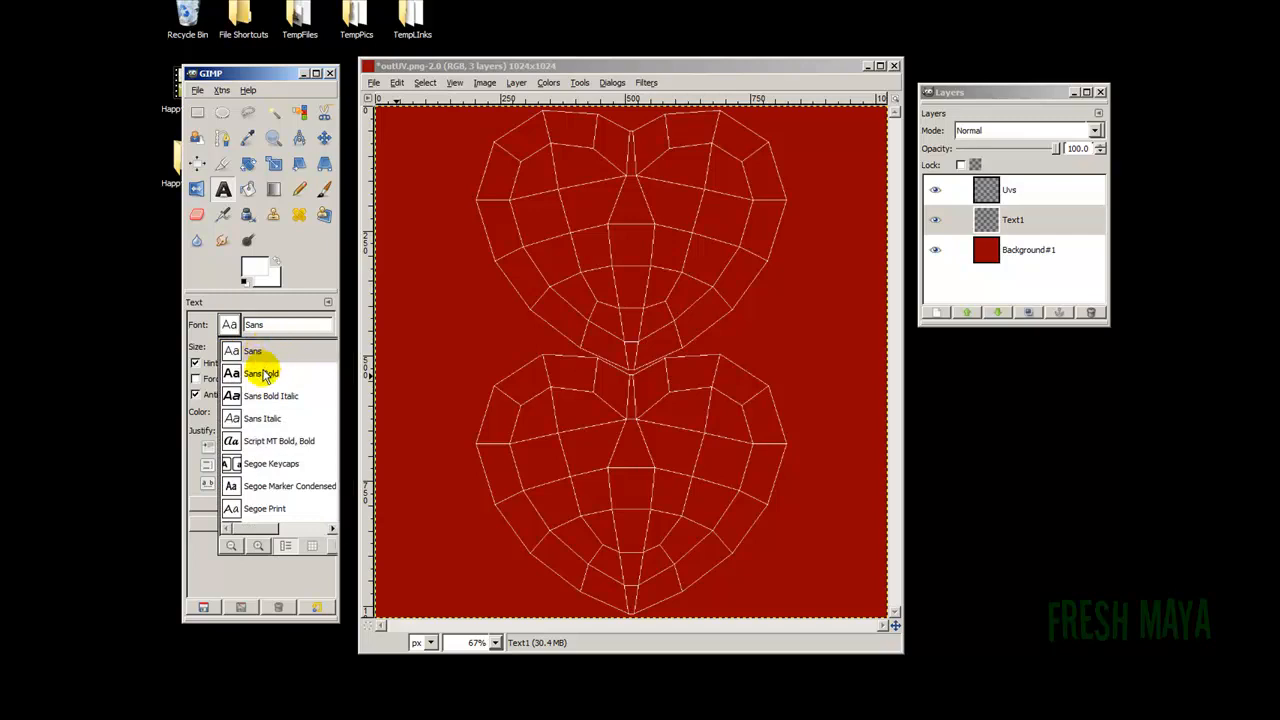
left_click(261, 373)
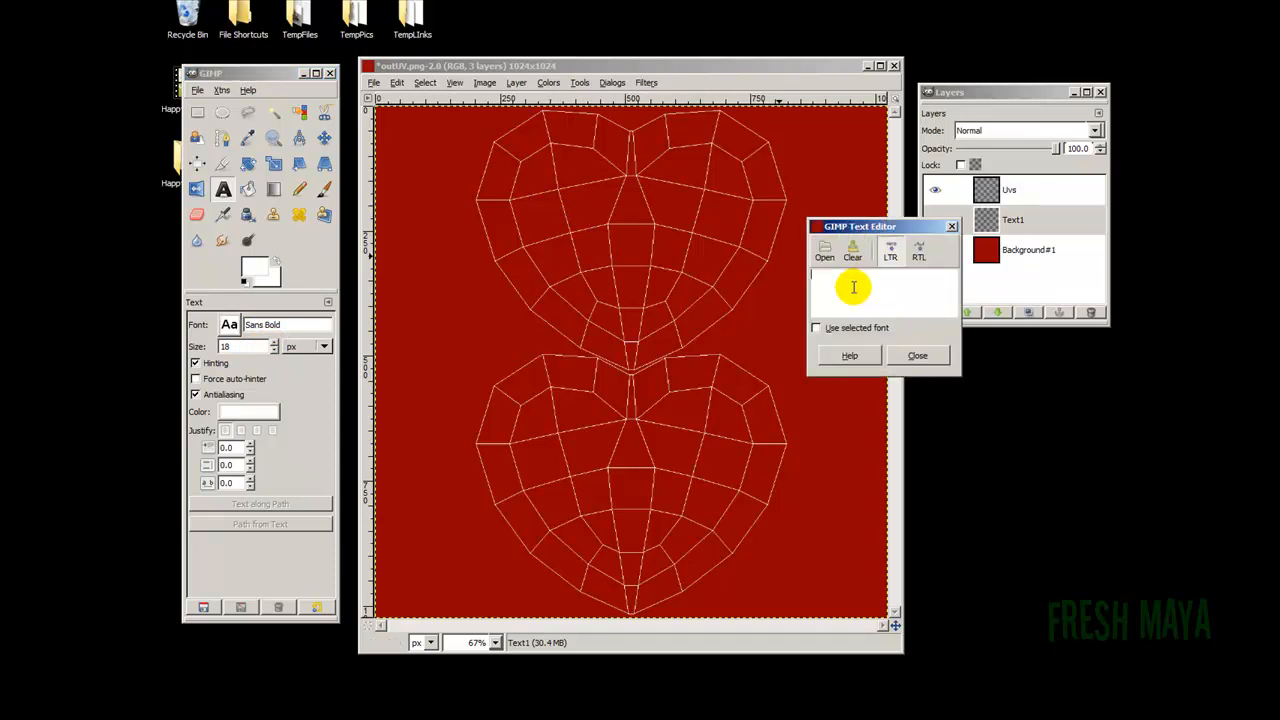
Type 'Happy Valentines Day' on the upper heart.
type("Happy Valentines")
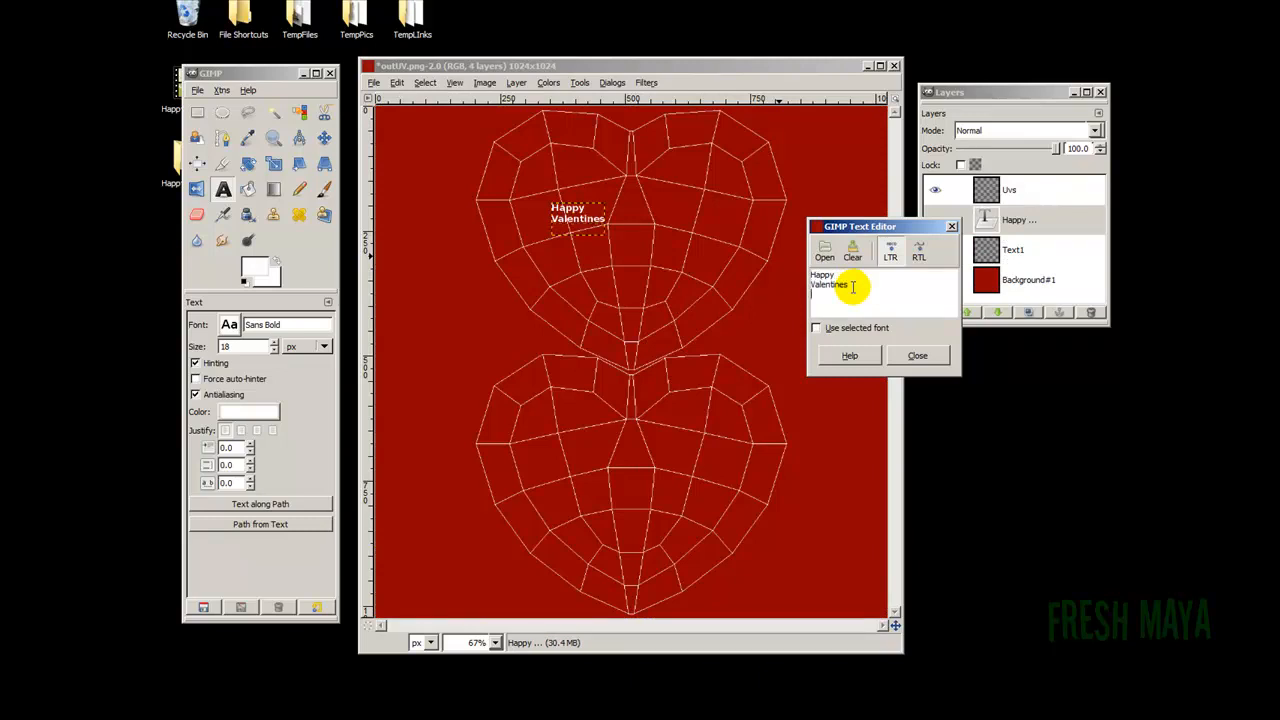
left_click(848, 284)
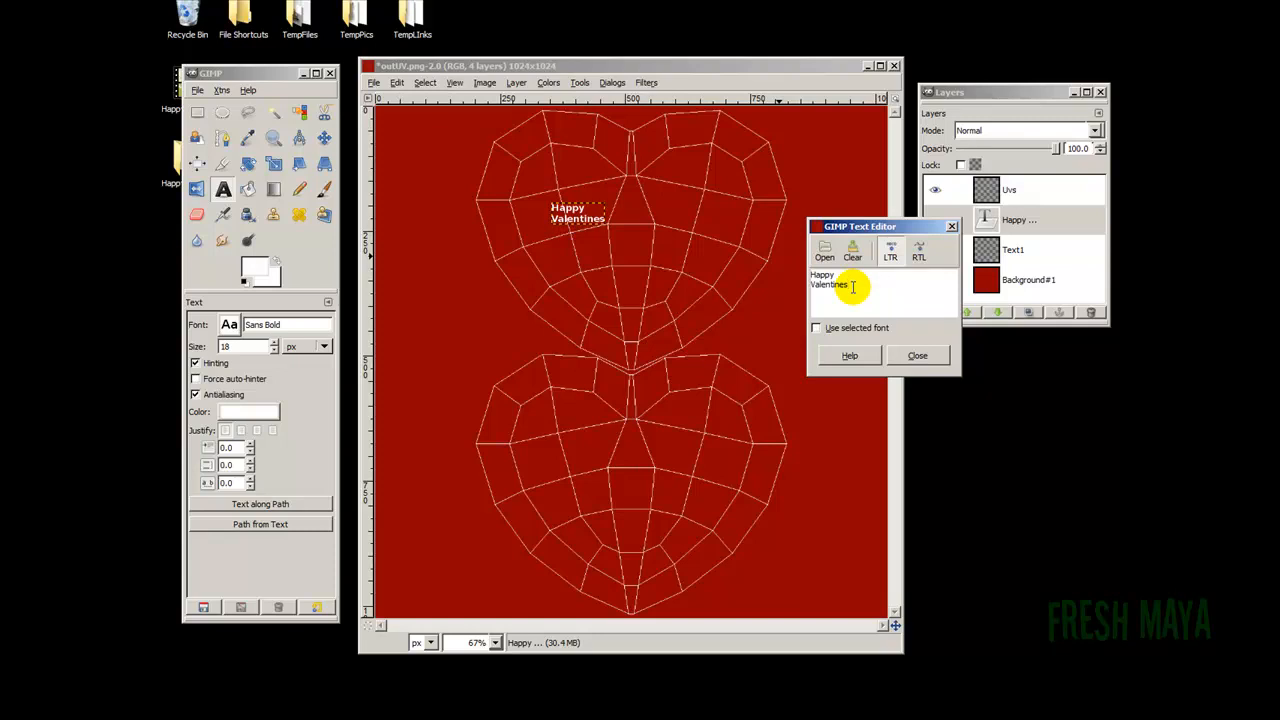
type("Day")
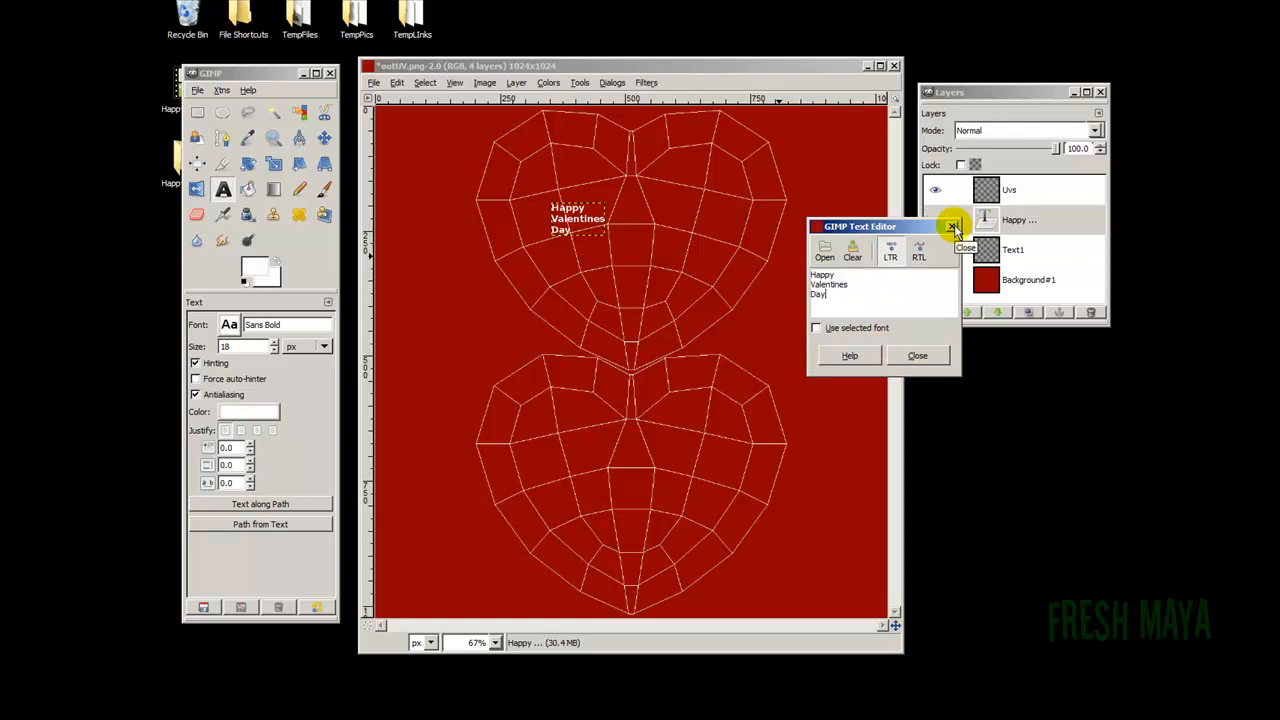
mouse_move(945, 230)
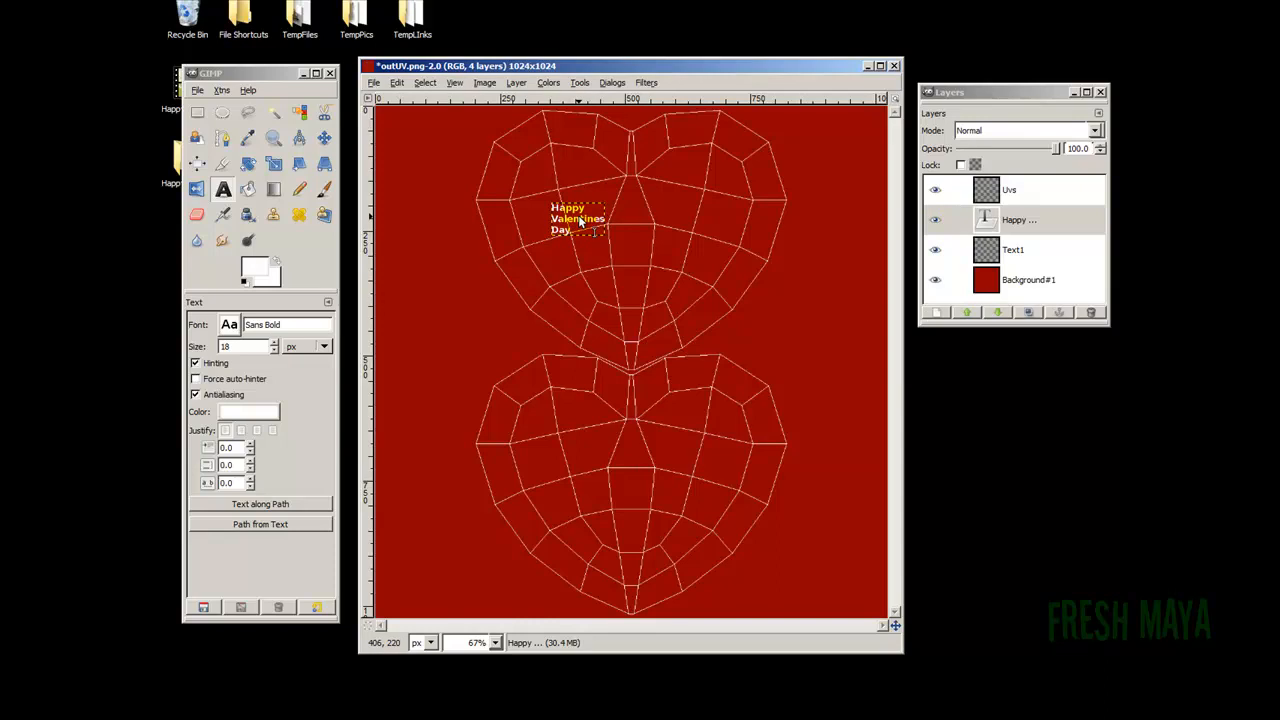
Set the text size to 51 and drag the greeting into the upper heart's centre.
left_click(273, 343)
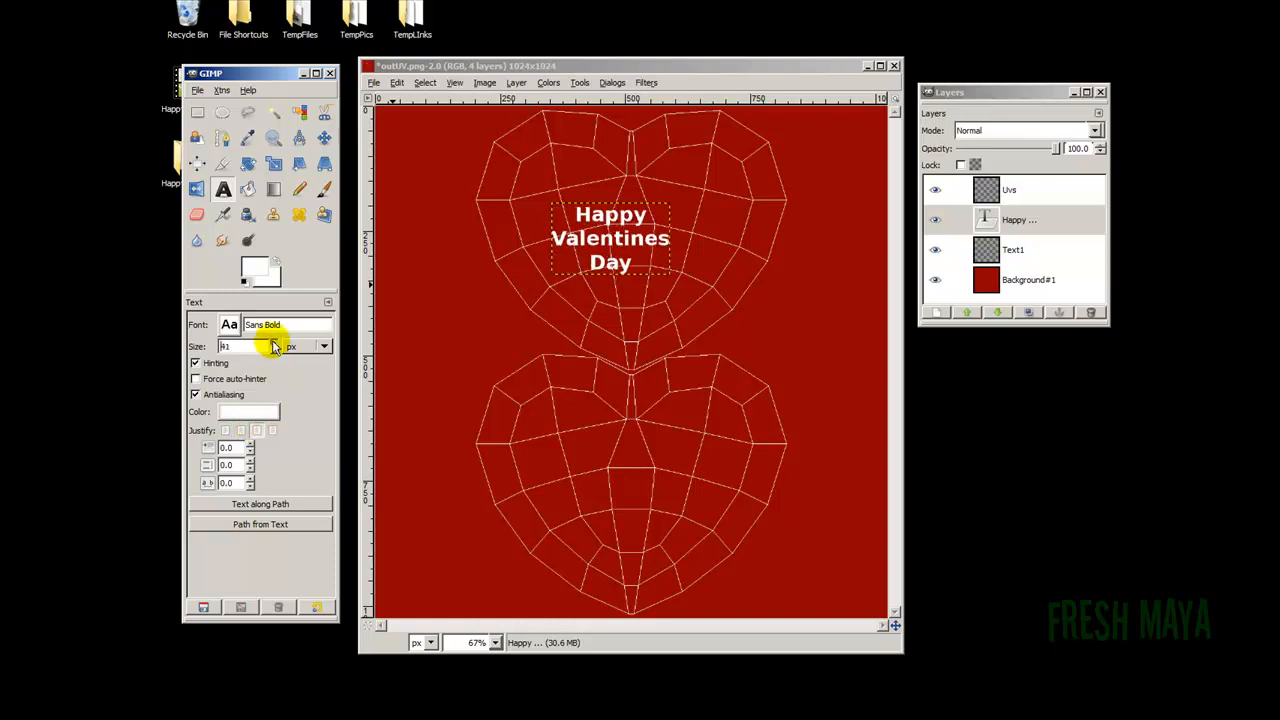
type("51")
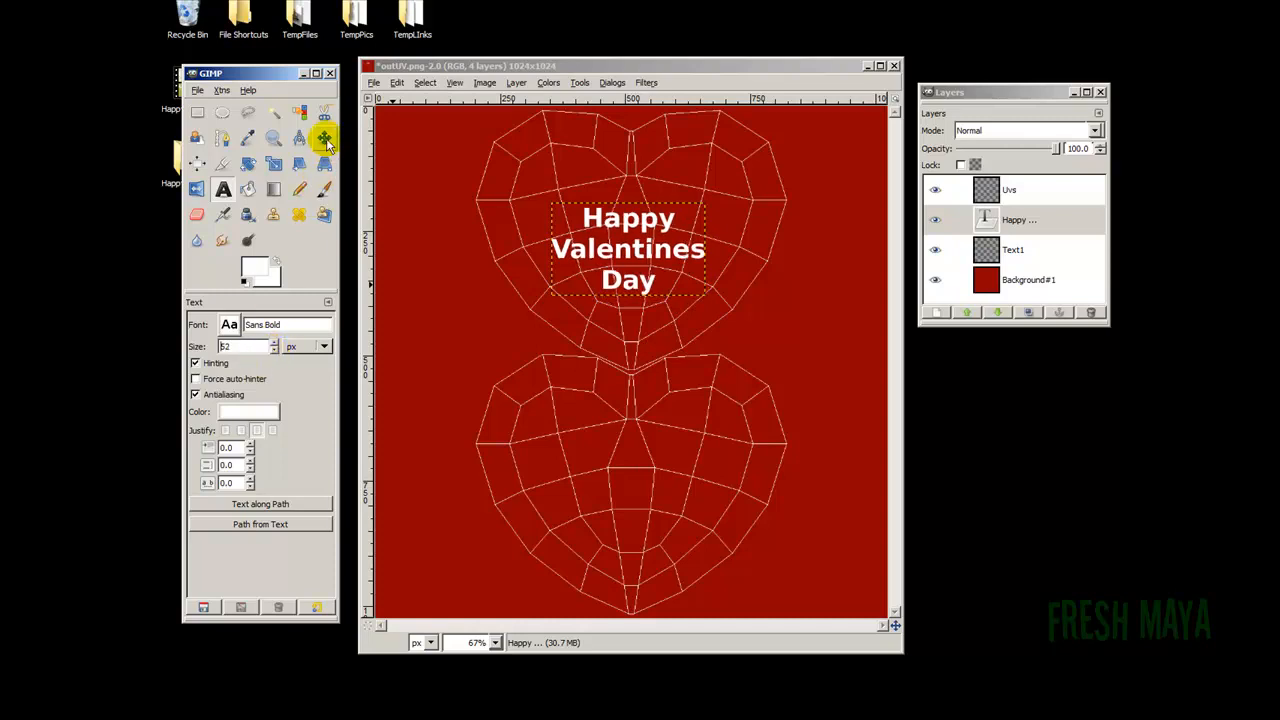
left_click(324, 138)
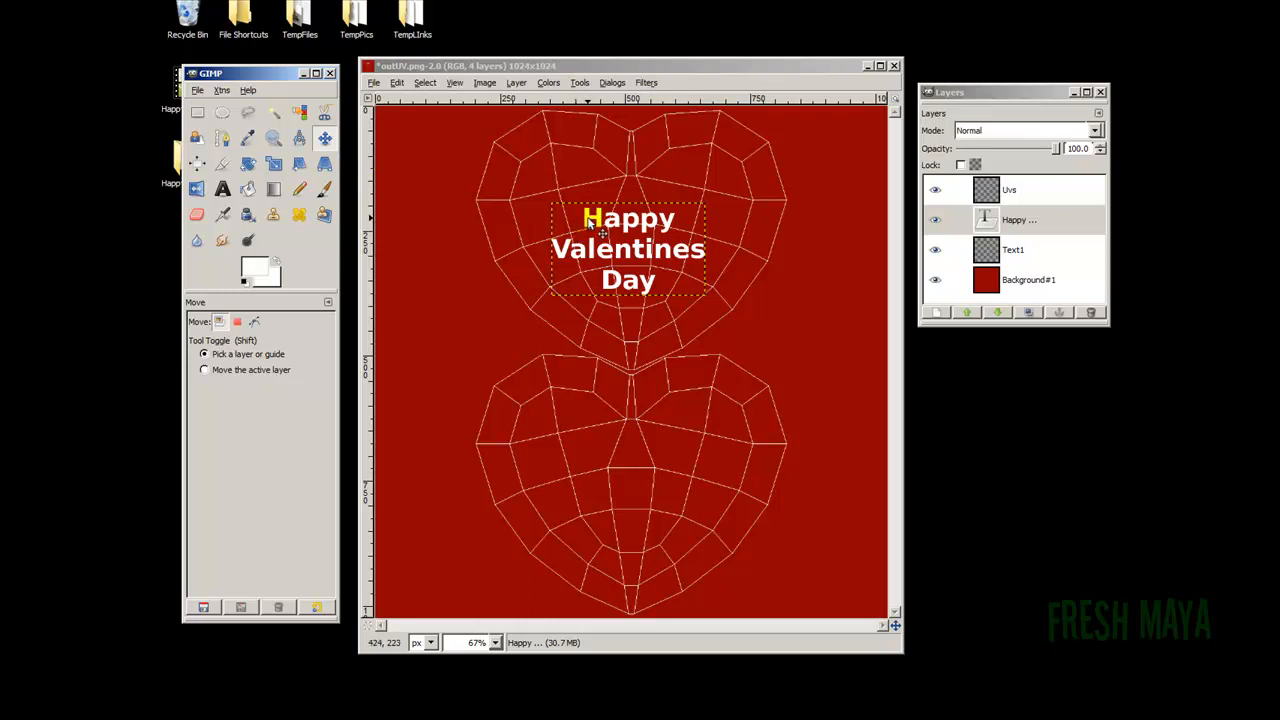
mouse_move(590, 232)
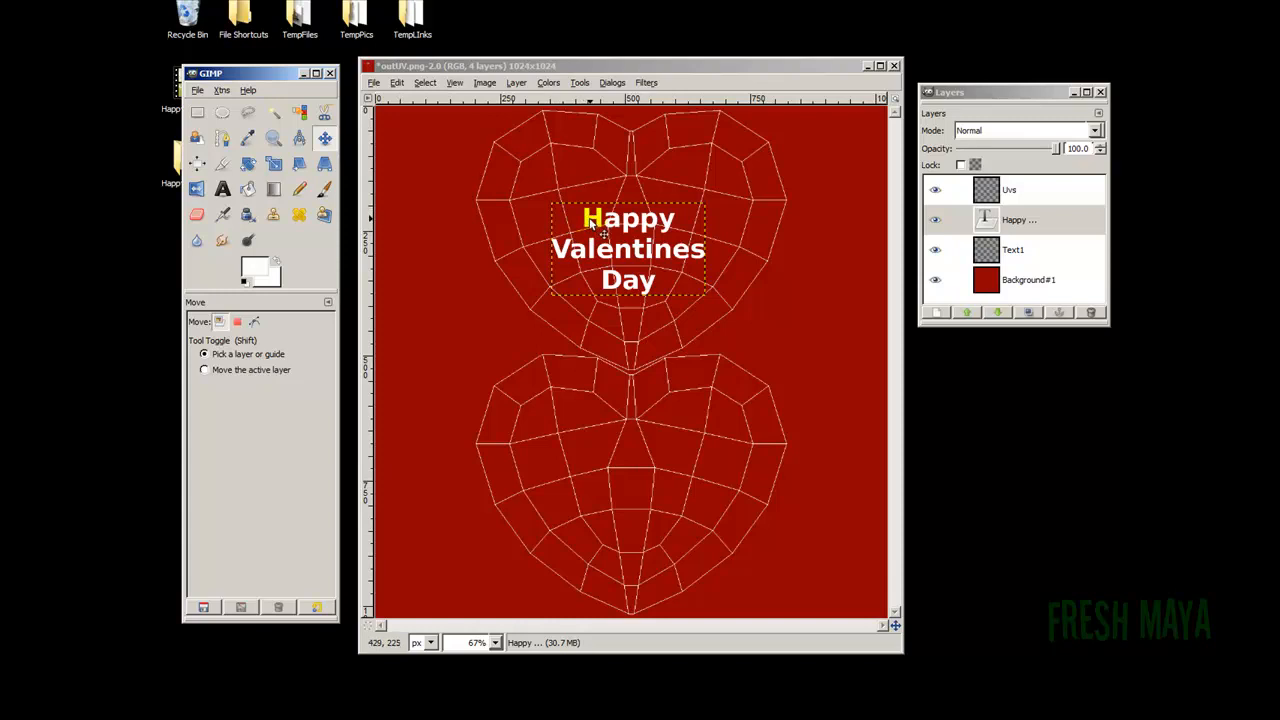
left_click_drag(628, 248, 608, 210)
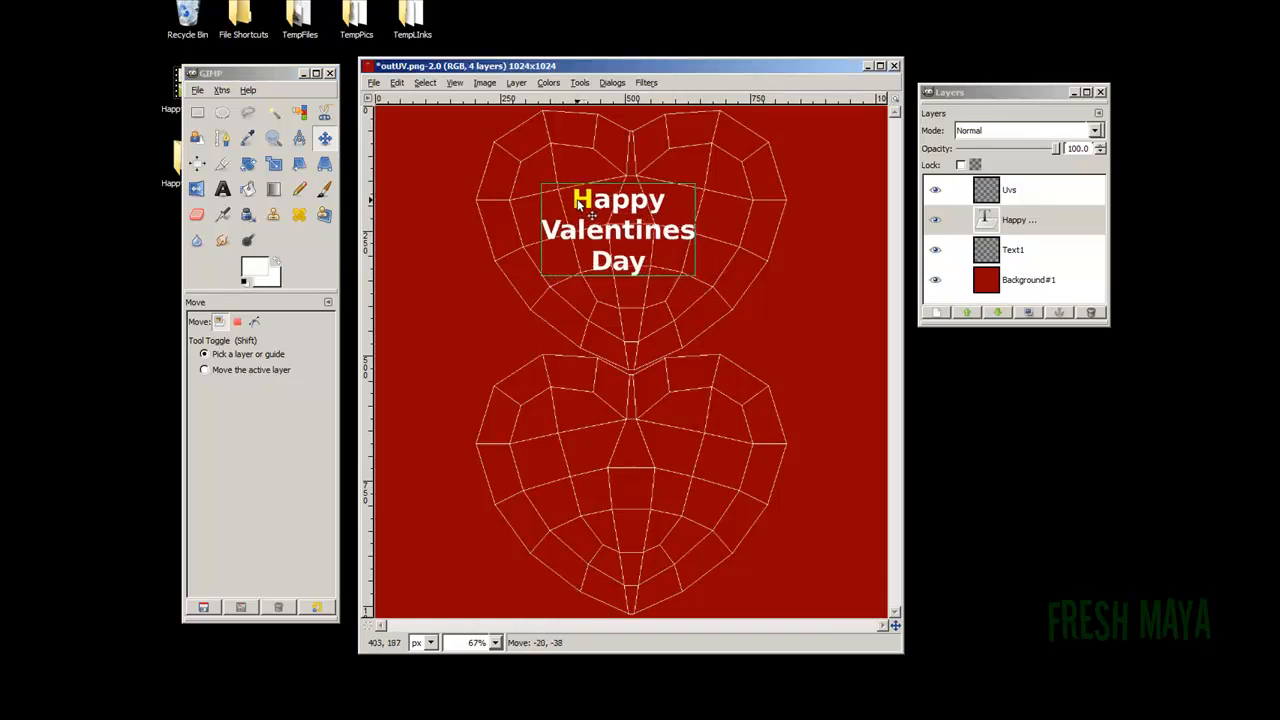
left_click_drag(618, 230, 632, 255)
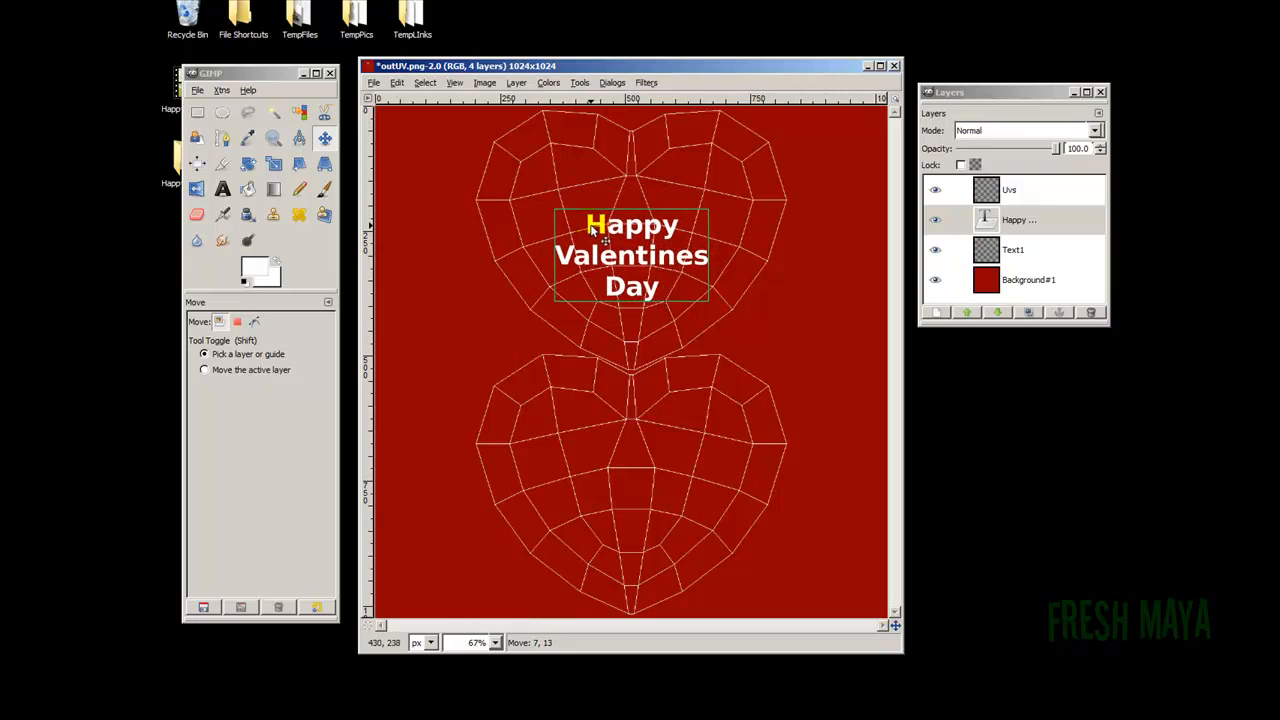
left_click_drag(631, 255, 631, 240)
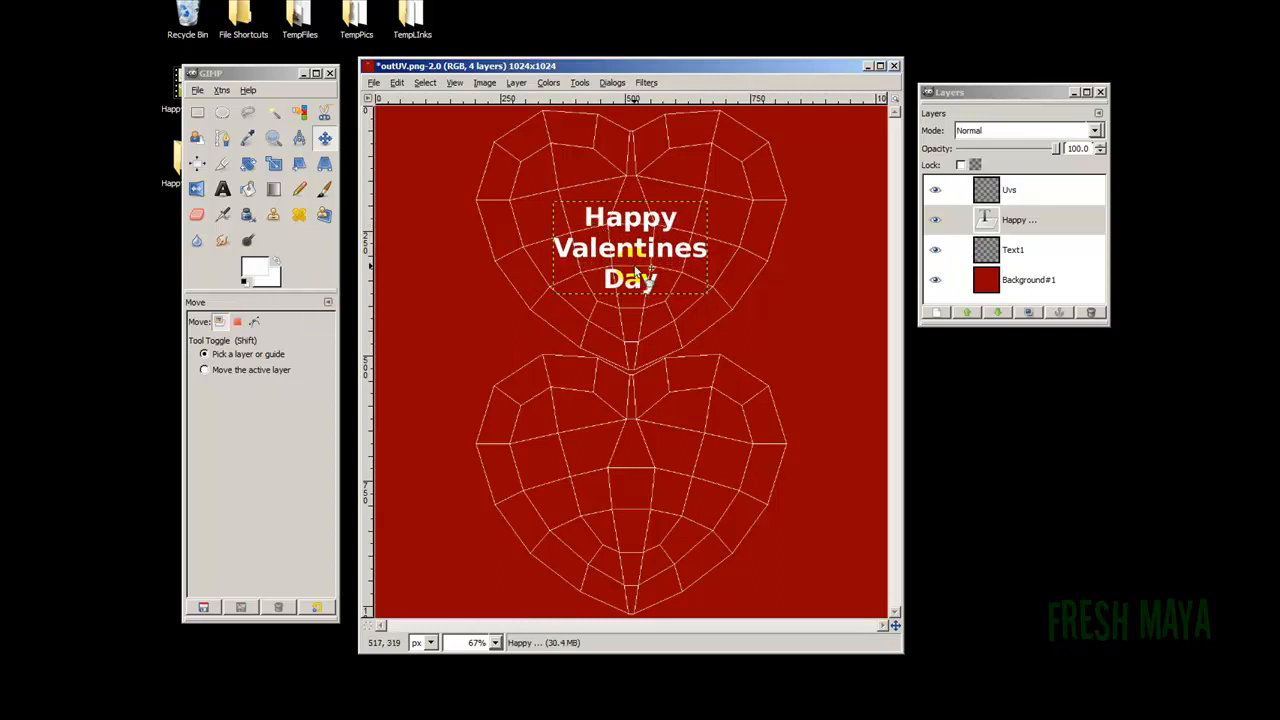
Enlarge the greeting text slightly using the size control.
left_click(222, 189)
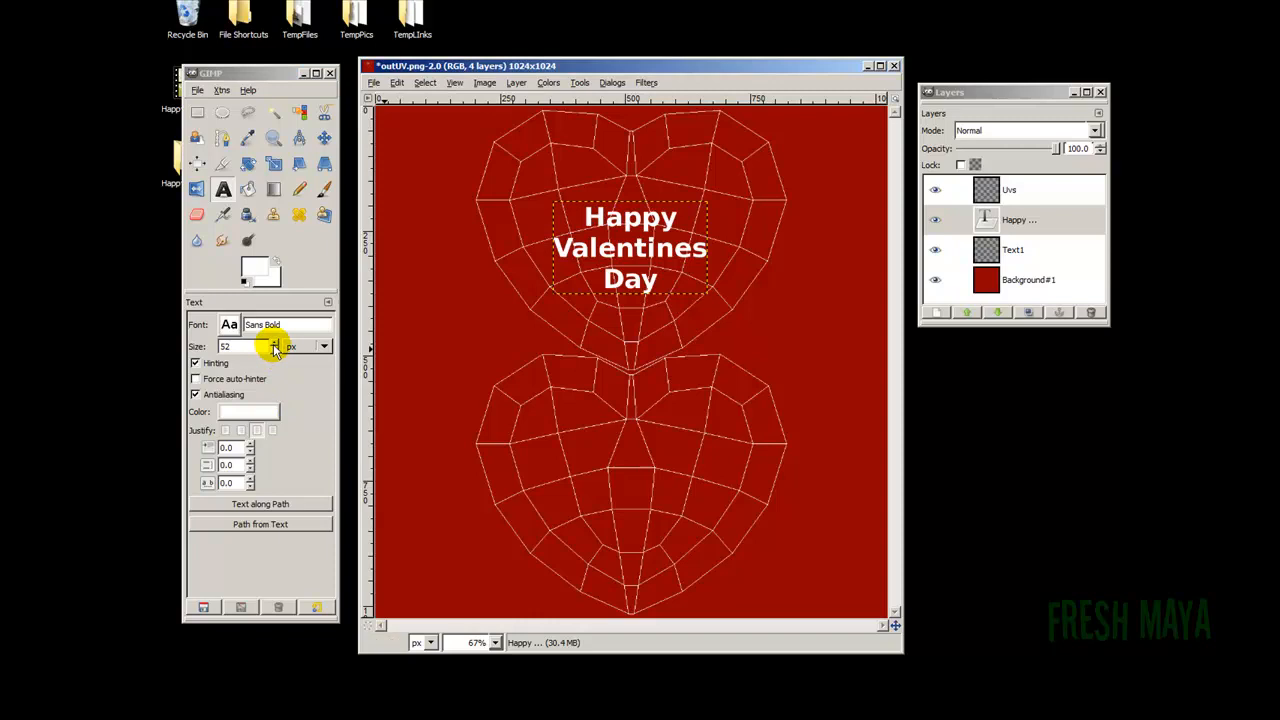
left_click(310, 343)
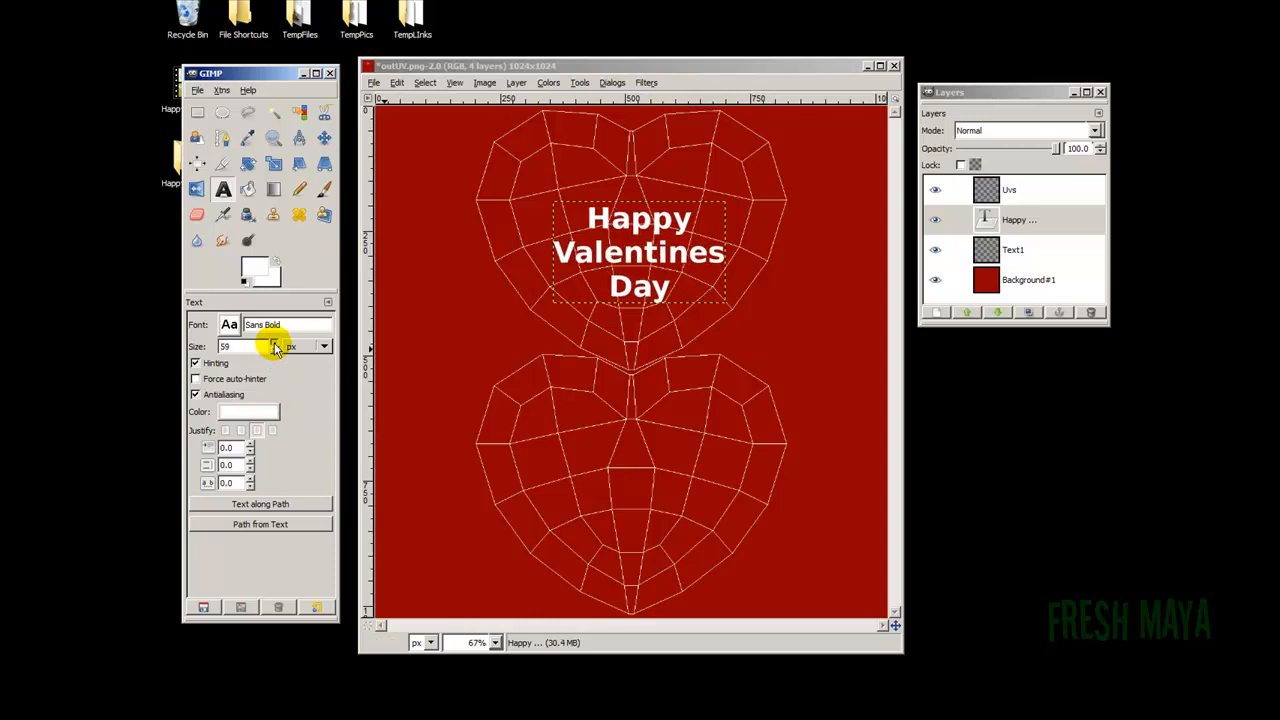
left_click(309, 343)
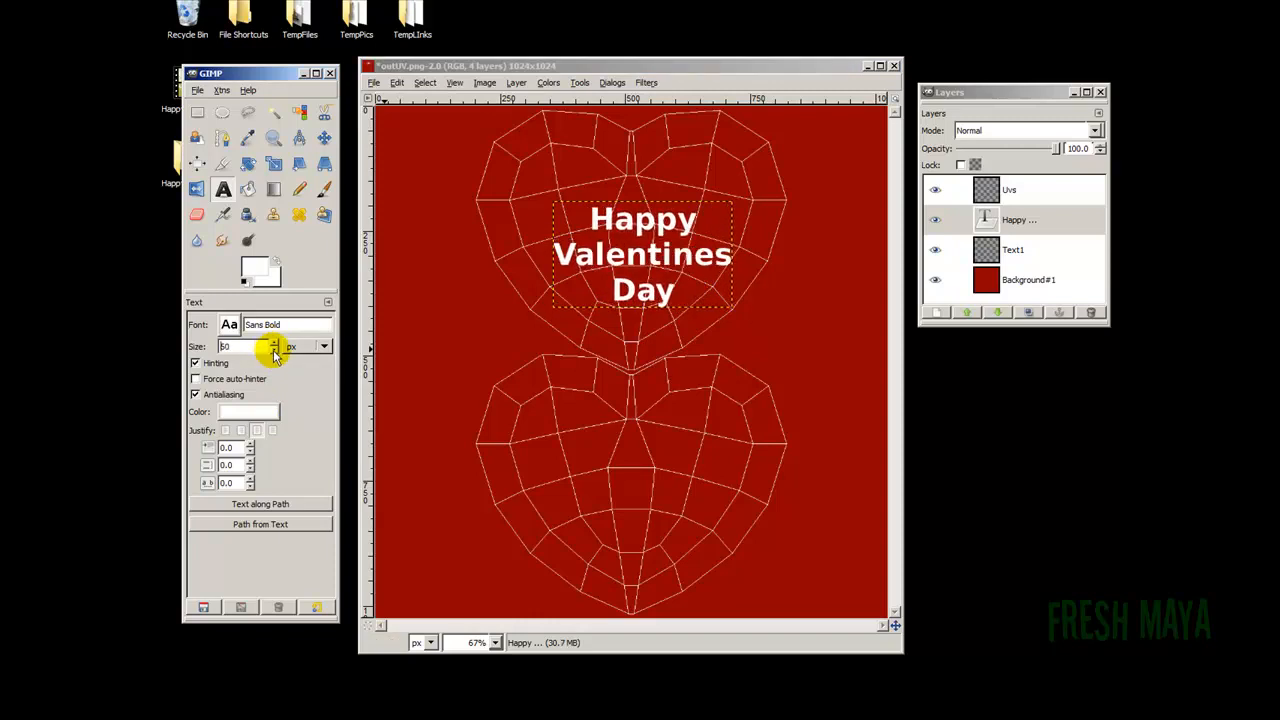
left_click(275, 346)
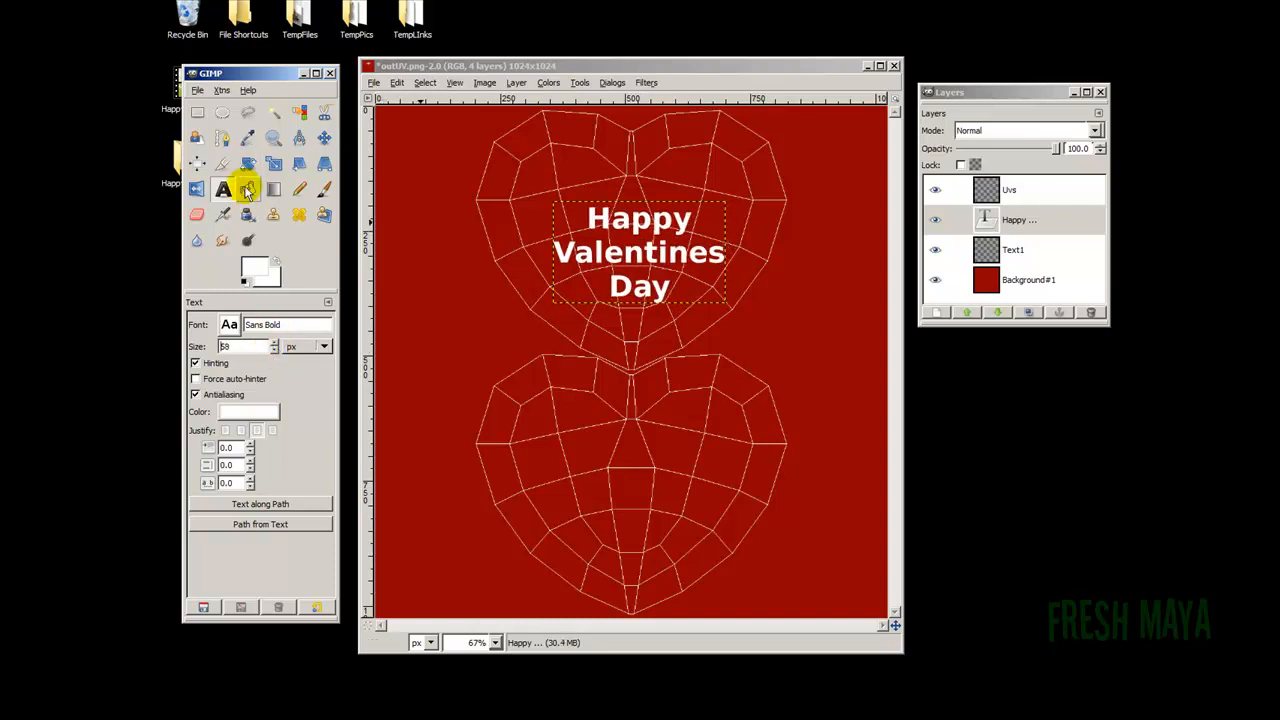
left_click(324, 138)
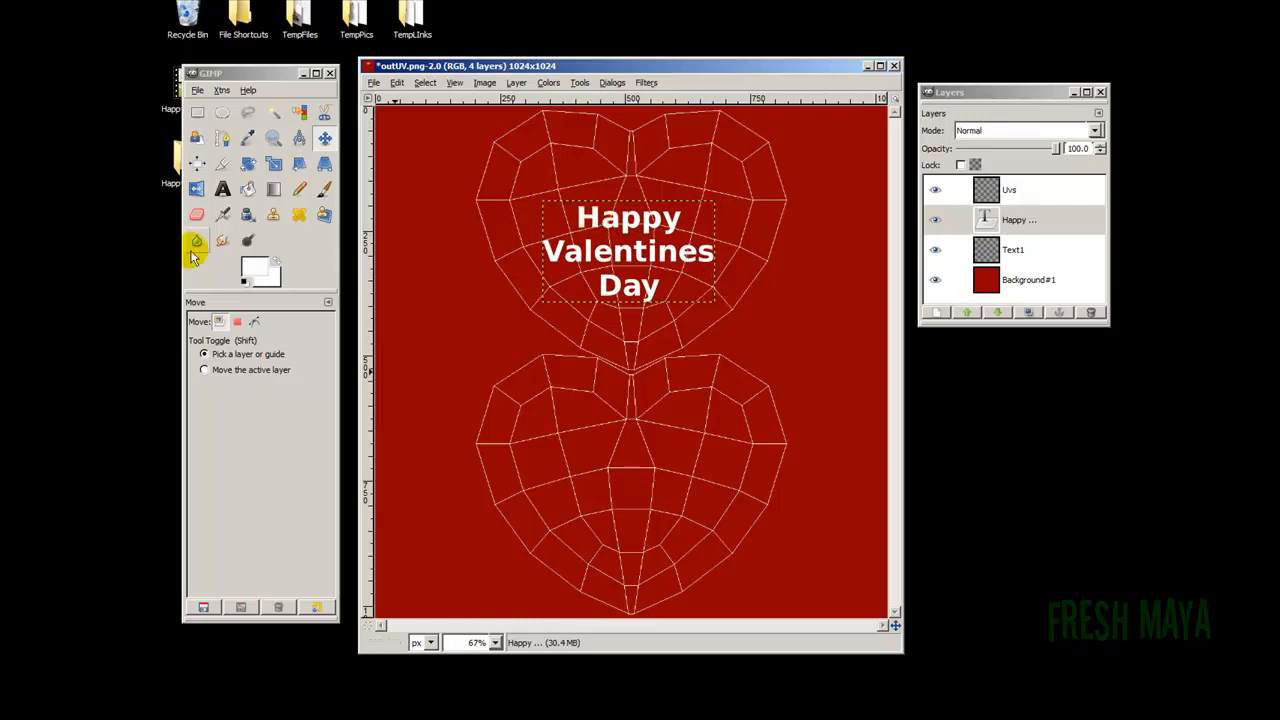
Add 'From Fresh Maya' text and centre it in the lower heart.
left_click(222, 189)
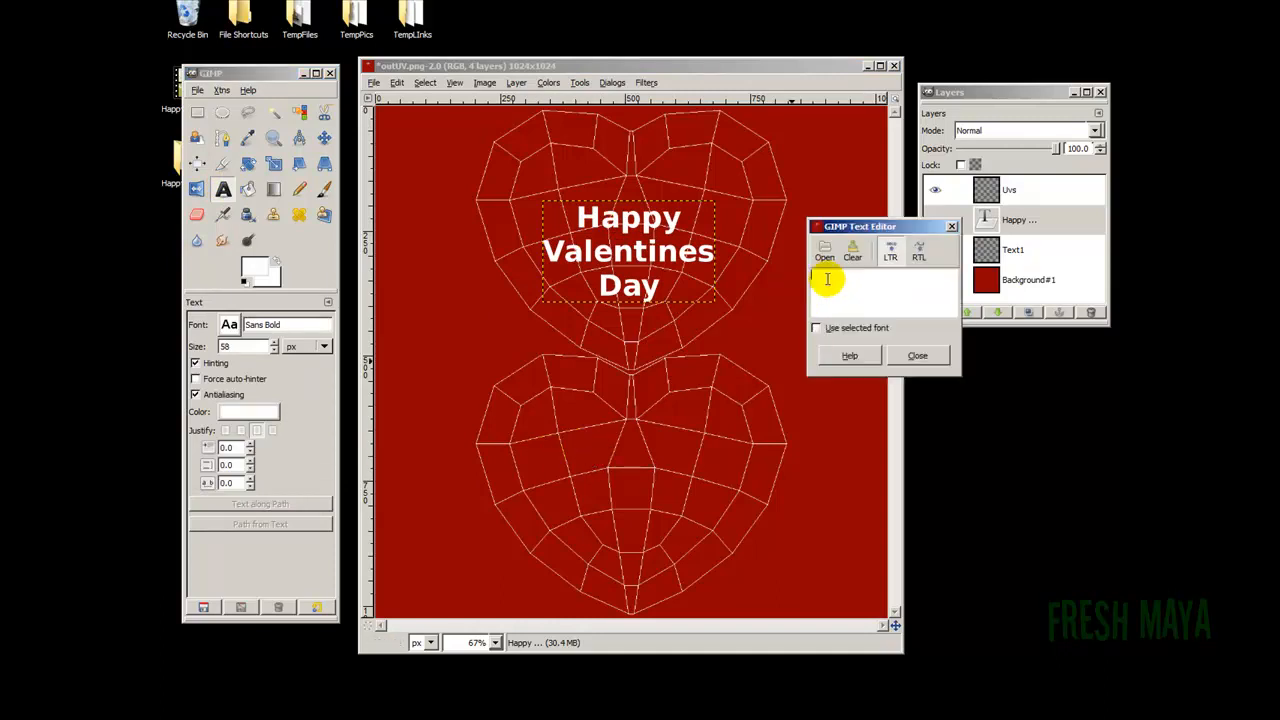
type("From")
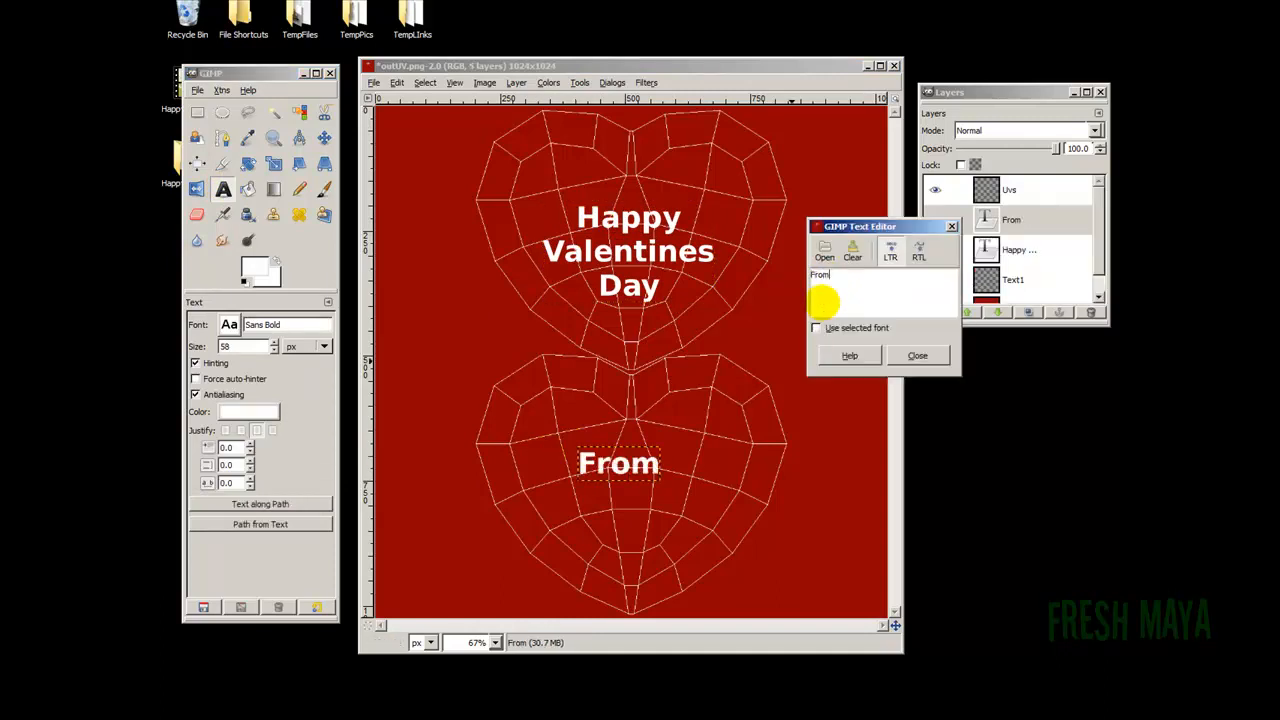
type("Fresh M")
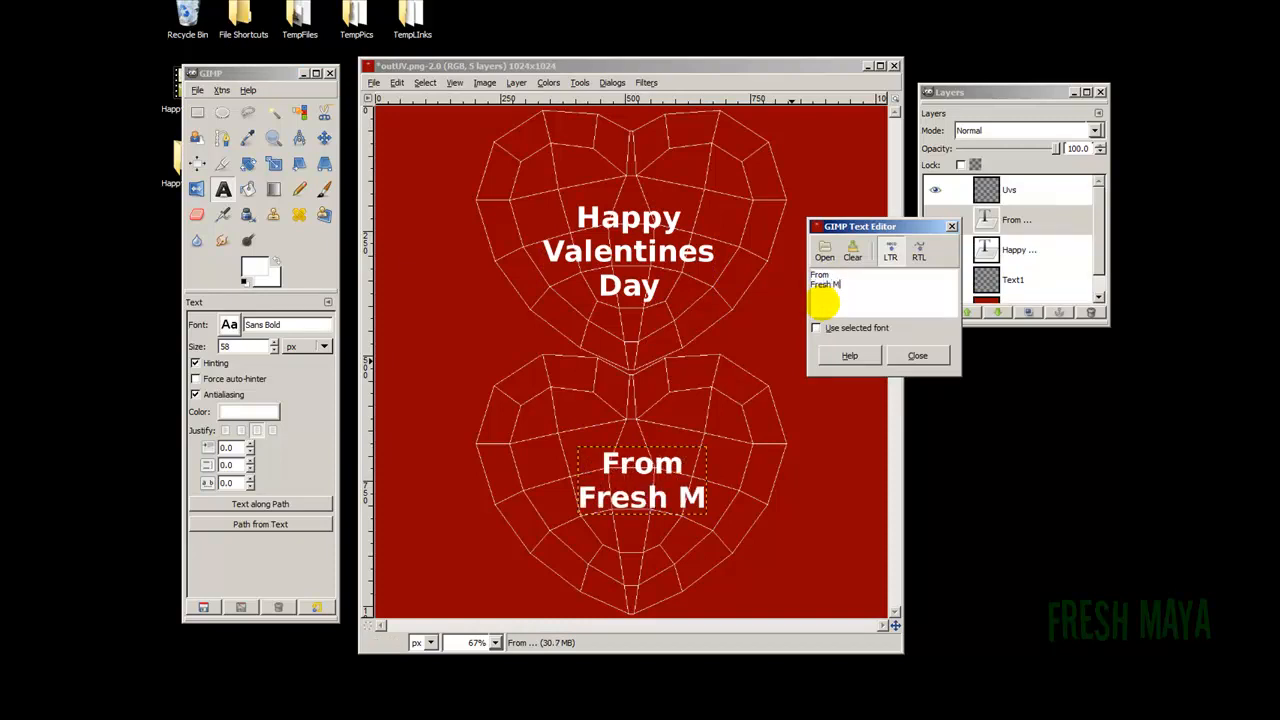
type("aya")
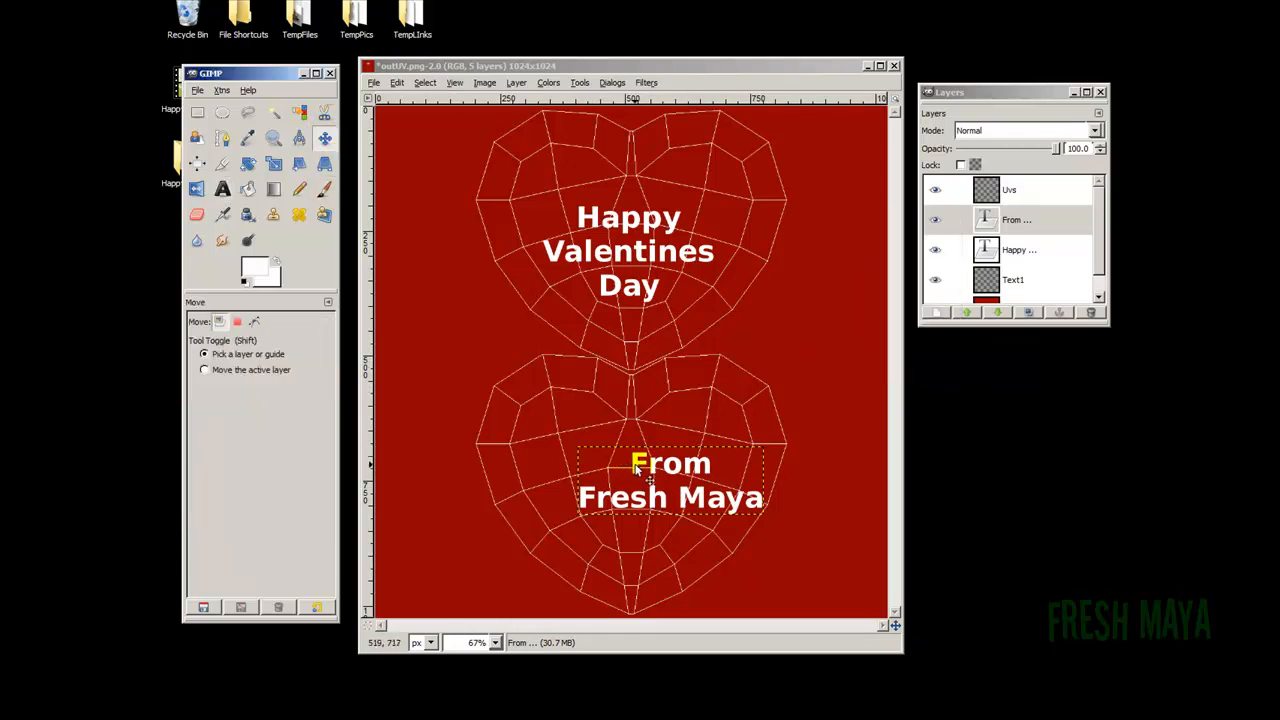
left_click_drag(670, 480, 628, 466)
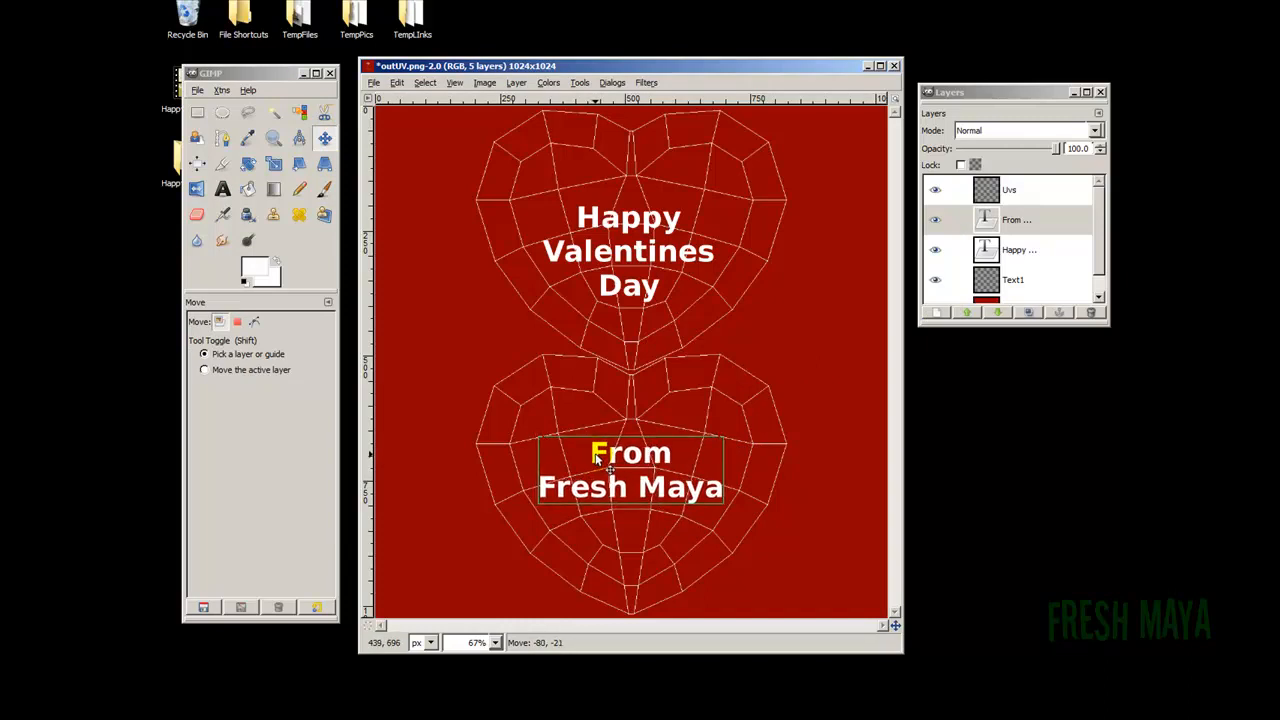
left_click_drag(630, 470, 629, 468)
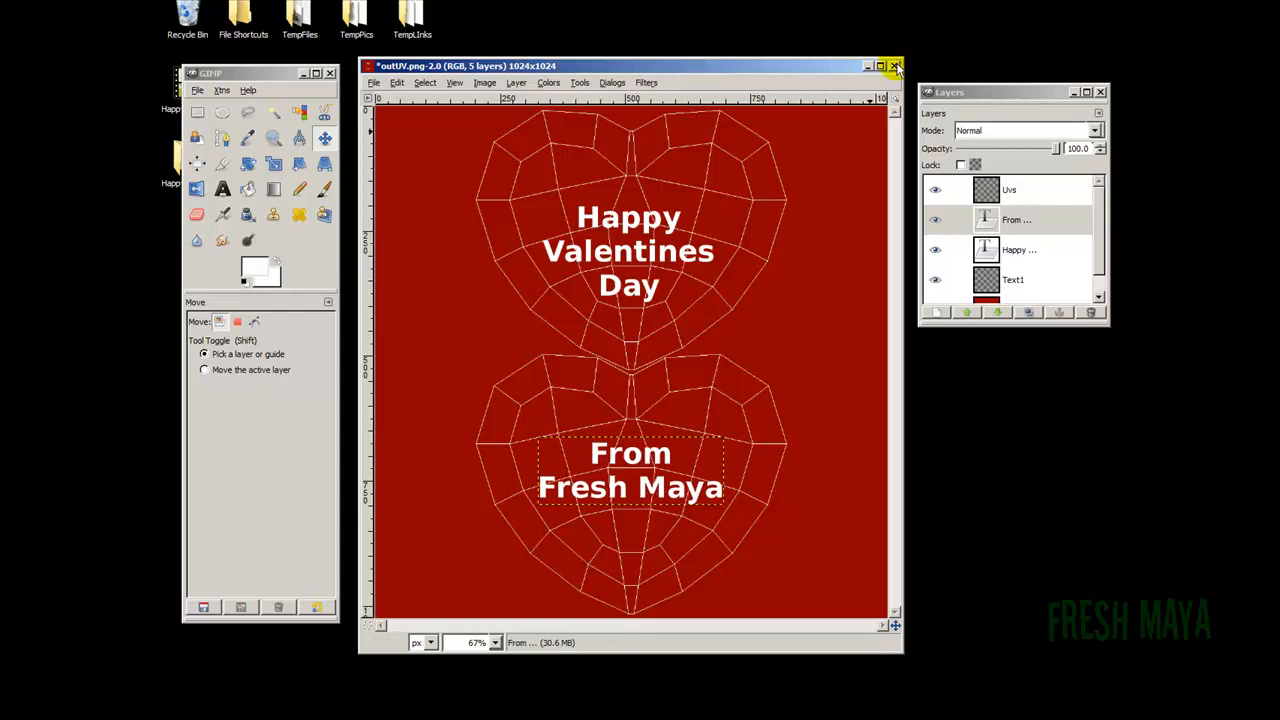
mouse_move(520, 515)
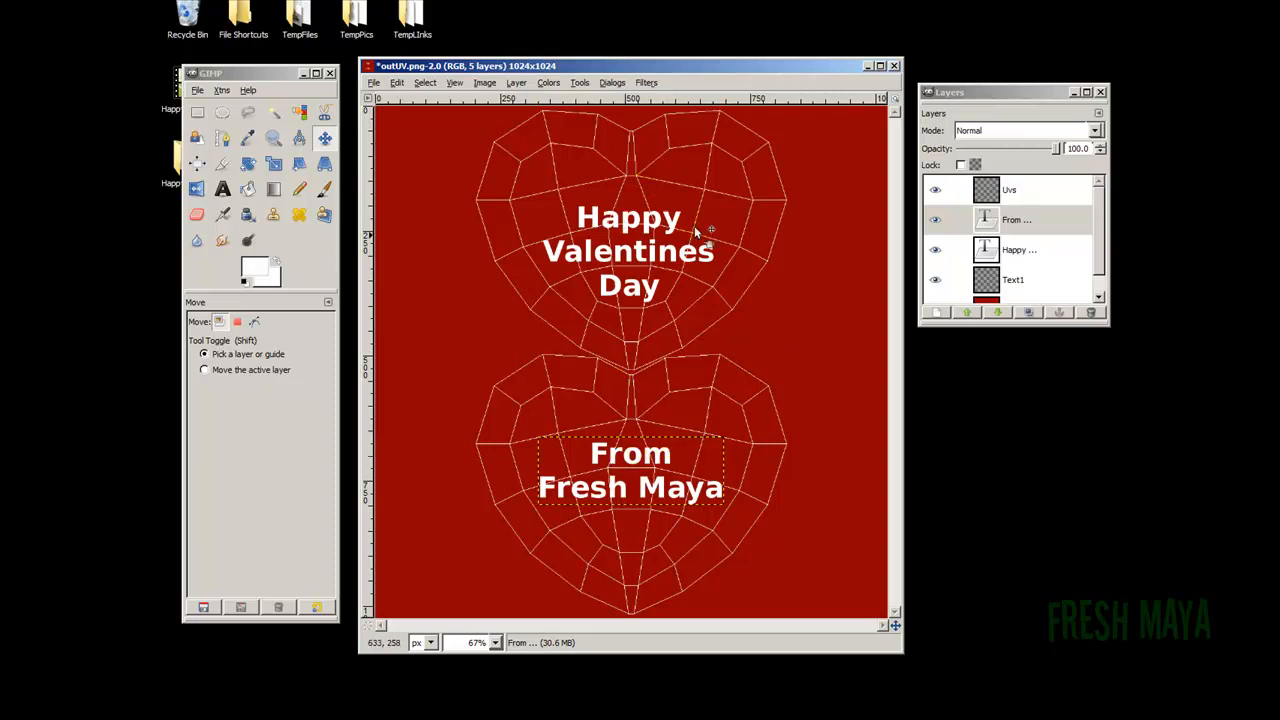
mouse_move(428, 143)
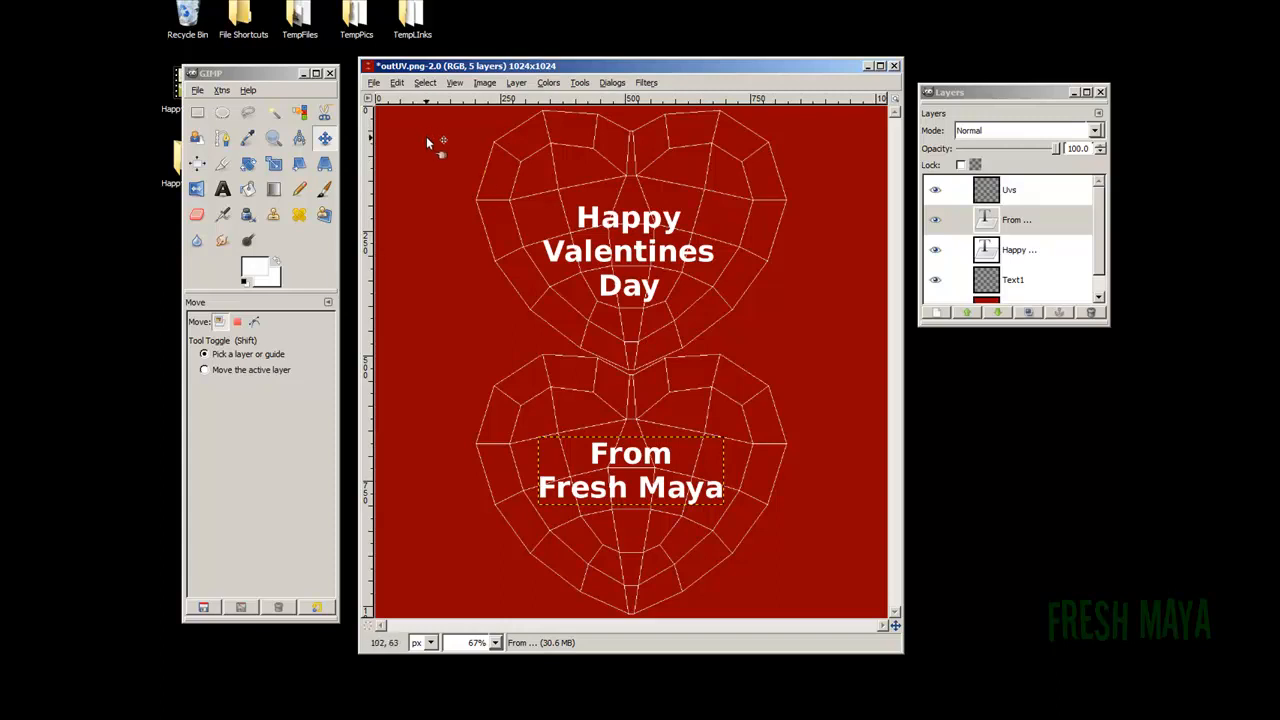
Save the layered image as HeartTexture.xcf in the images folder.
left_click(374, 82)
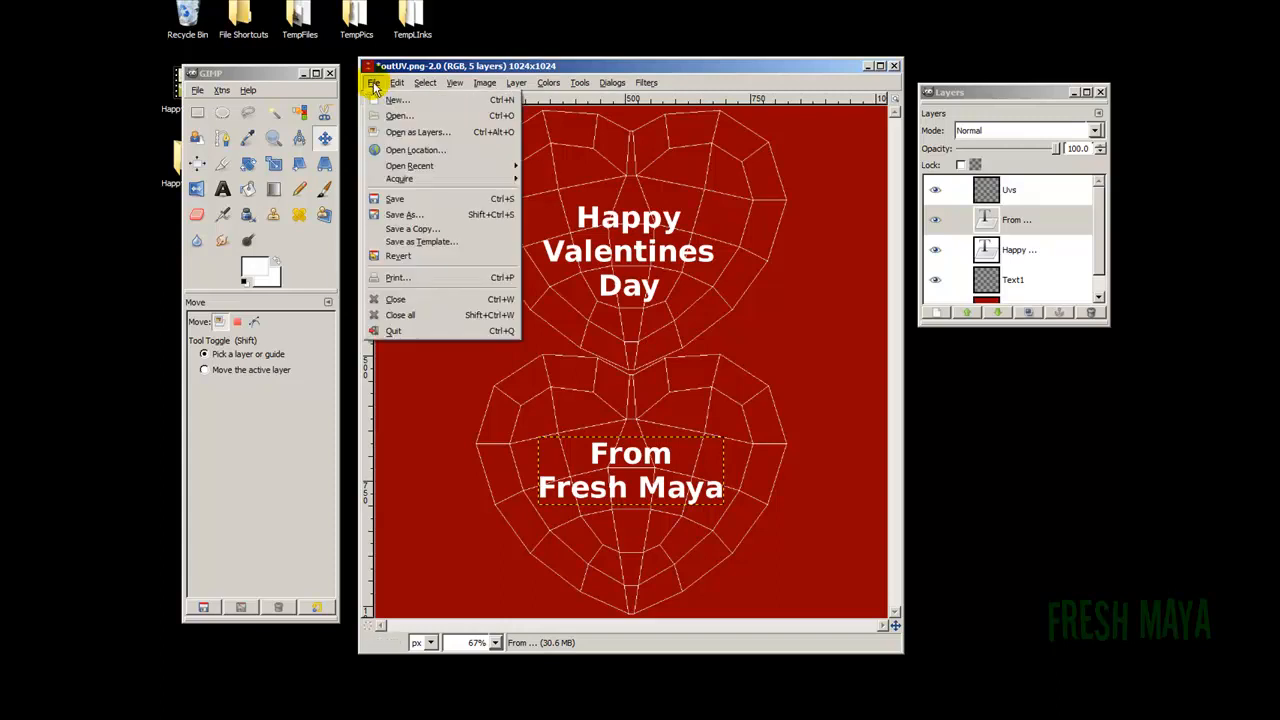
mouse_move(400, 214)
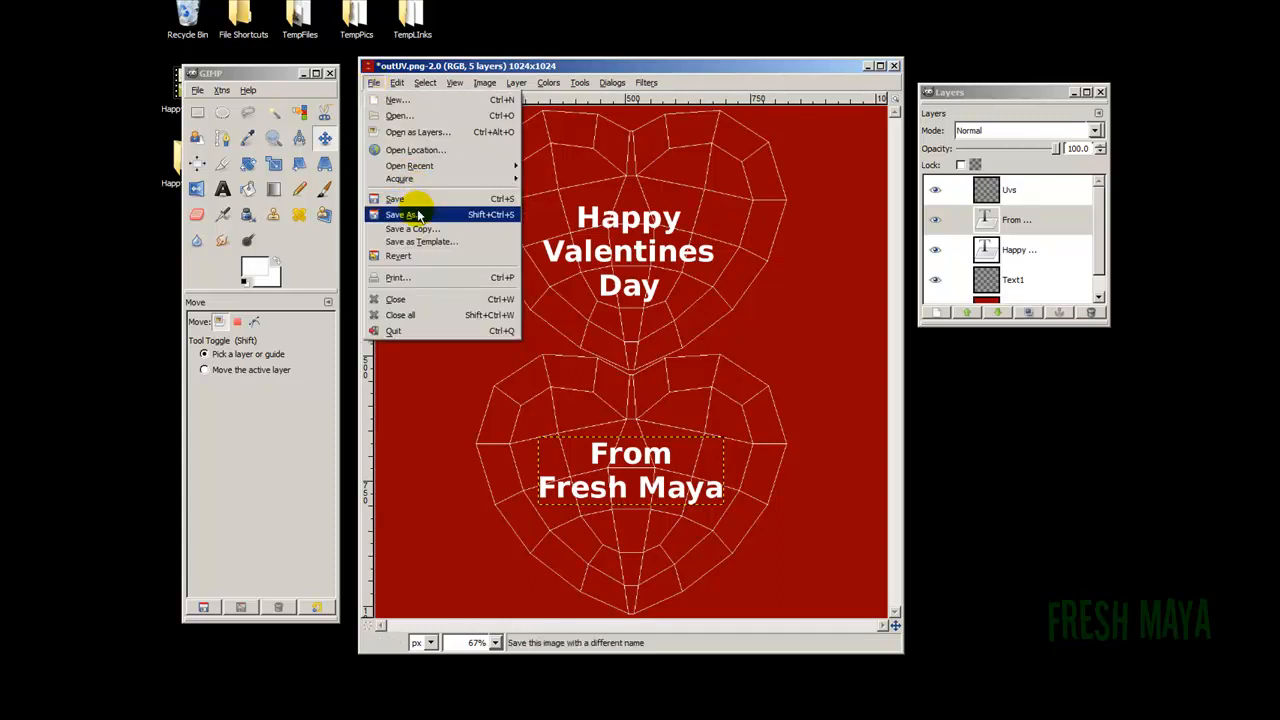
left_click(401, 214)
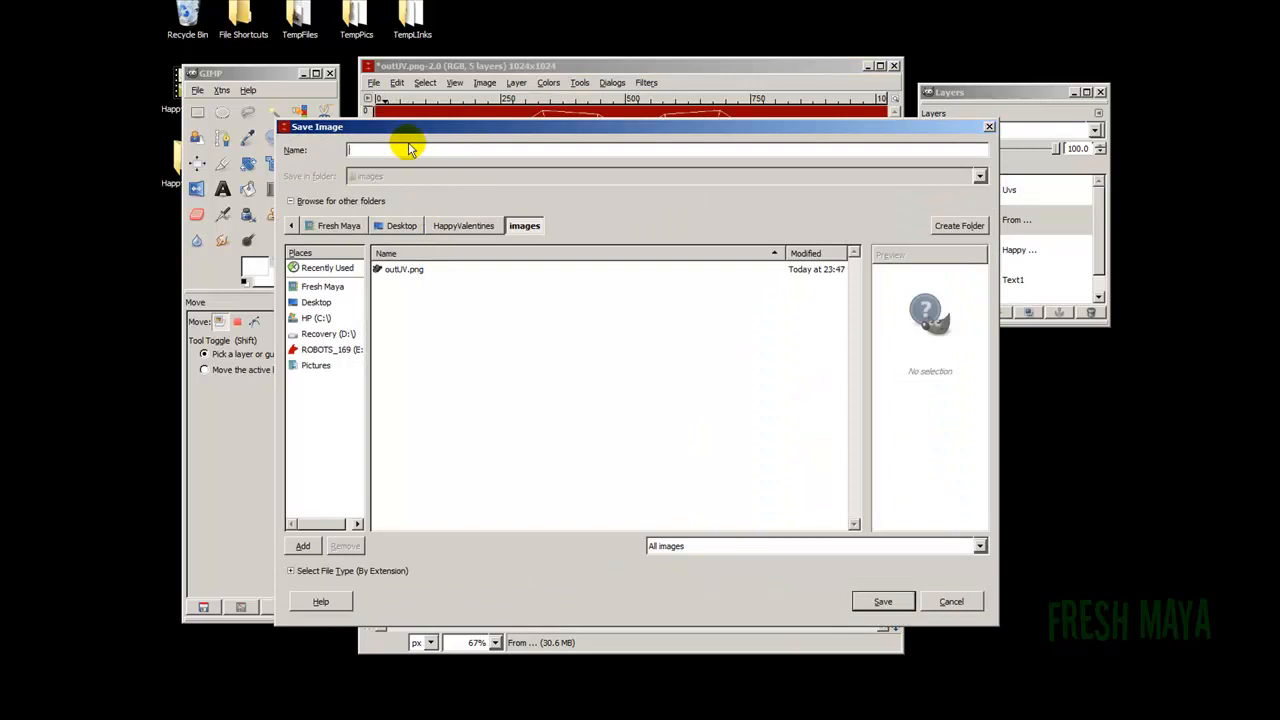
type("HeartTexture.xcf")
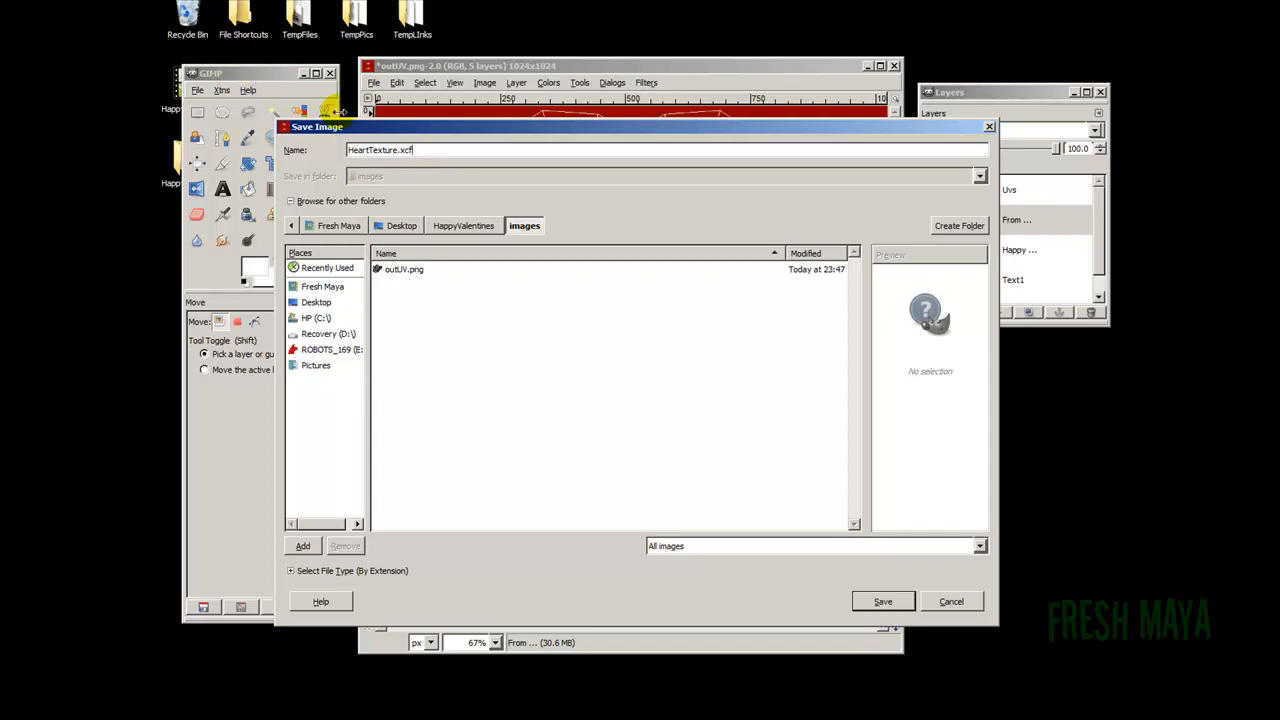
mouse_move(355, 215)
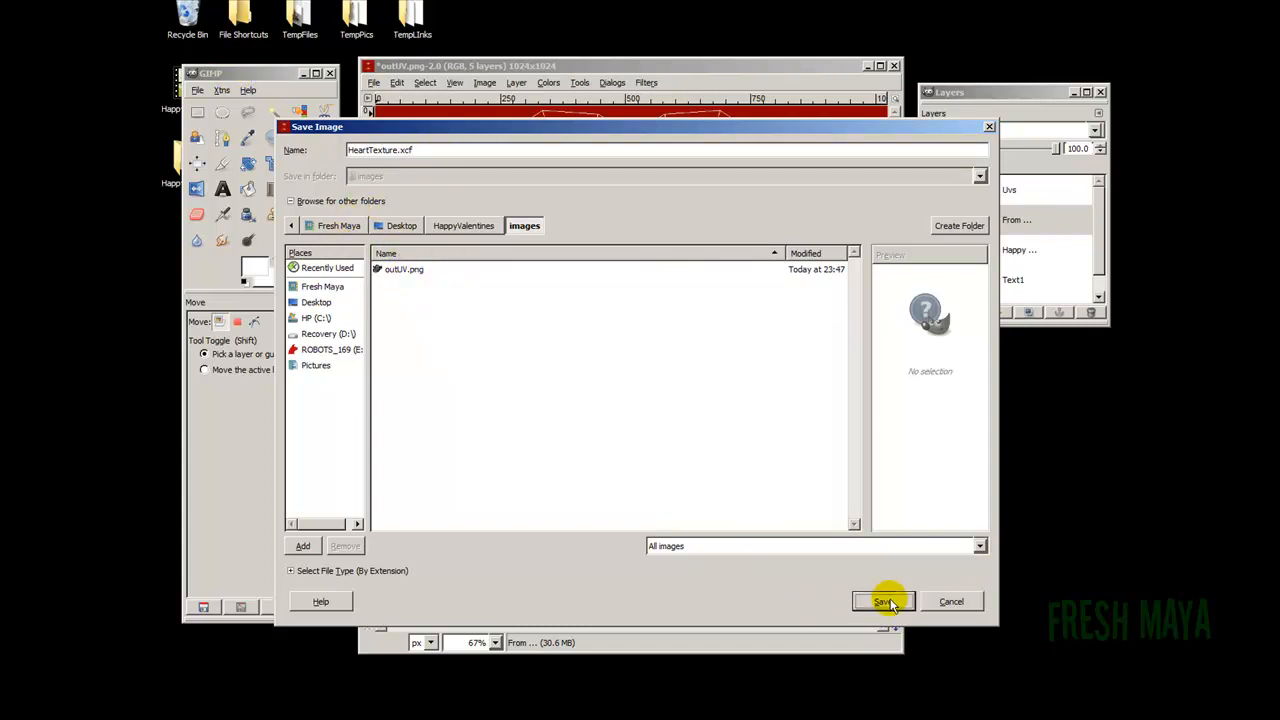
left_click(882, 601)
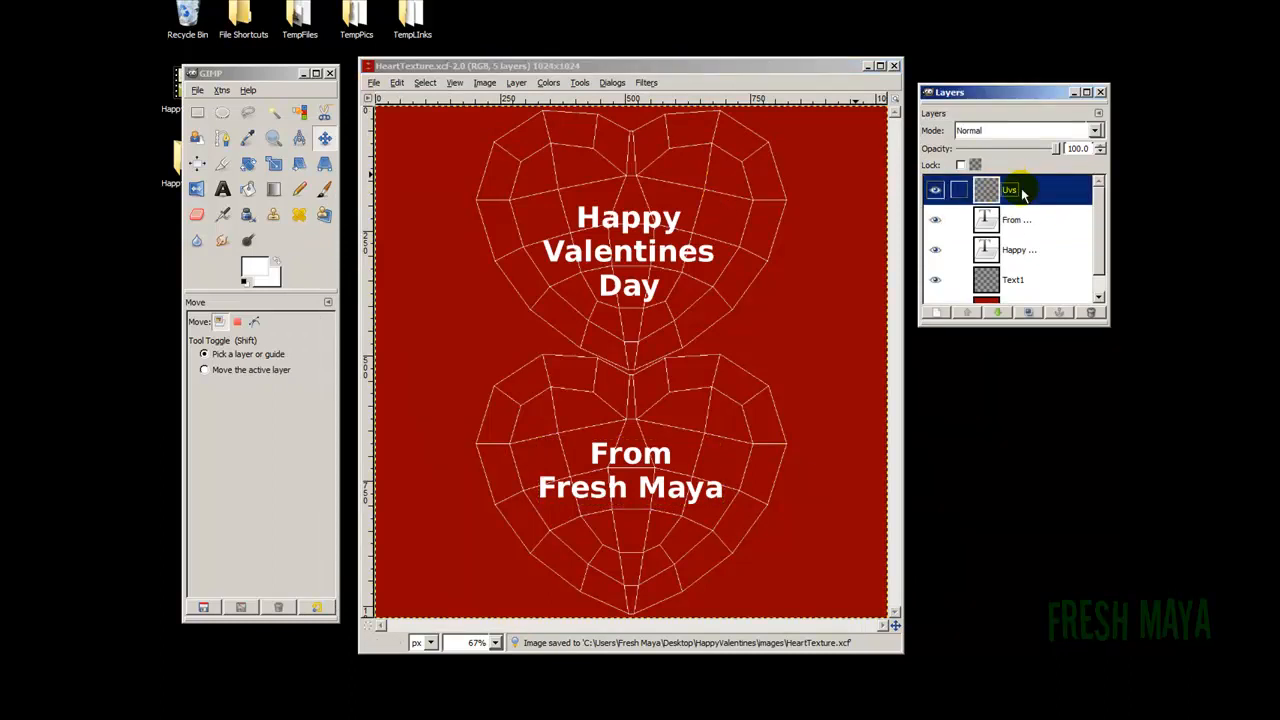
Delete the Uvs wireframe layer and flatten the image into one layer.
left_click(1089, 312)
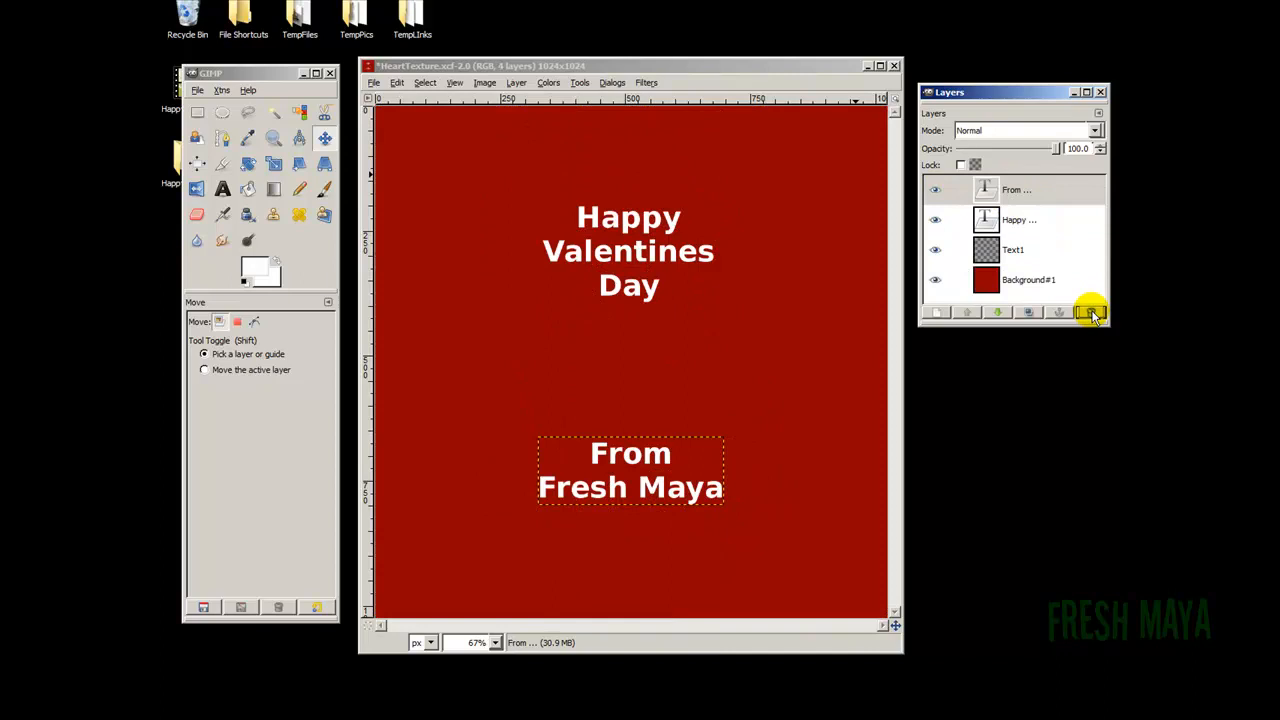
left_click(485, 82)
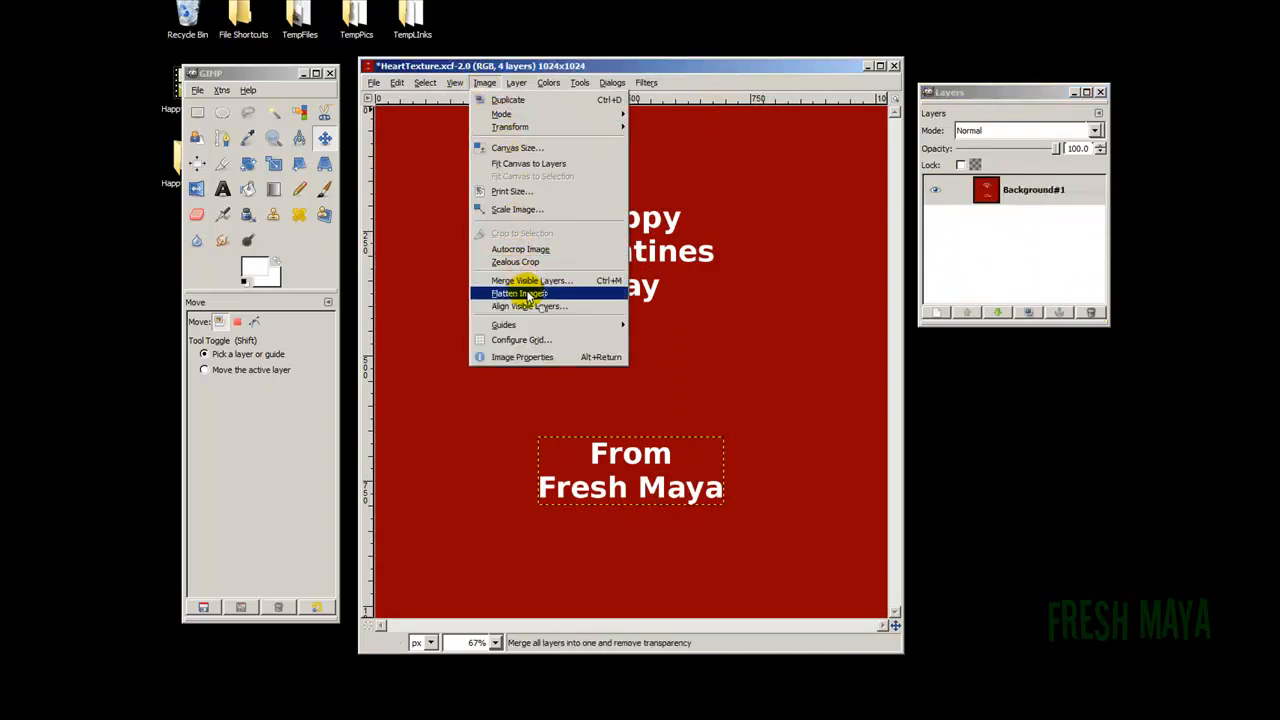
left_click(519, 293)
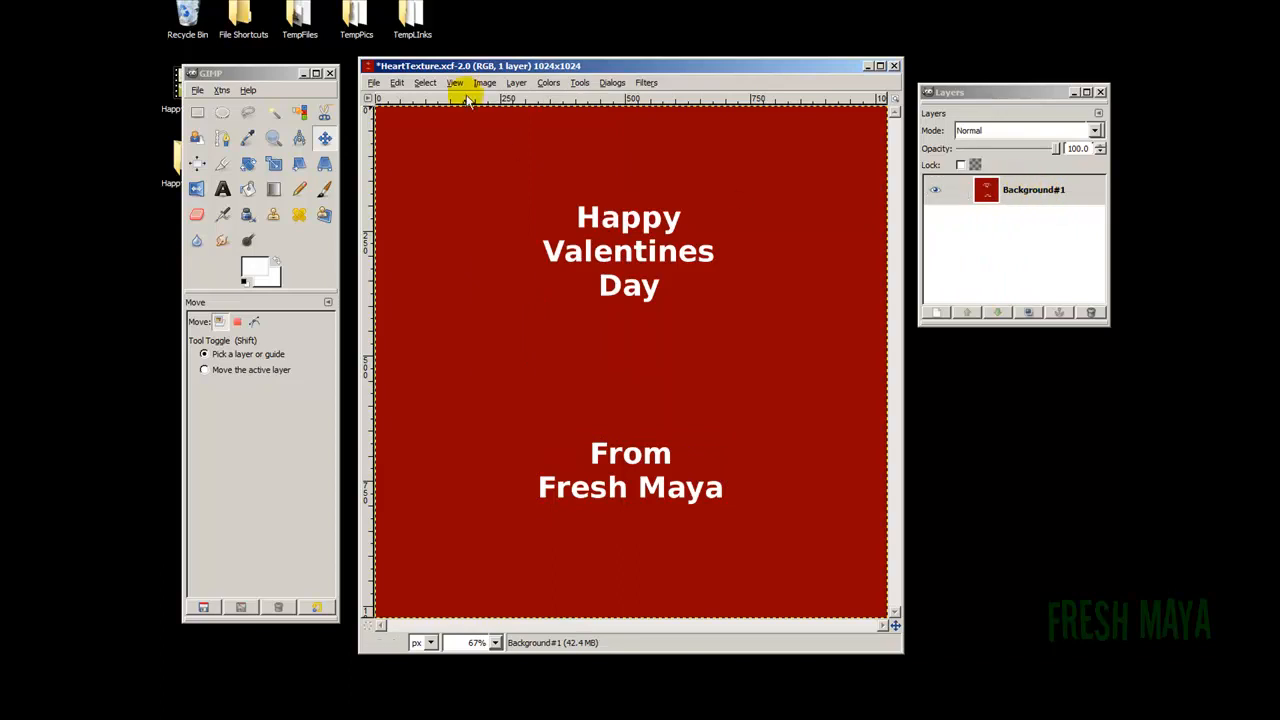
left_click(374, 82)
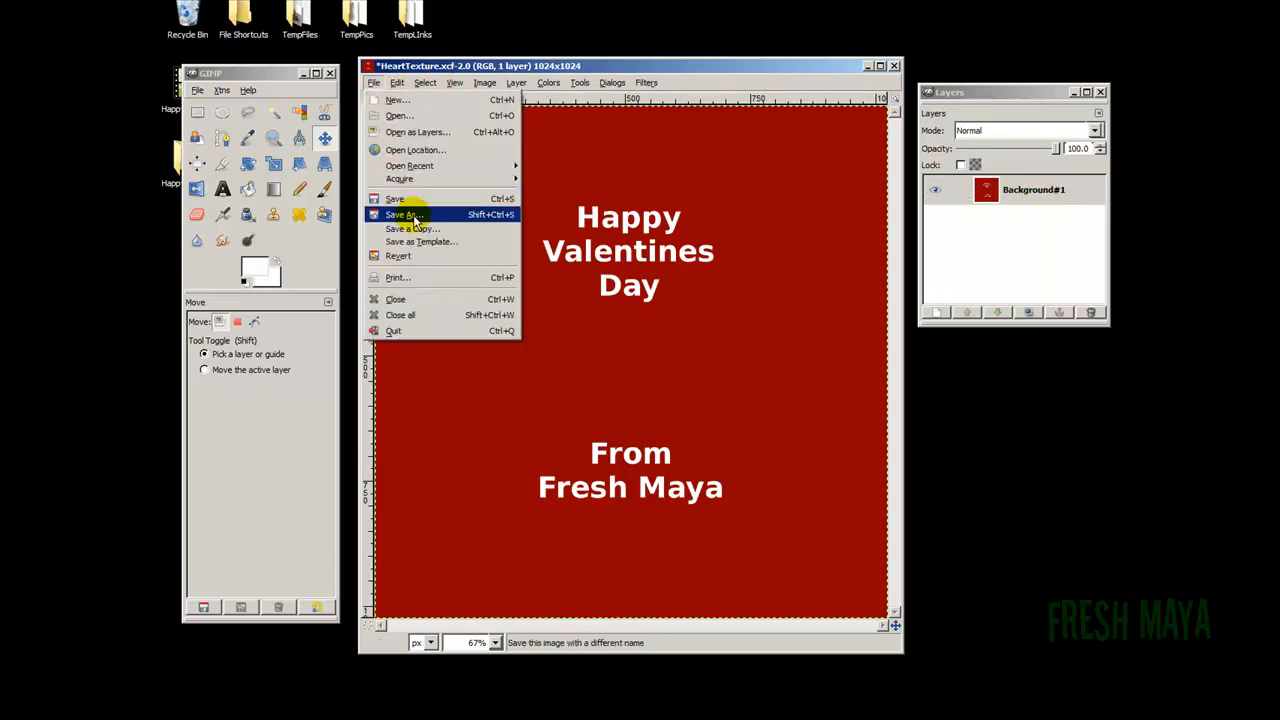
Export the flattened card as HeartTexture.jpg into the HappyValentines sourceimages folder.
left_click(404, 214)
type("HeartTexture.jpg")
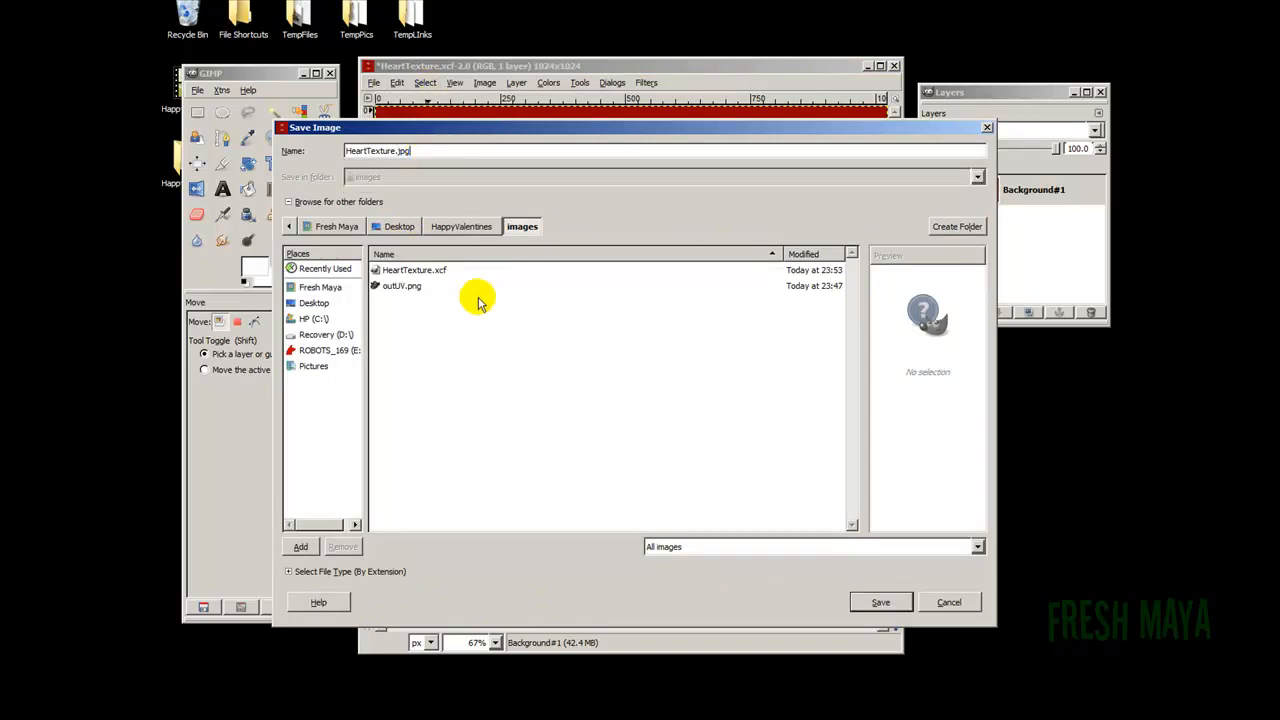
mouse_move(418, 191)
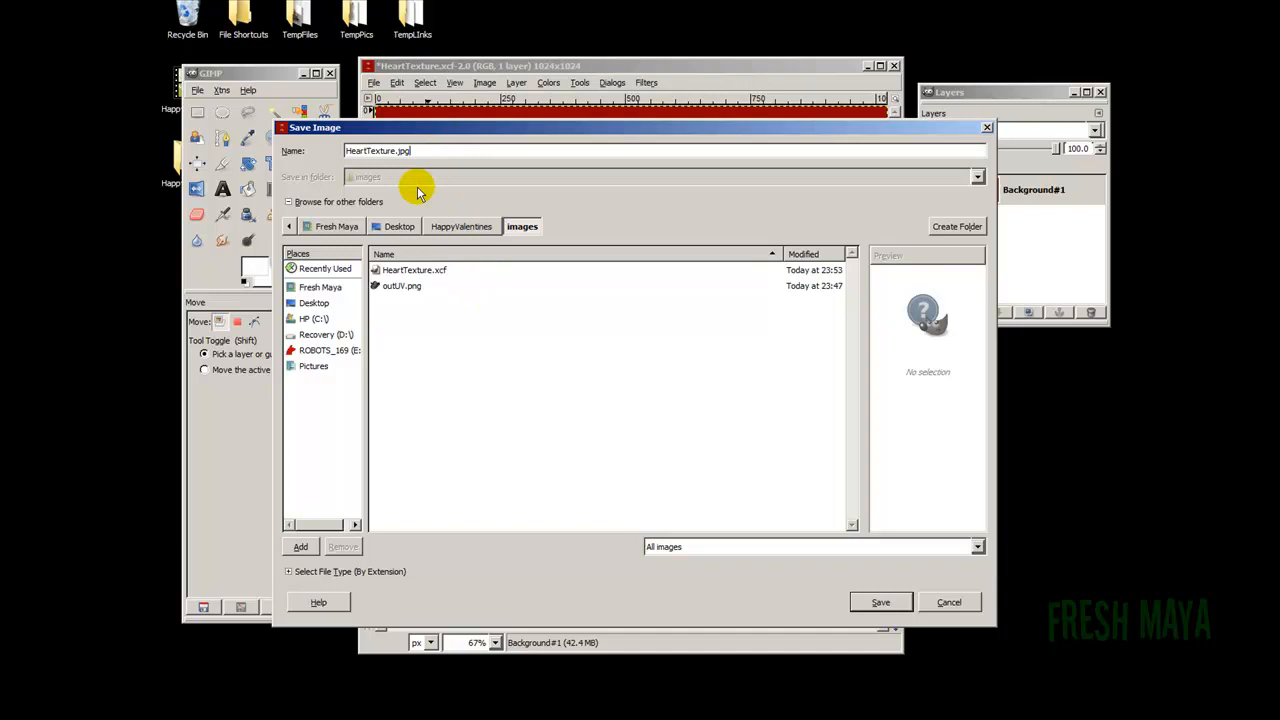
mouse_move(410, 180)
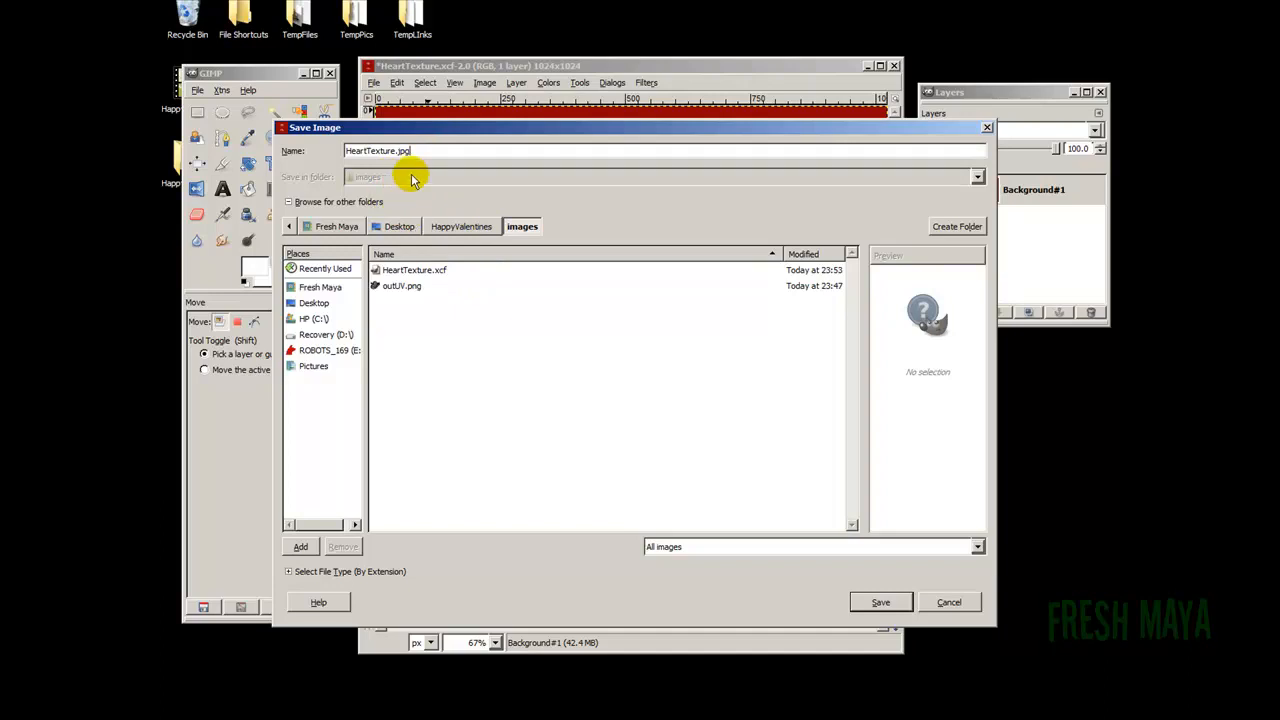
mouse_move(330, 343)
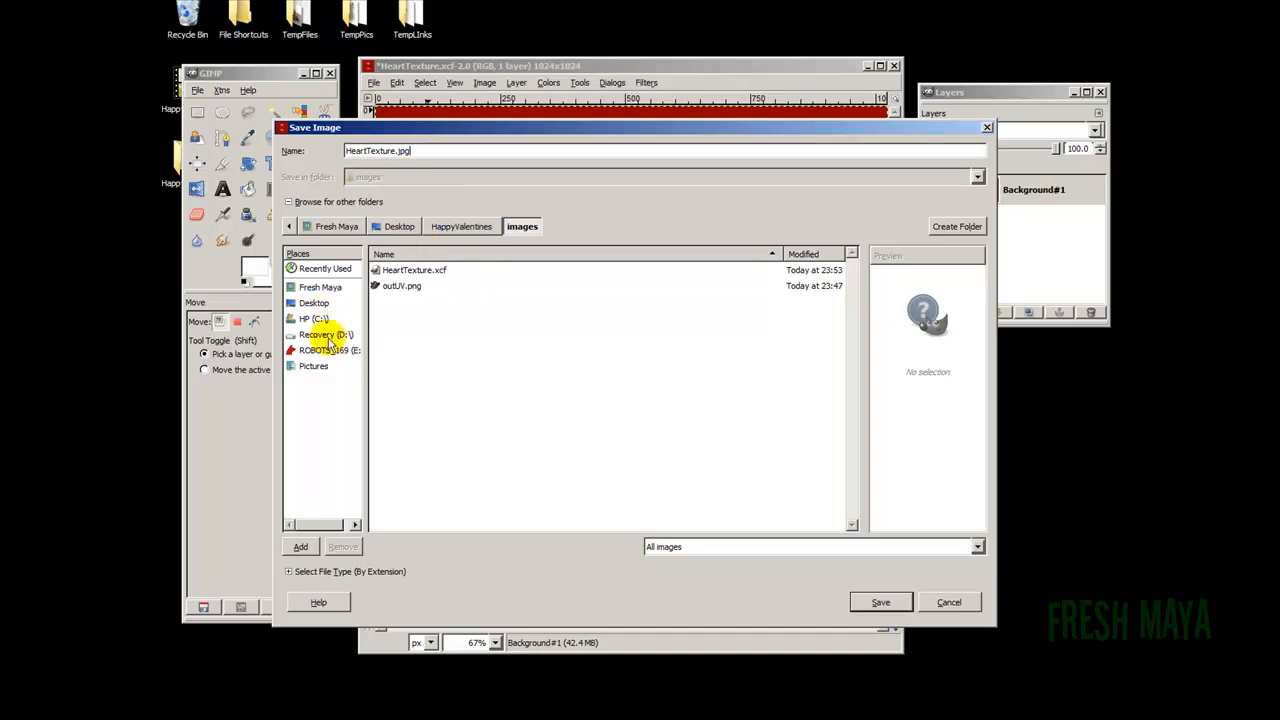
left_click(461, 226)
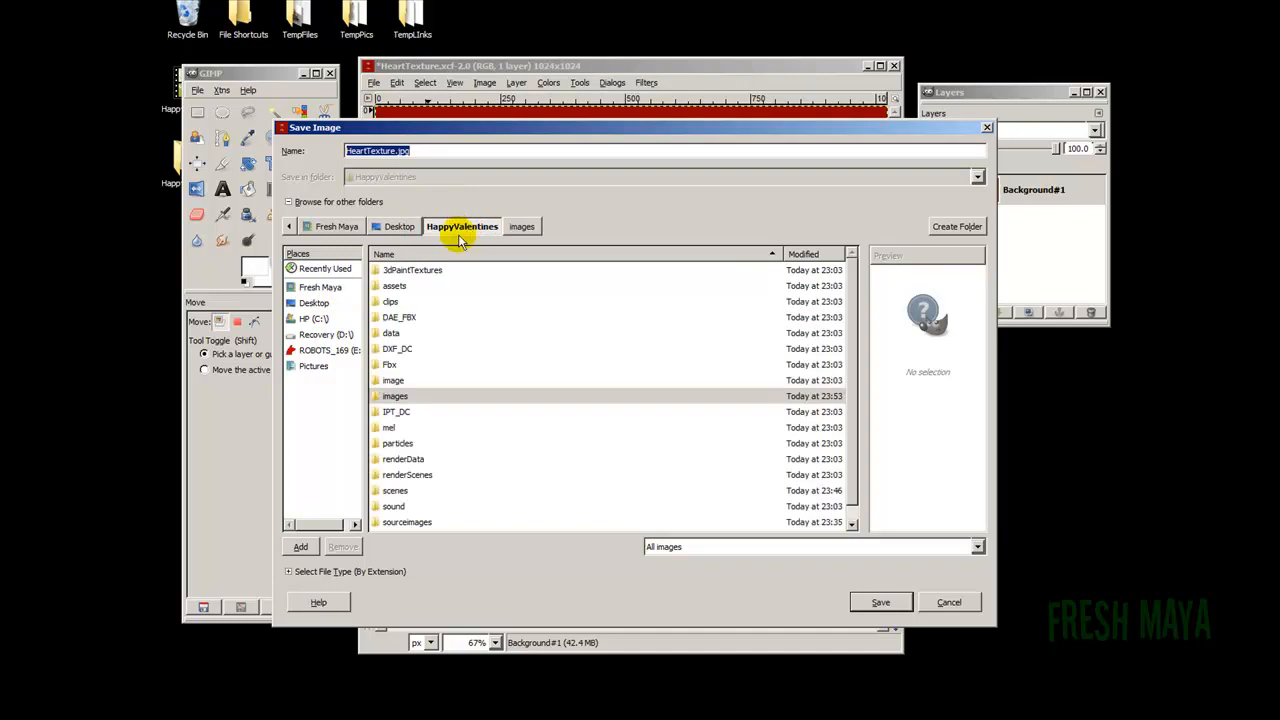
left_click(406, 521)
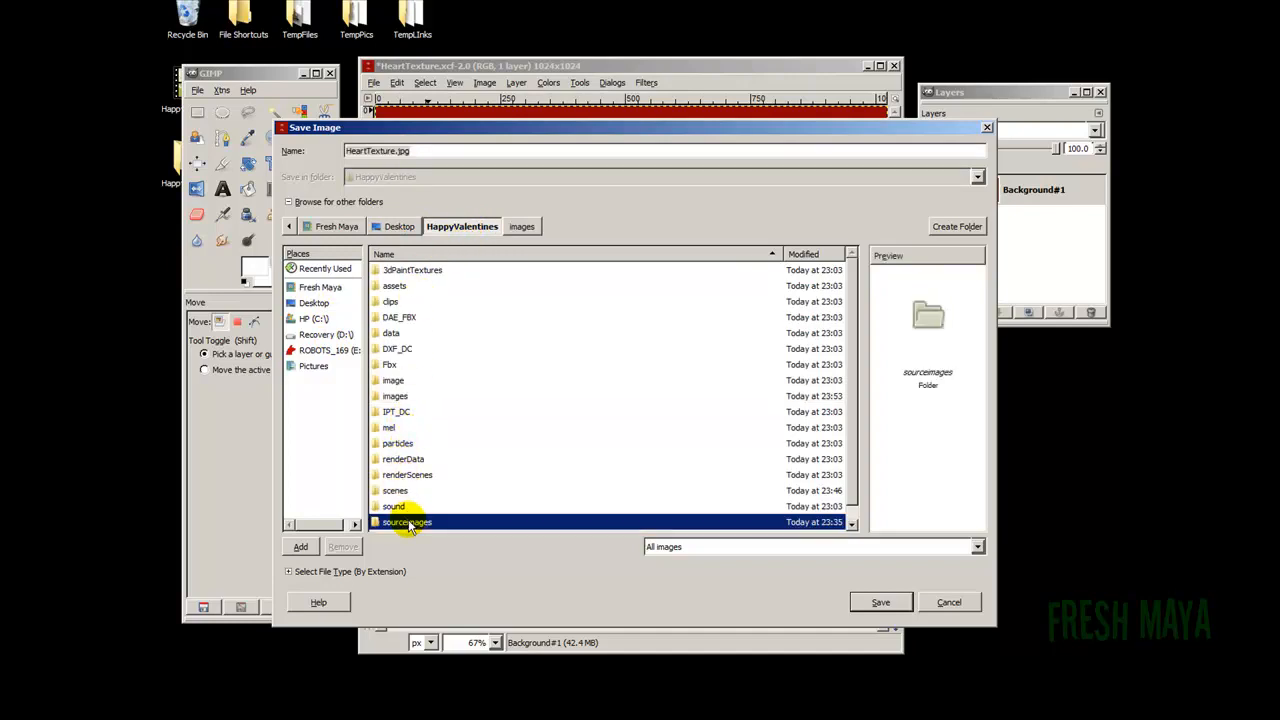
double_click(406, 522)
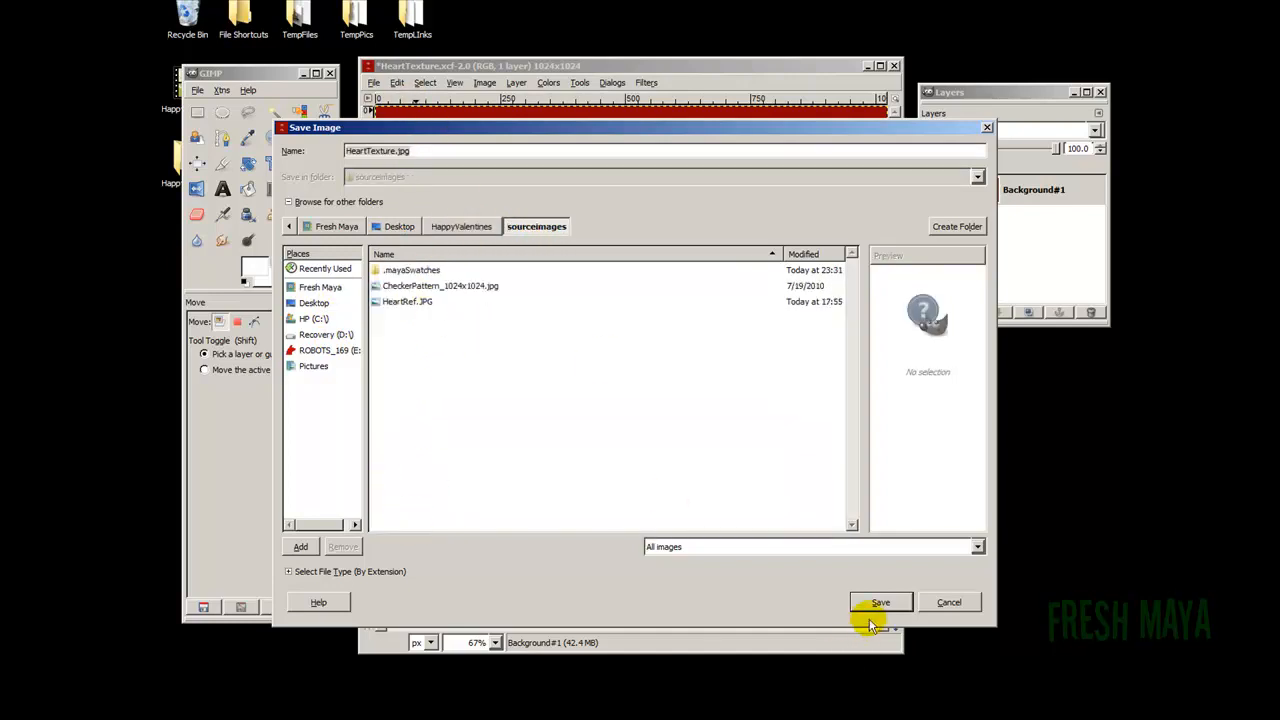
left_click(879, 602)
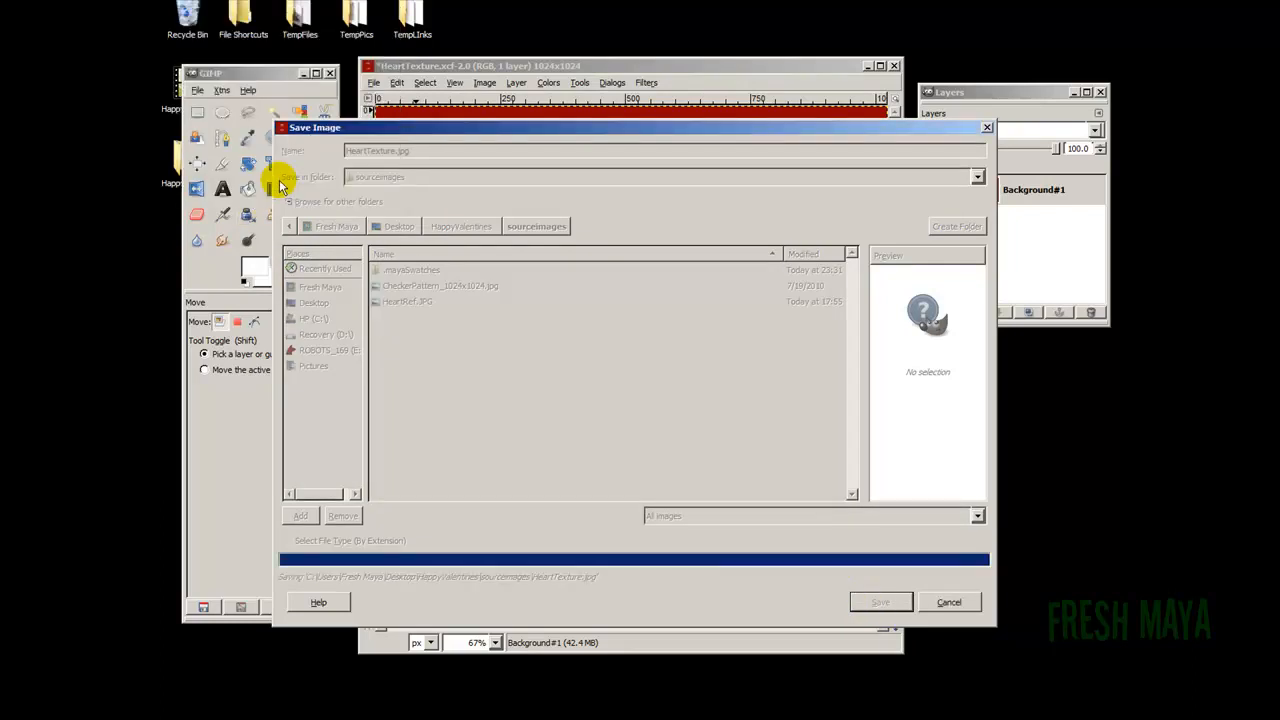
left_click(879, 602)
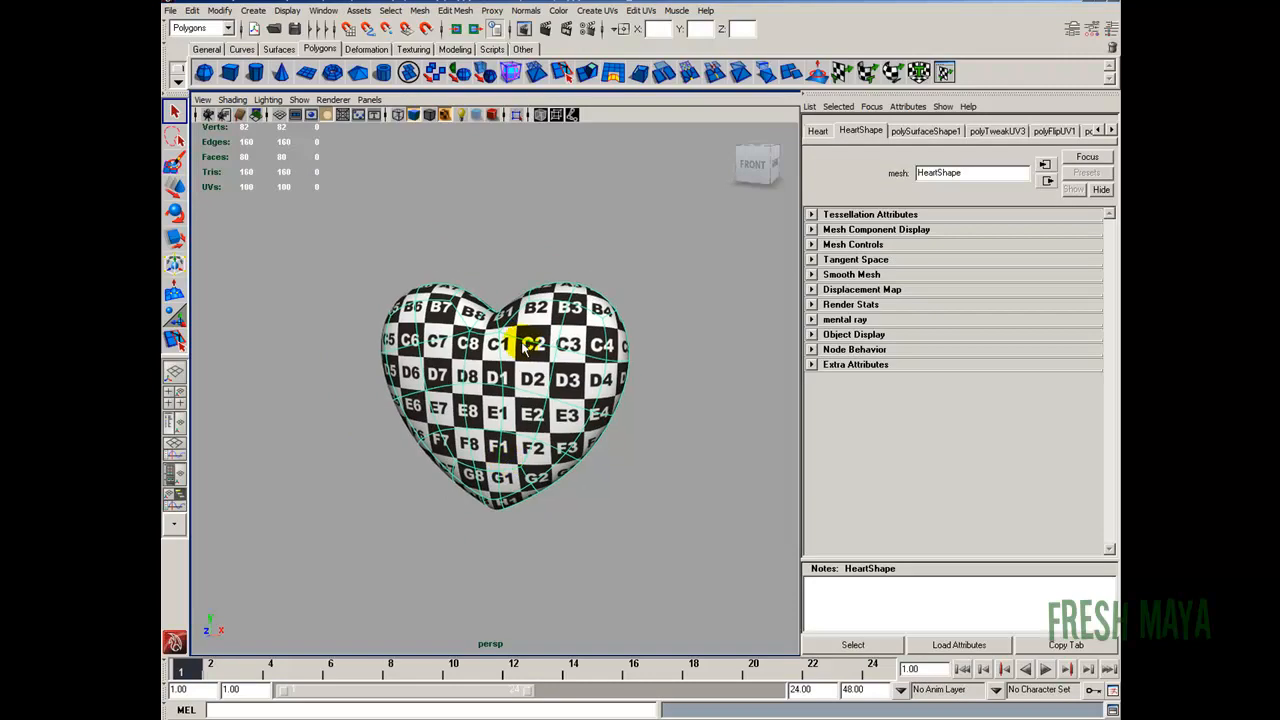
Open Hypershade and start renaming the lambert2 checker material to a shdr_ name.
left_click(323, 10)
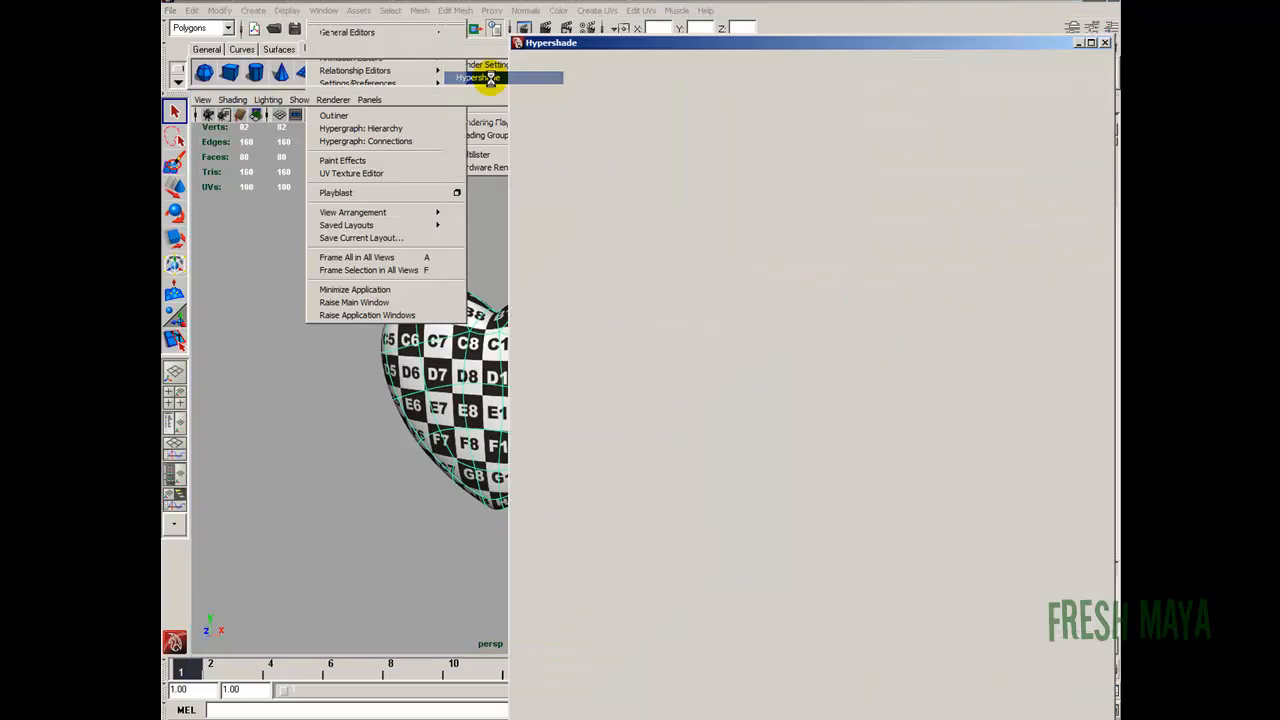
left_click(471, 77)
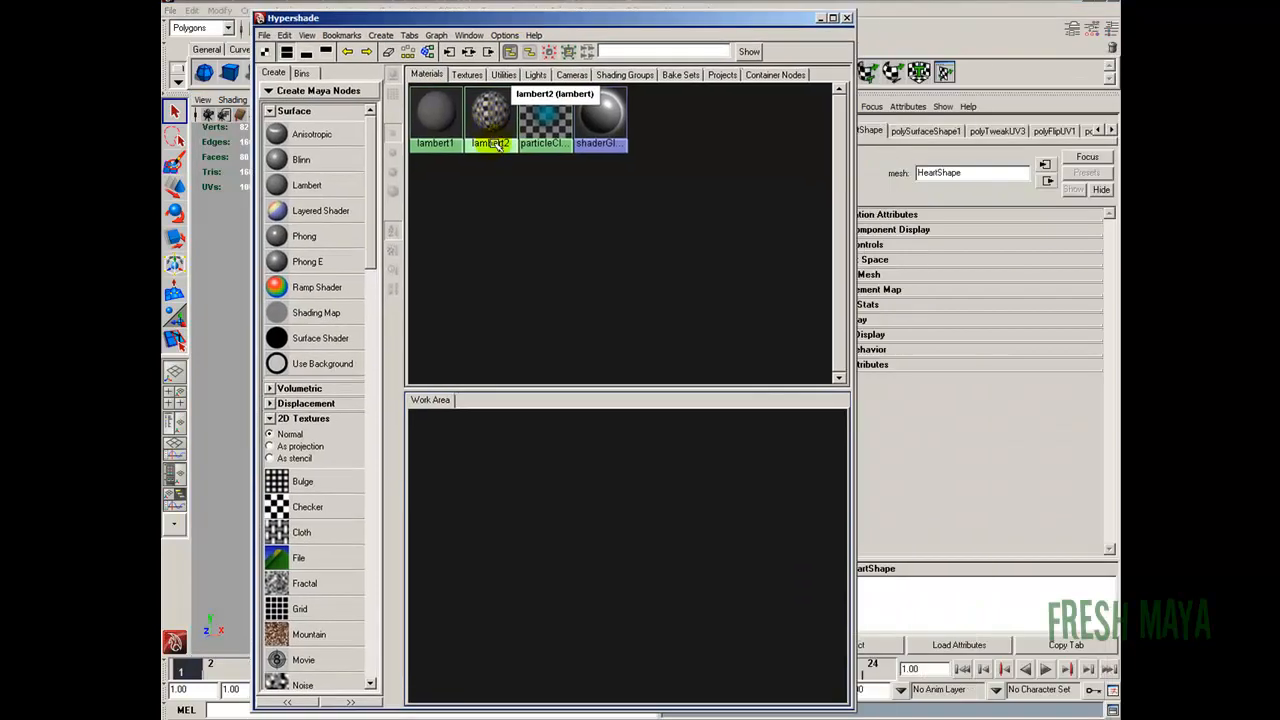
right_click(489, 118)
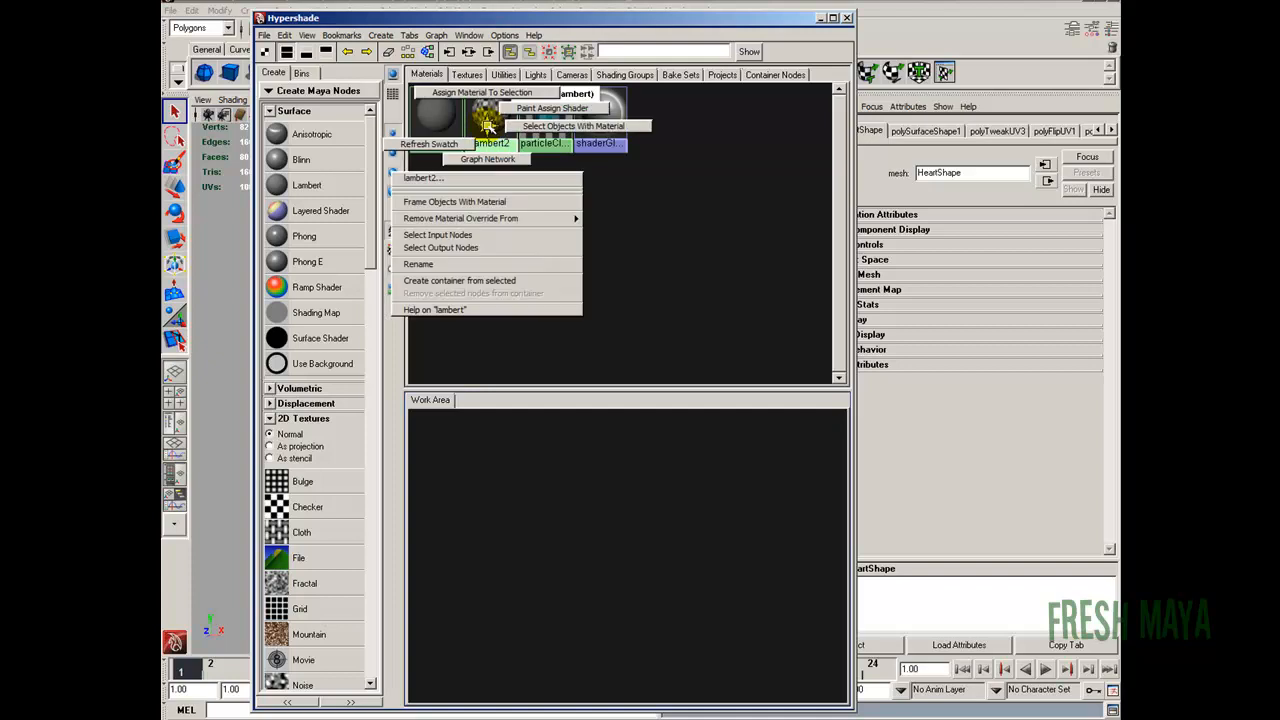
left_click(445, 263)
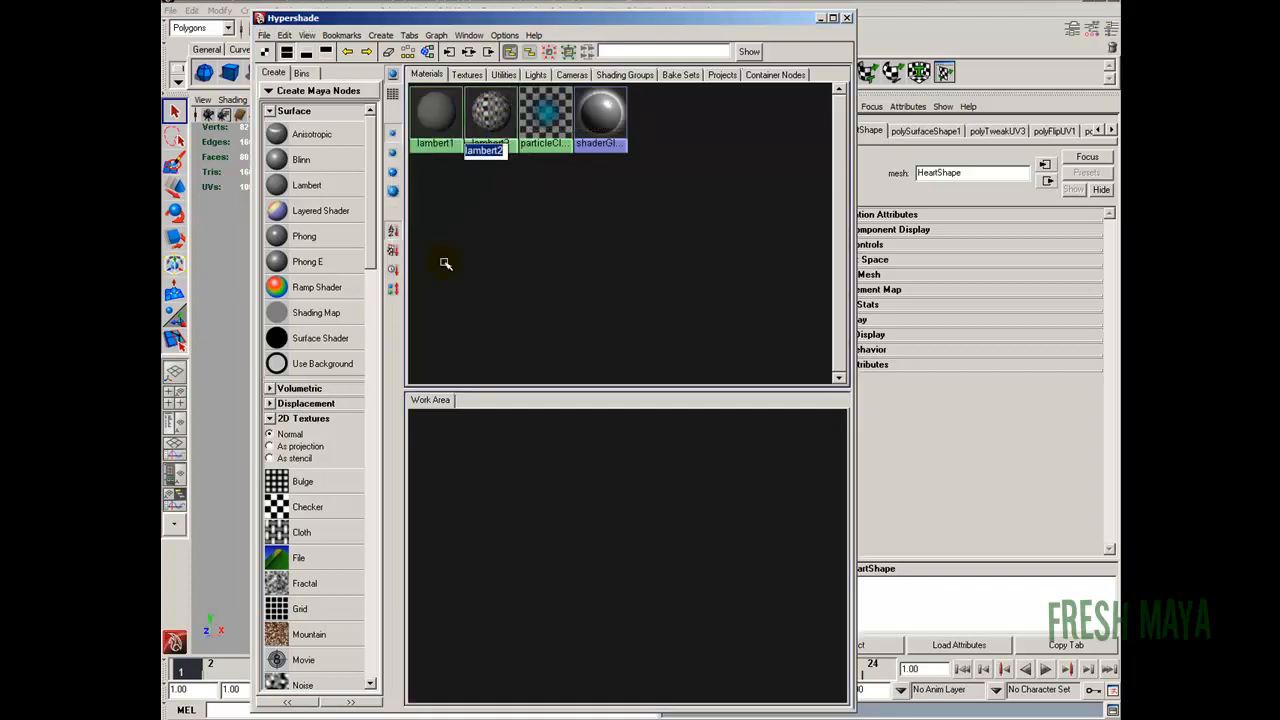
type("sho")
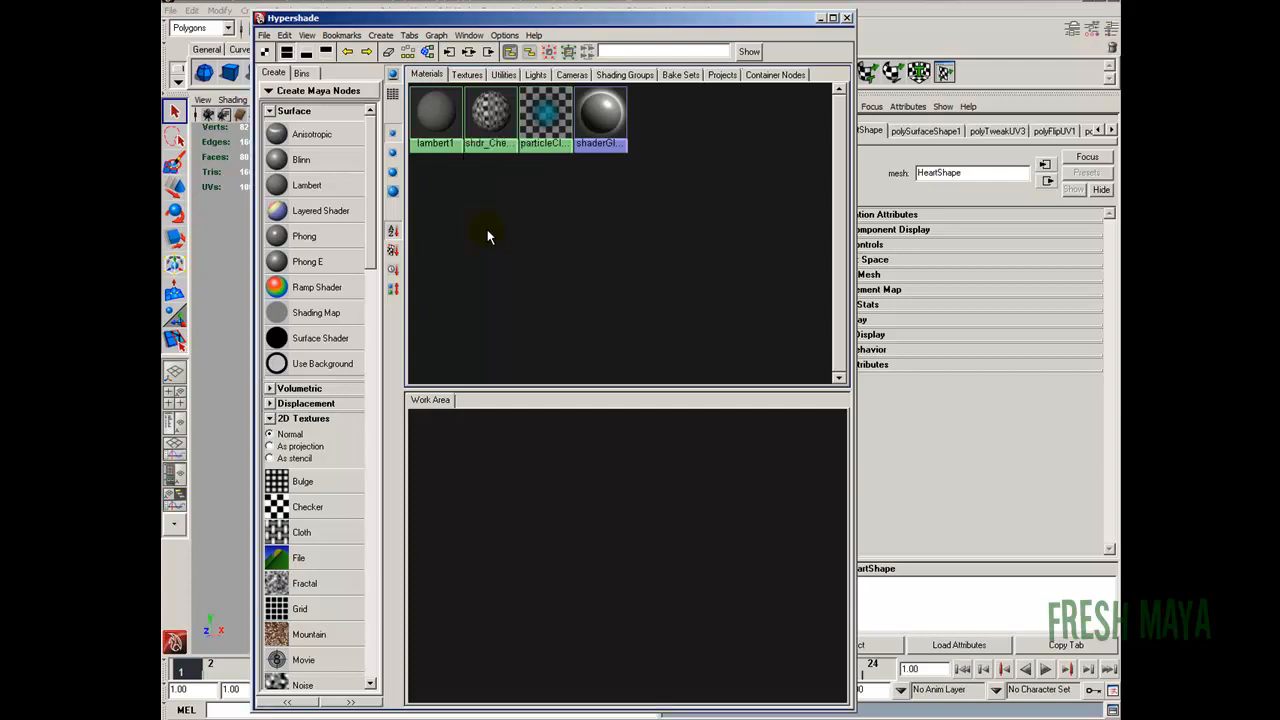
mouse_move(307, 185)
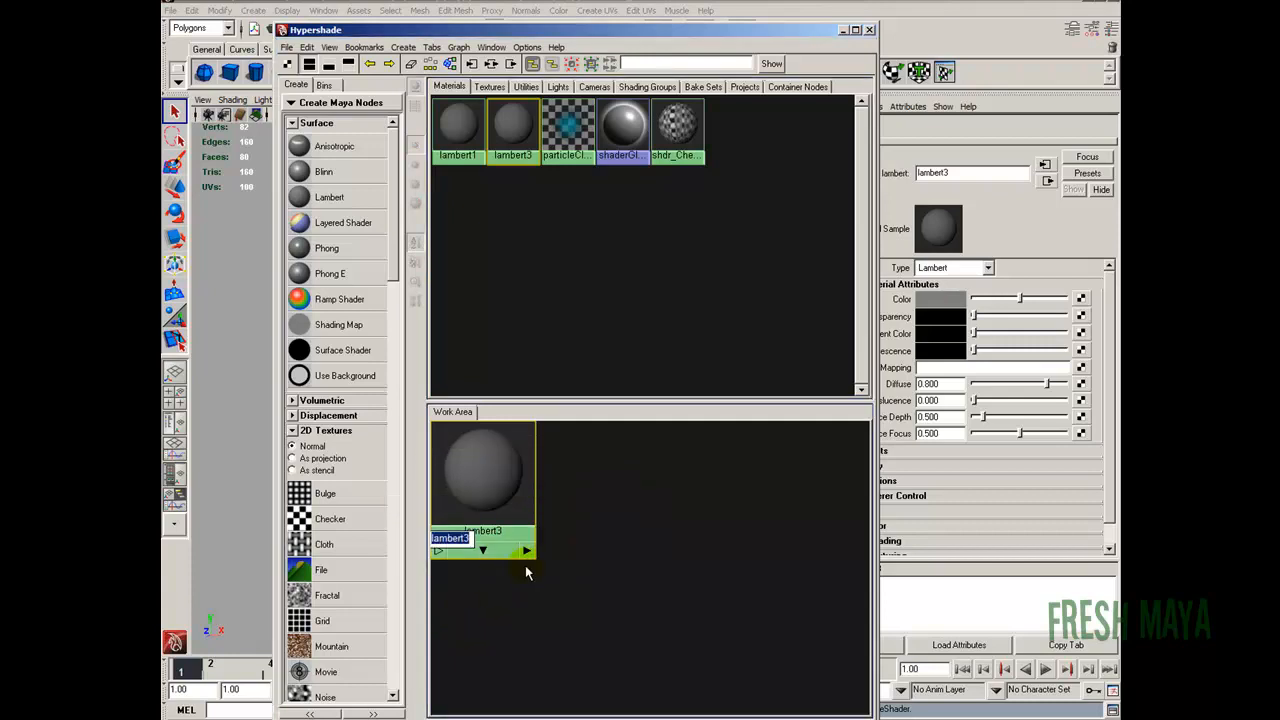
Name the material shdr_Heart and connect a file2 texture node to it.
type("shdr_")
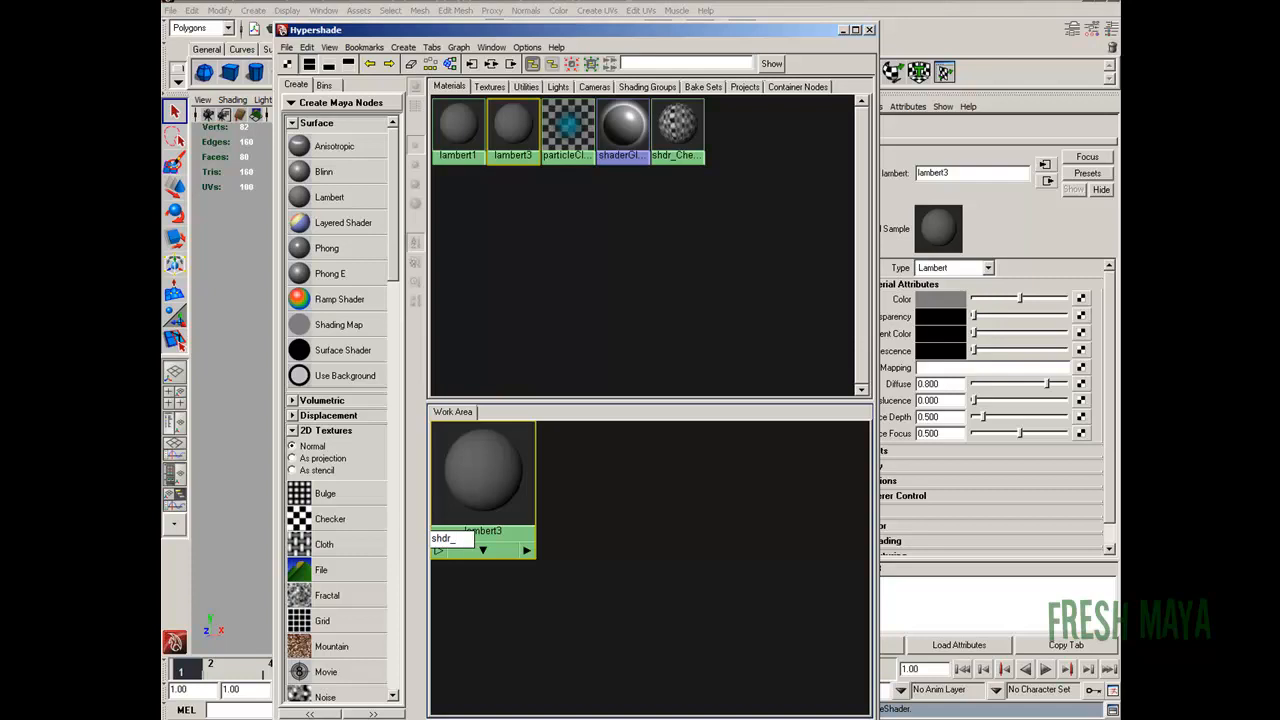
type("Heart")
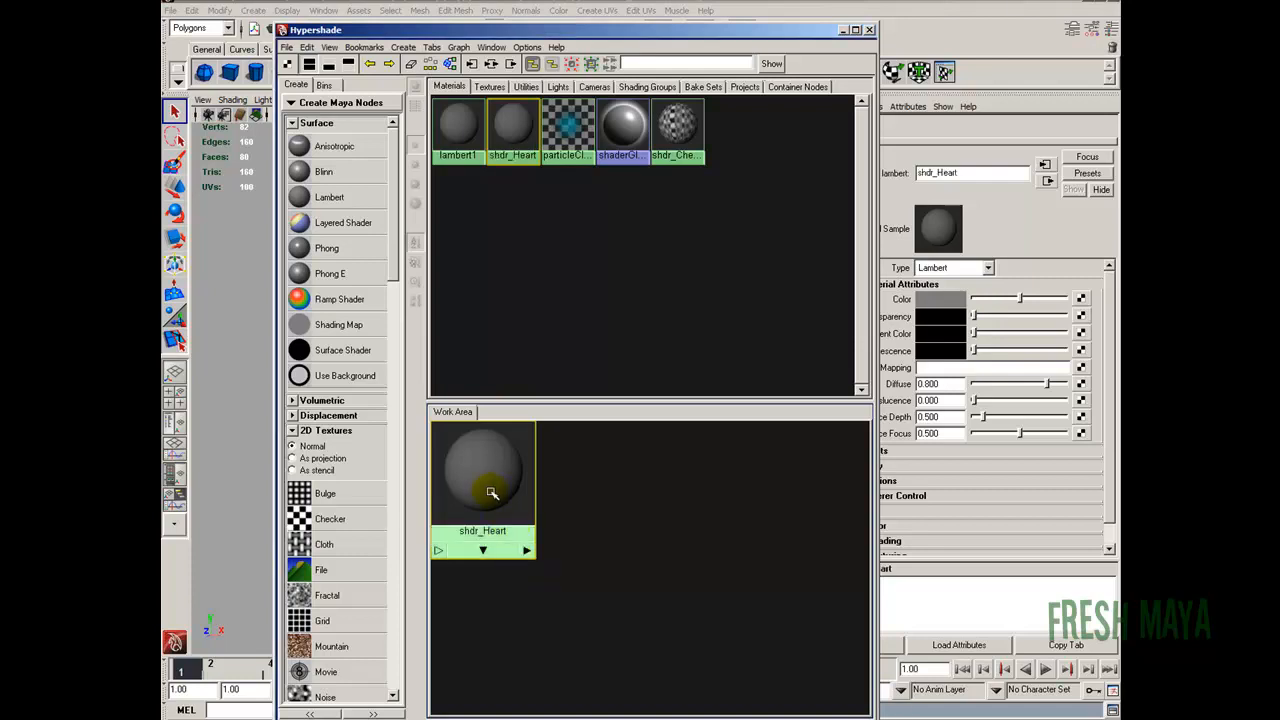
left_click_drag(483, 470, 790, 495)
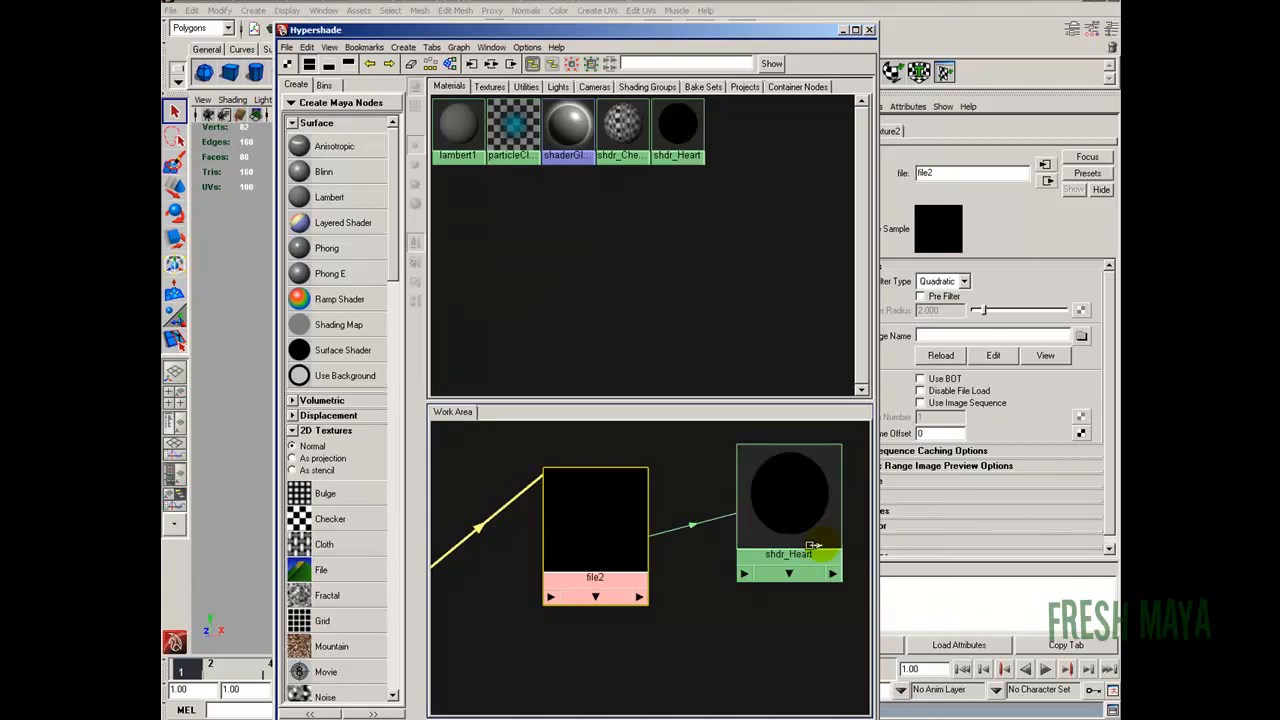
mouse_move(620, 125)
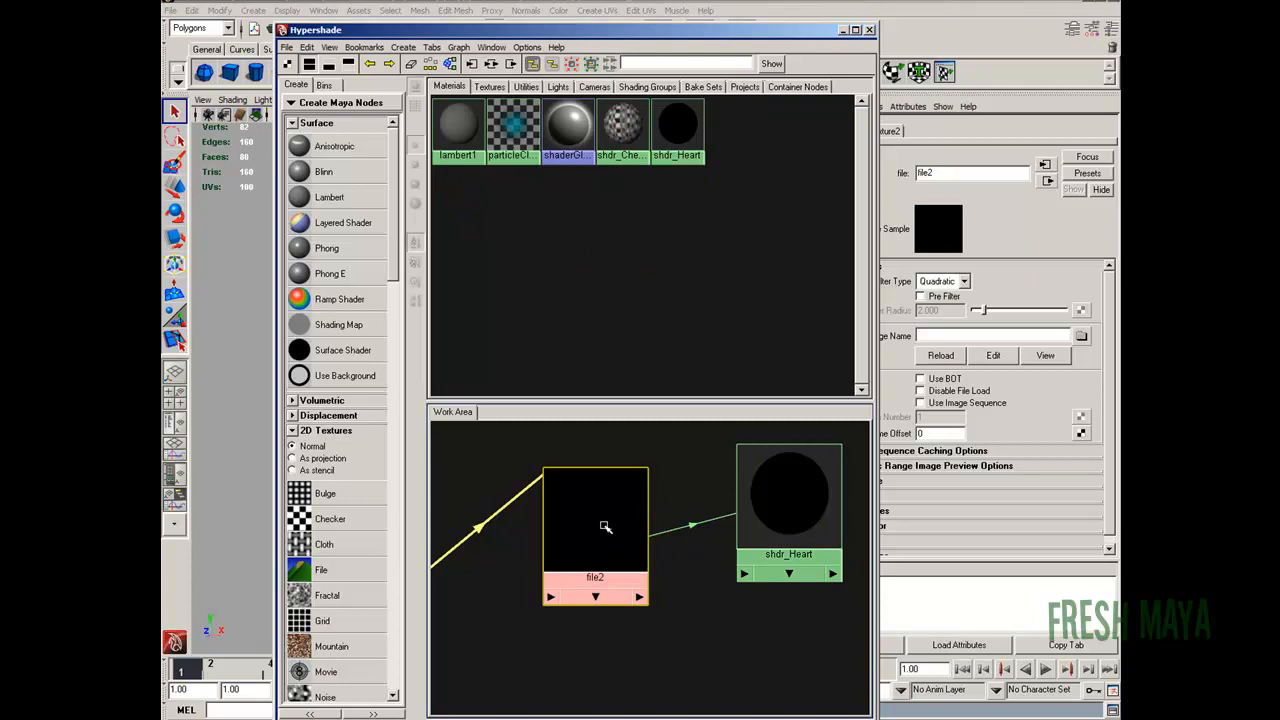
left_click_drag(605, 527, 581, 529)
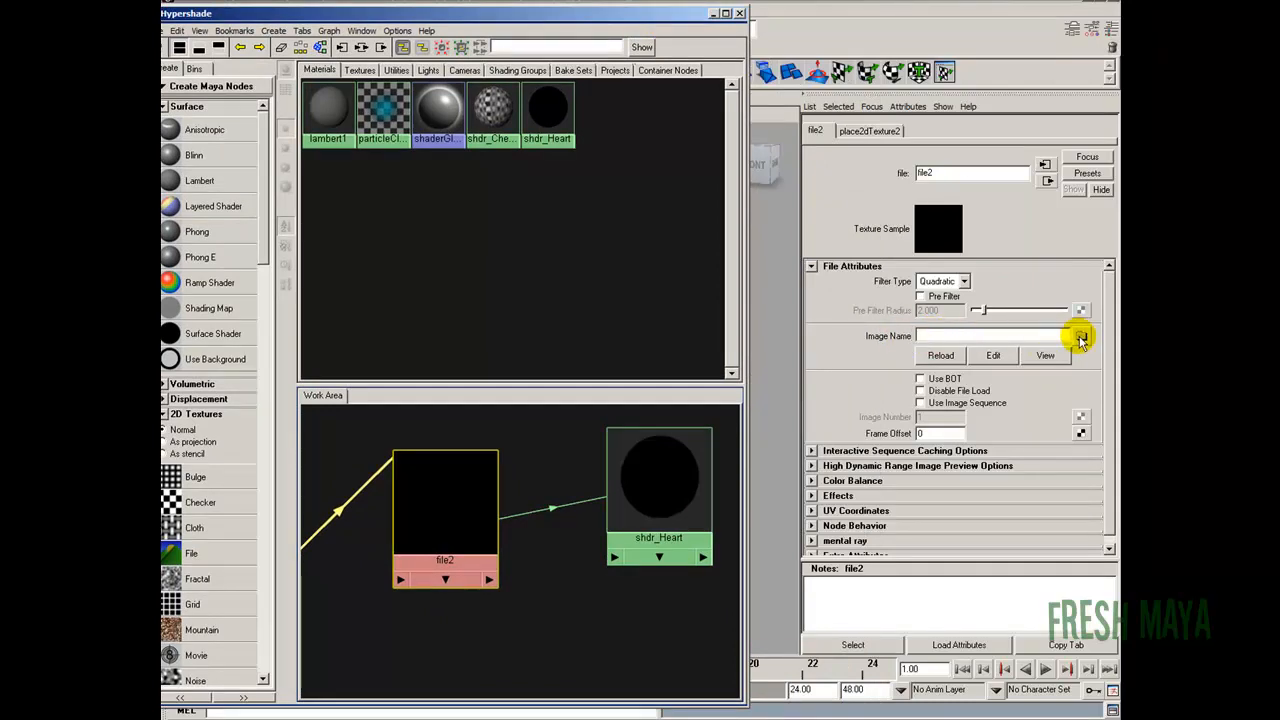
Load HeartTexture.jpg into file2 and assign shdr_Heart to the heart model.
left_click(1080, 336)
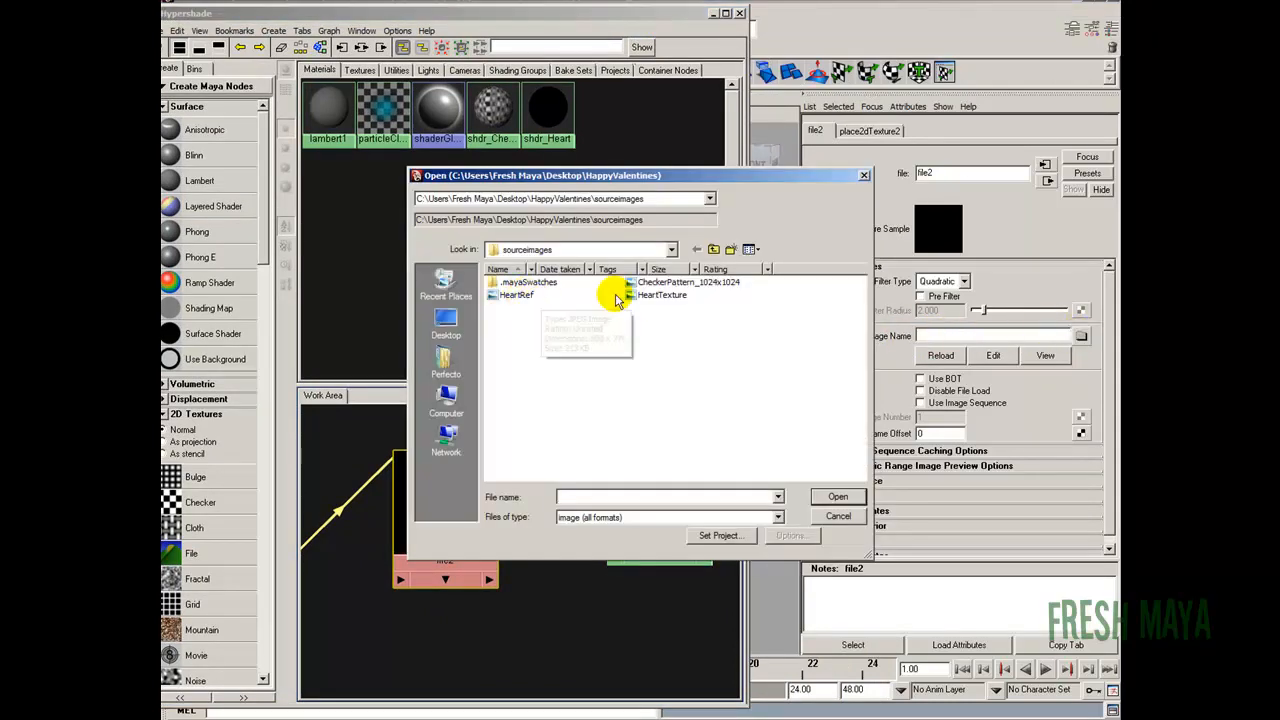
left_click(662, 295)
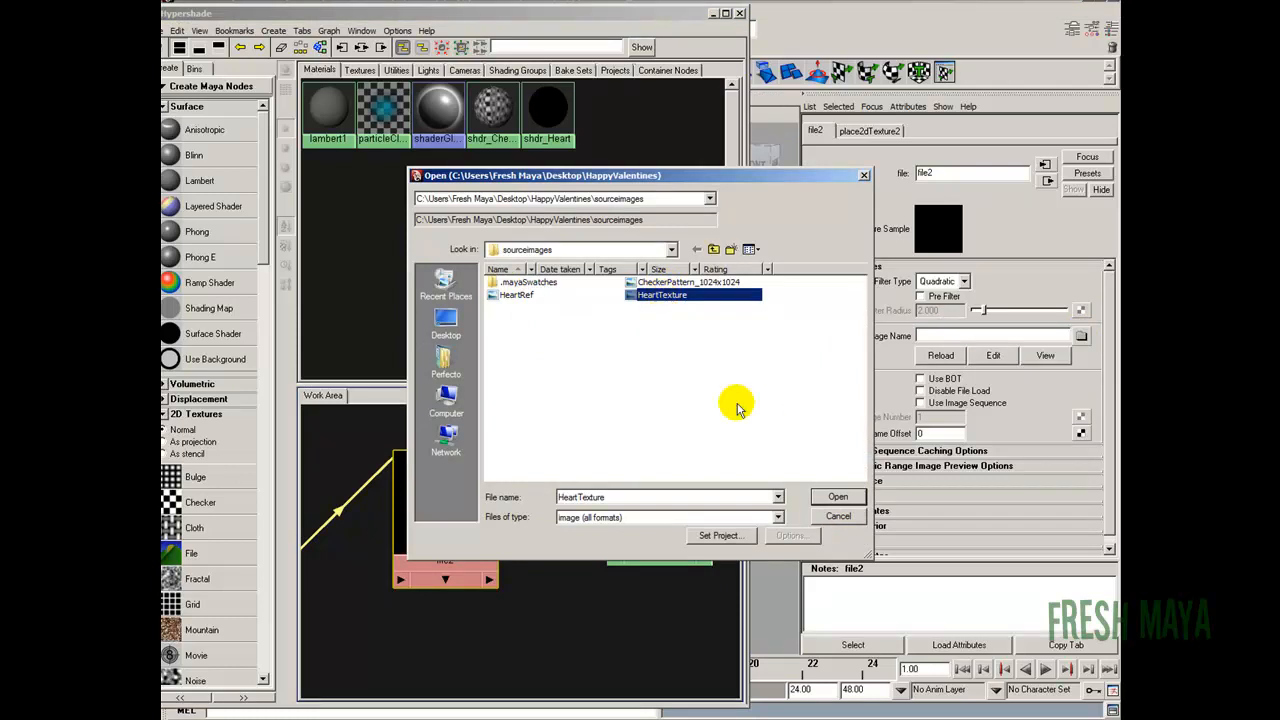
left_click(838, 497)
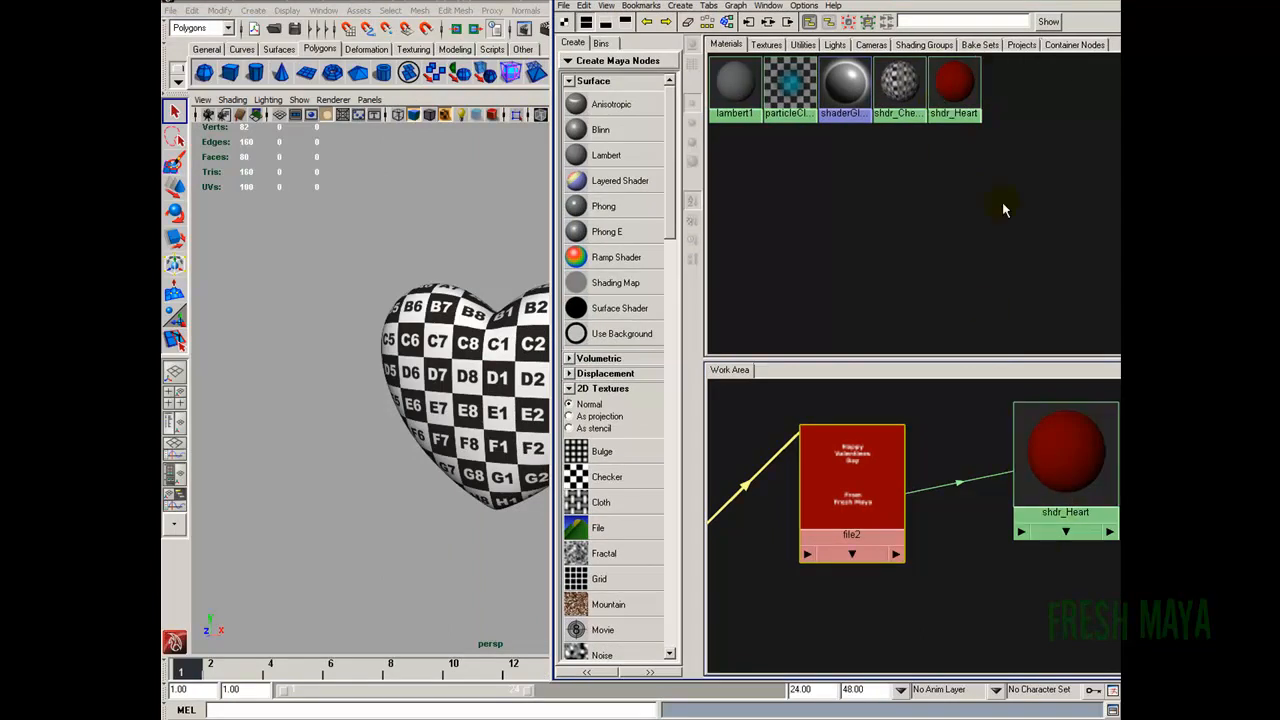
mouse_move(953, 95)
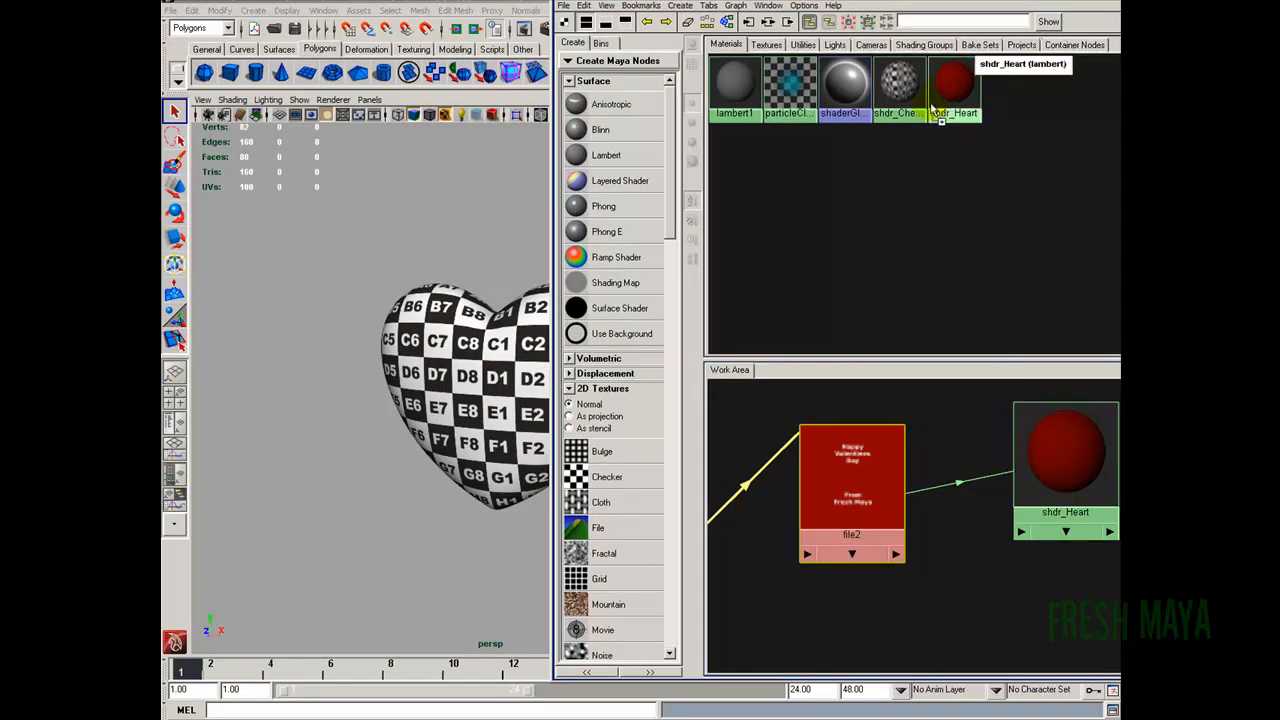
left_click_drag(953, 85, 465, 390)
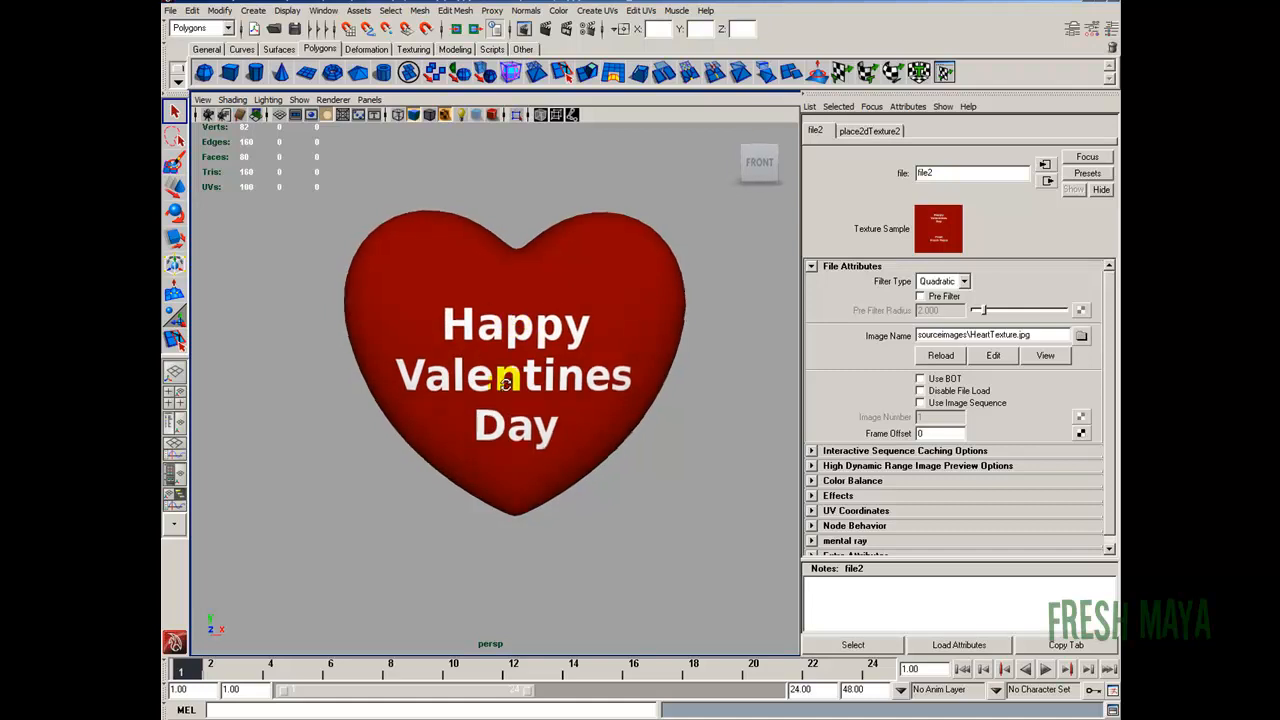
scroll("down", 3)
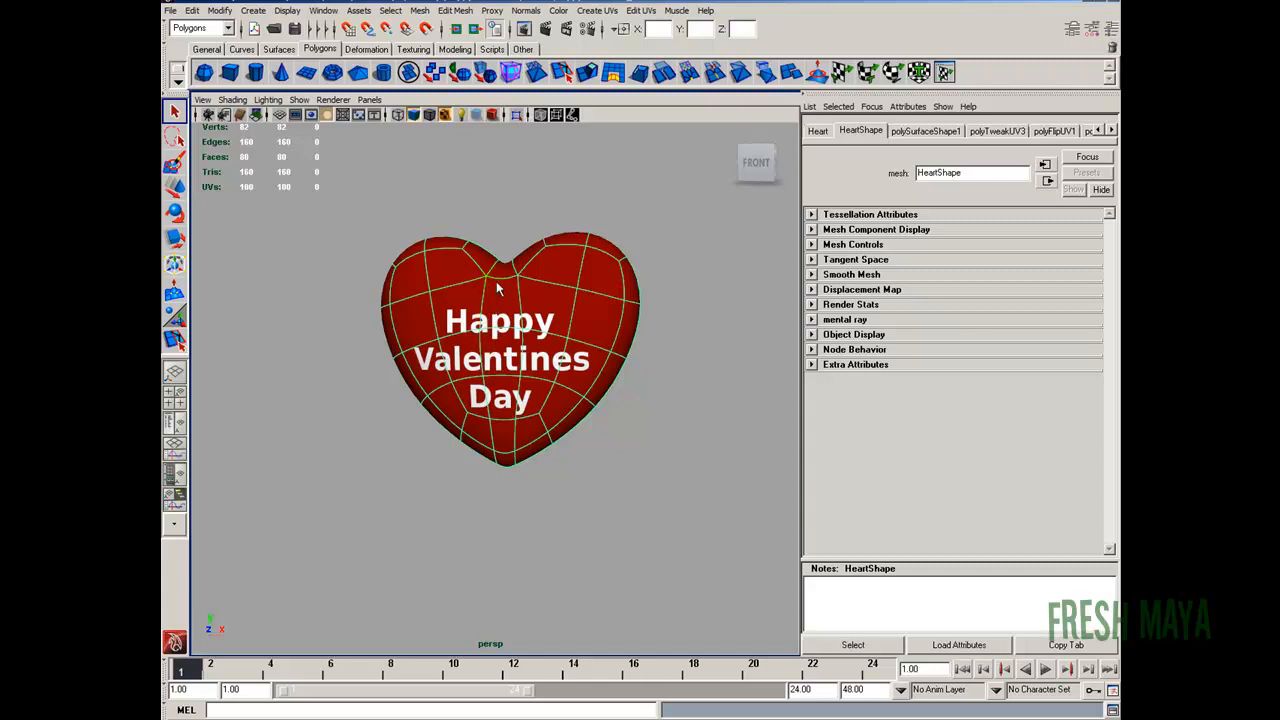
In the UV Texture Editor, select the front shell's UVs and move them upward.
left_click(641, 10)
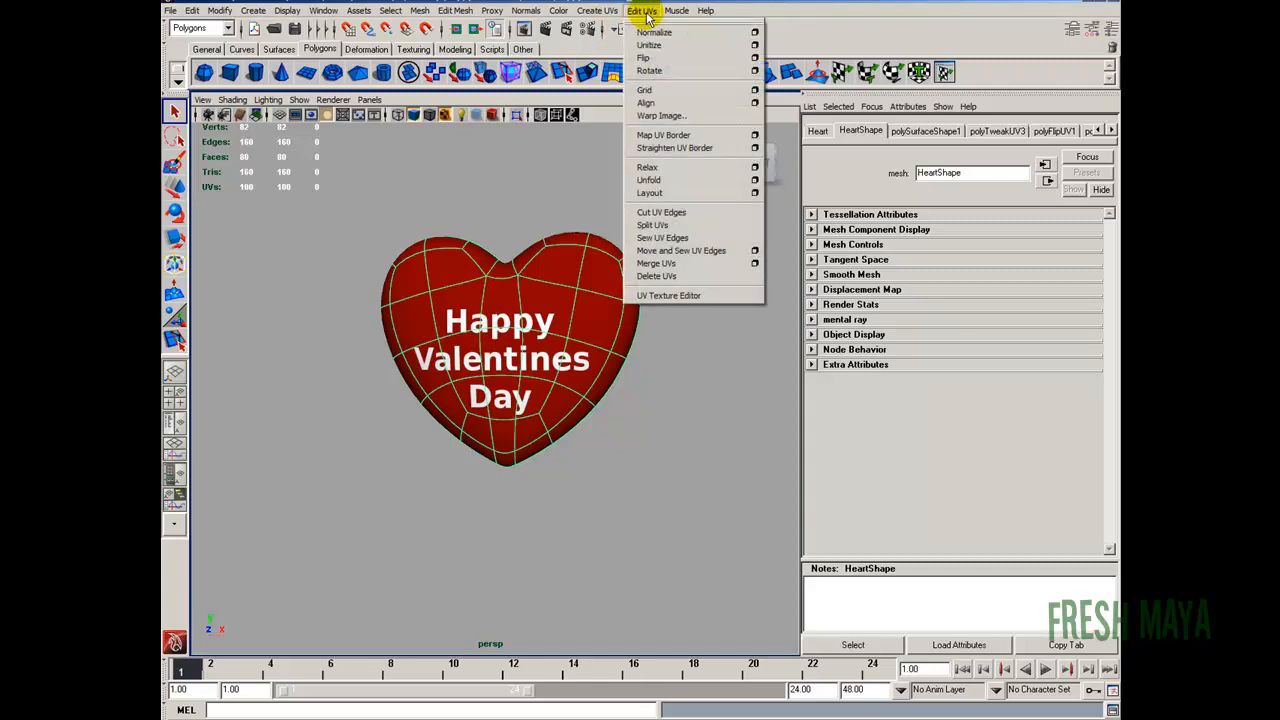
left_click(668, 295)
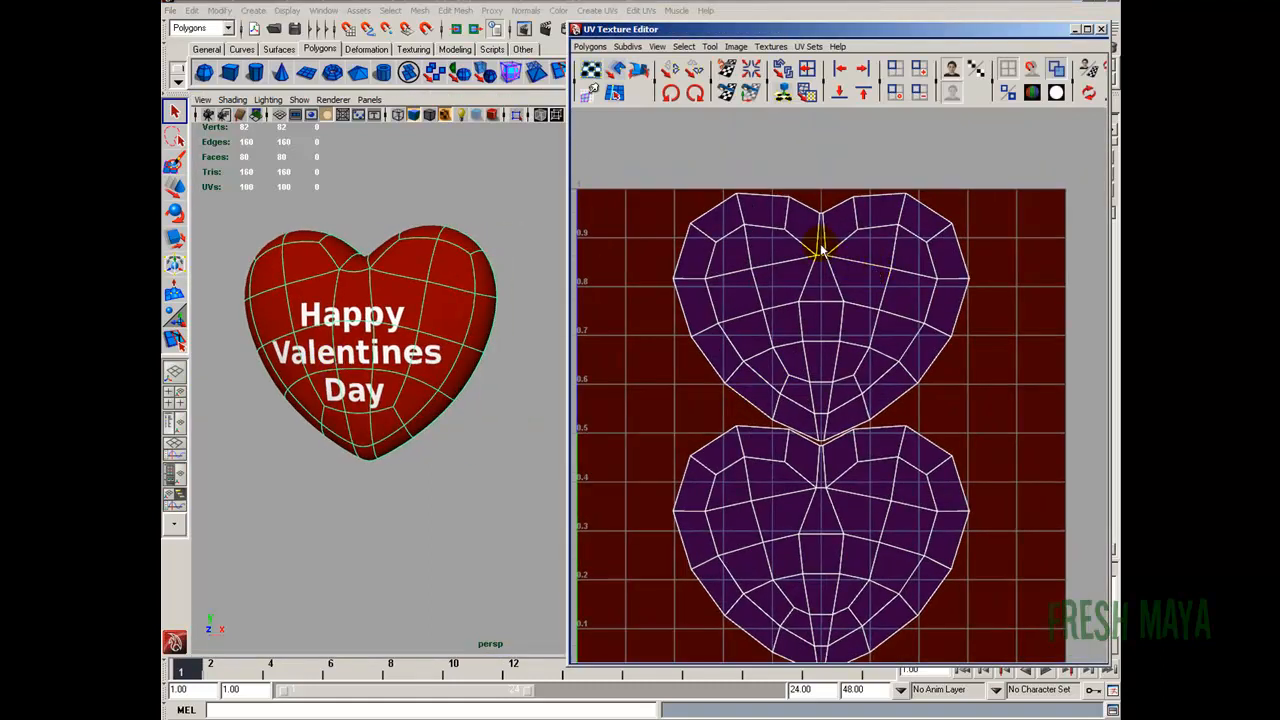
right_click(820, 255)
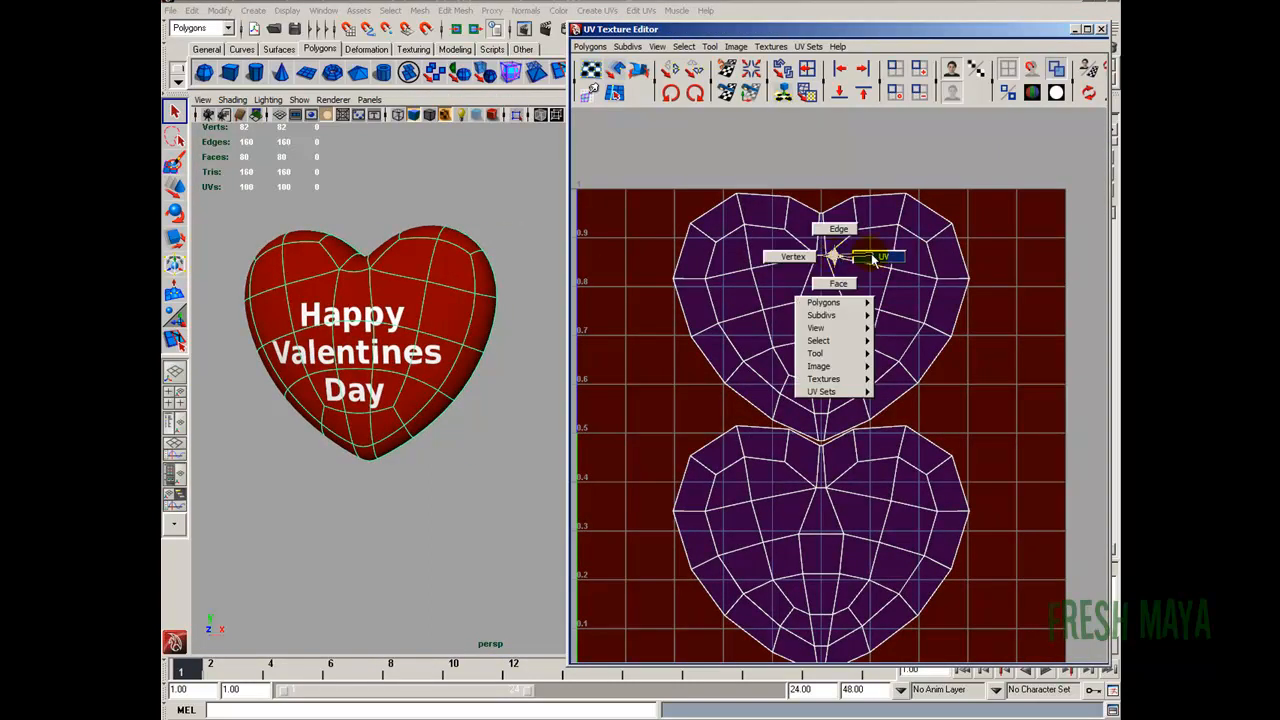
left_click(881, 256)
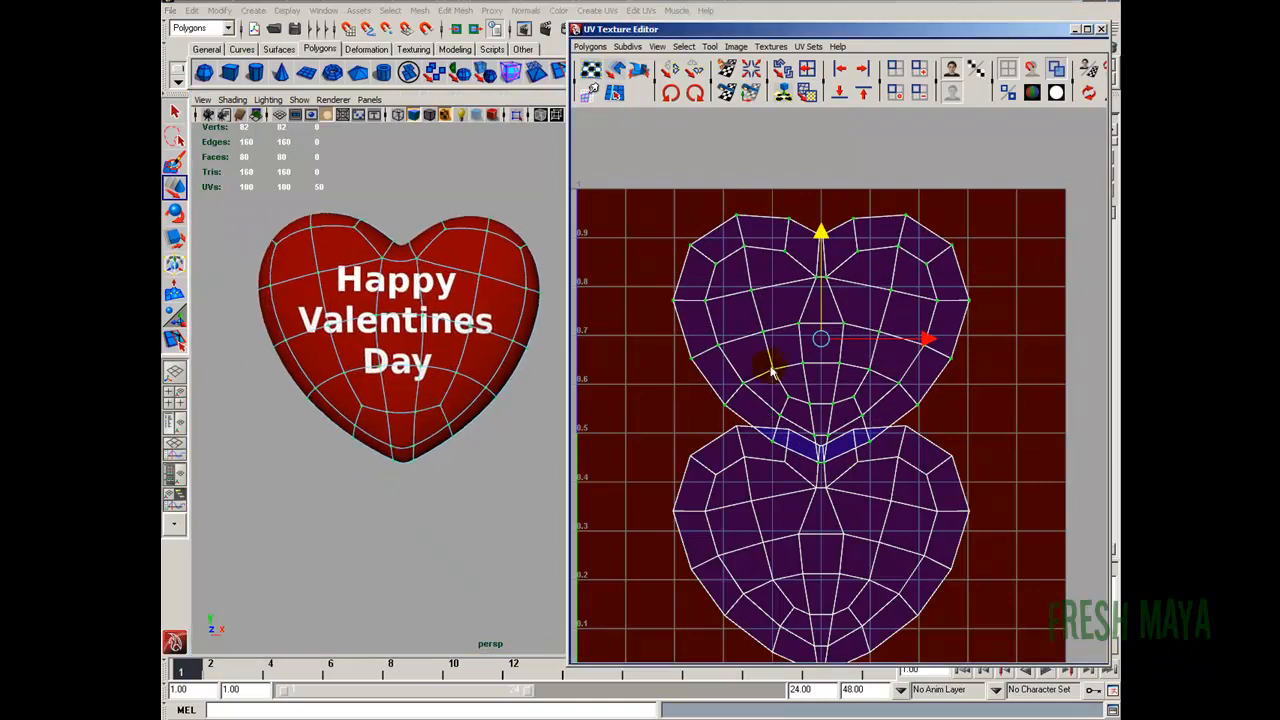
left_click(835, 455)
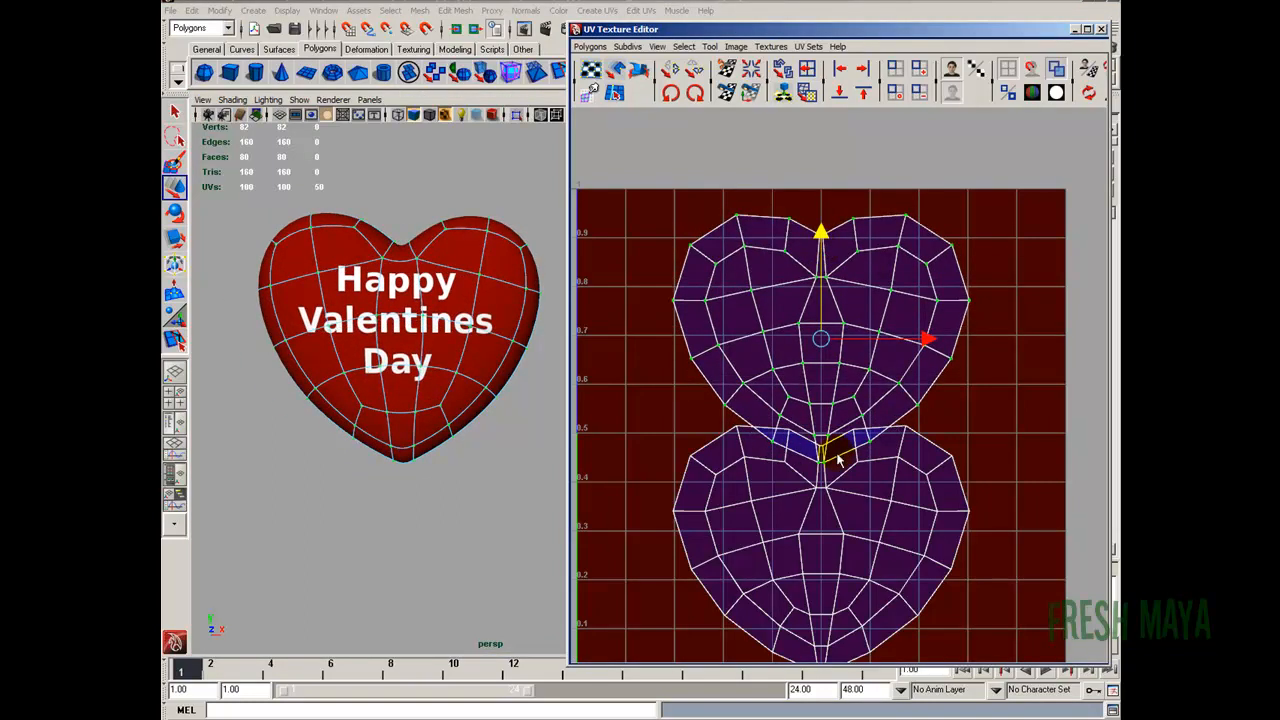
left_click_drag(835, 450, 820, 260)
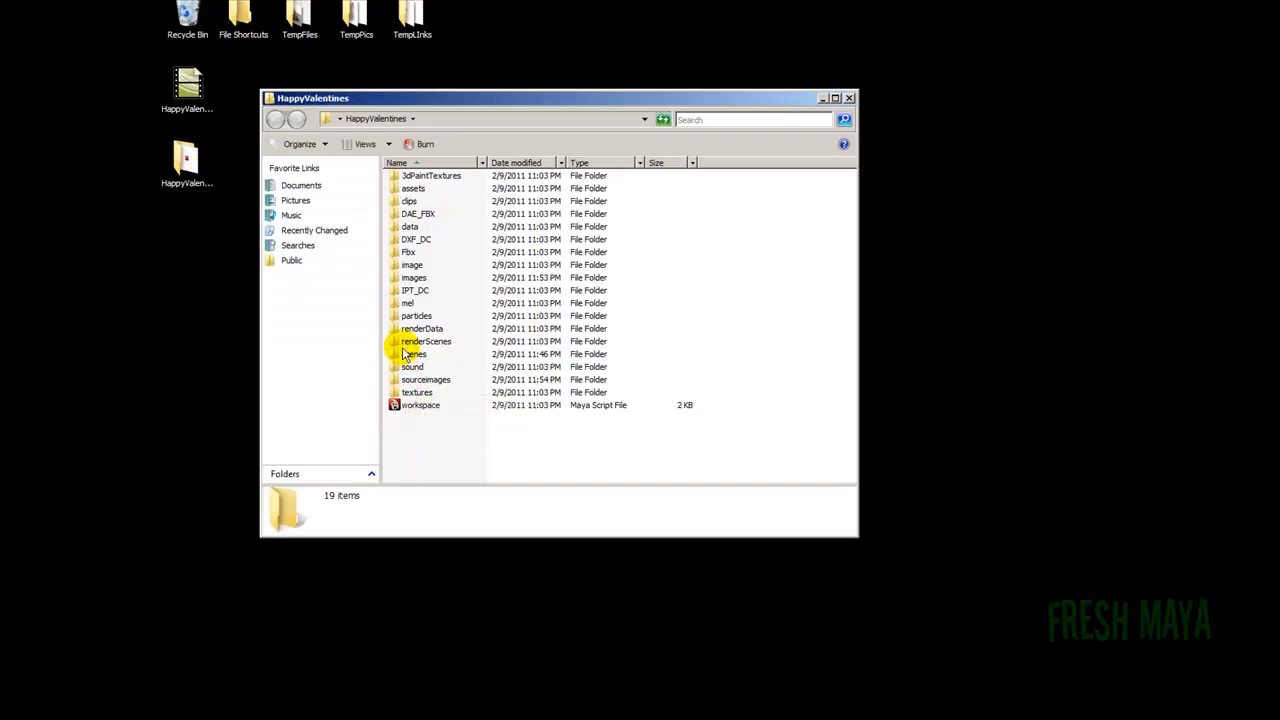
Open HeartTexture.xcf from the project's images folder in GIMP.
double_click(414, 277)
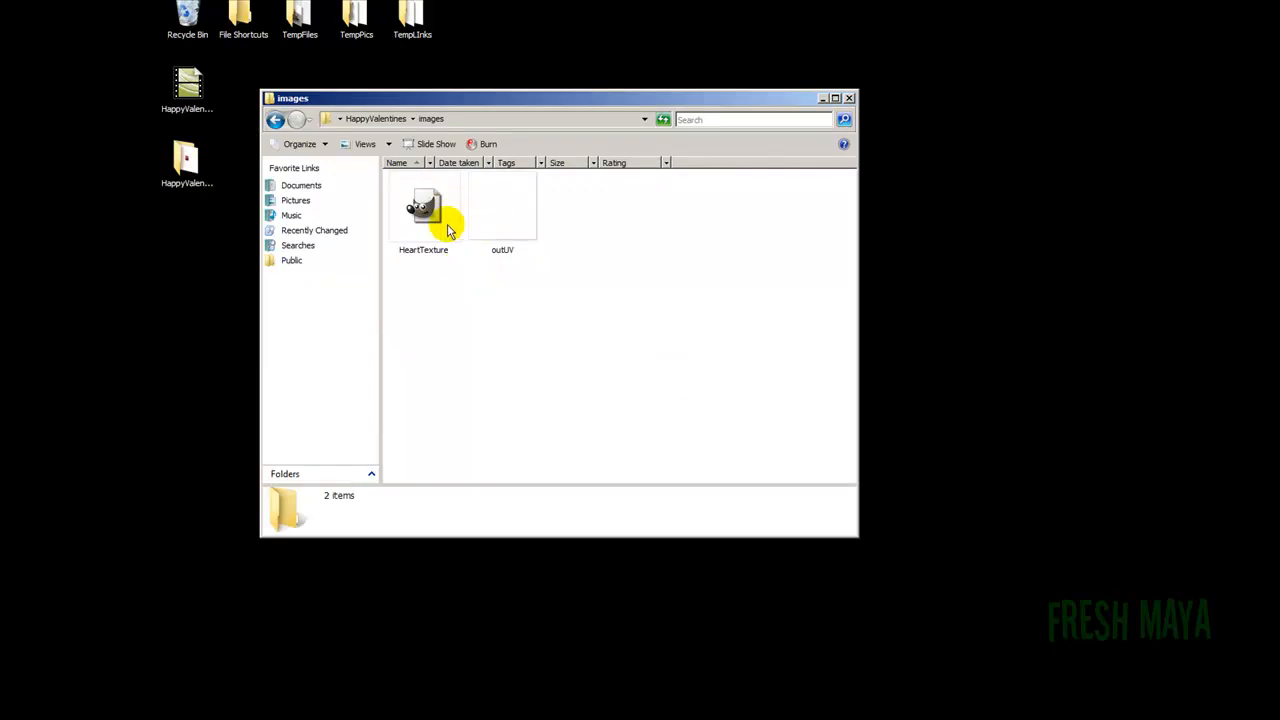
left_click(423, 207)
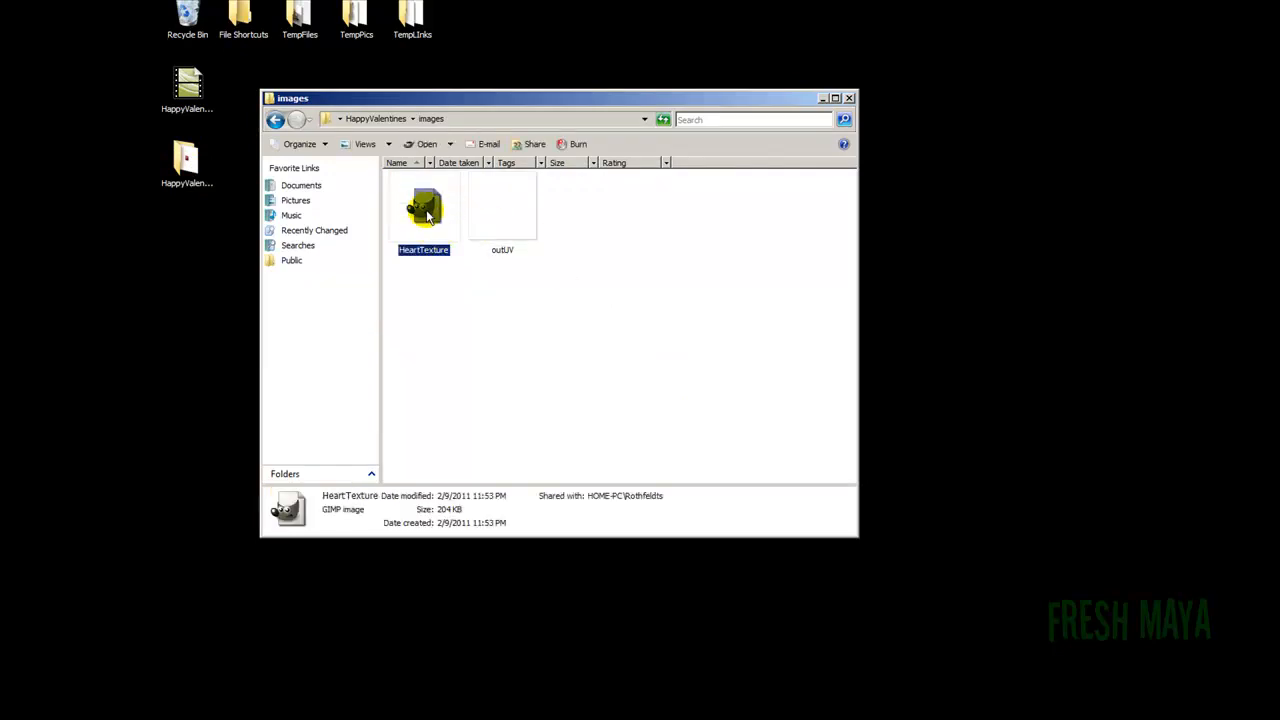
double_click(423, 208)
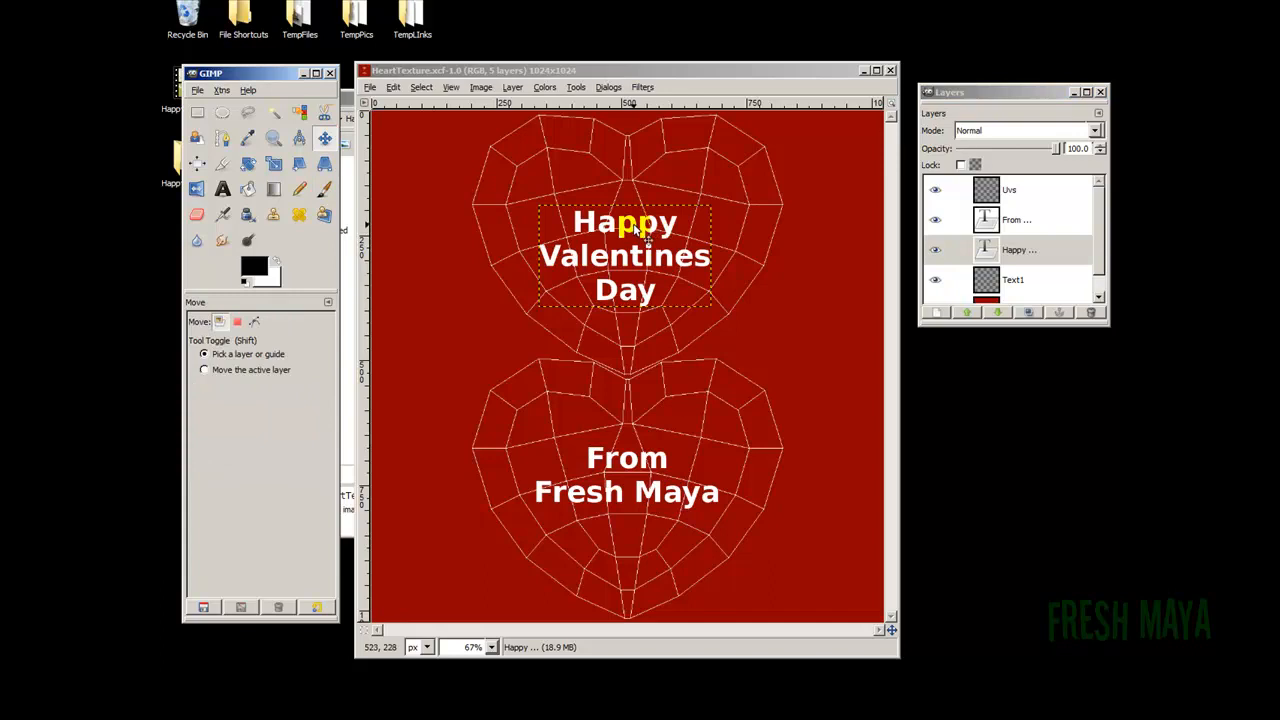
Raise the Happy Valentines Day text and re-export over HeartTexture.jpg at quality 85.
left_click_drag(625, 255, 626, 235)
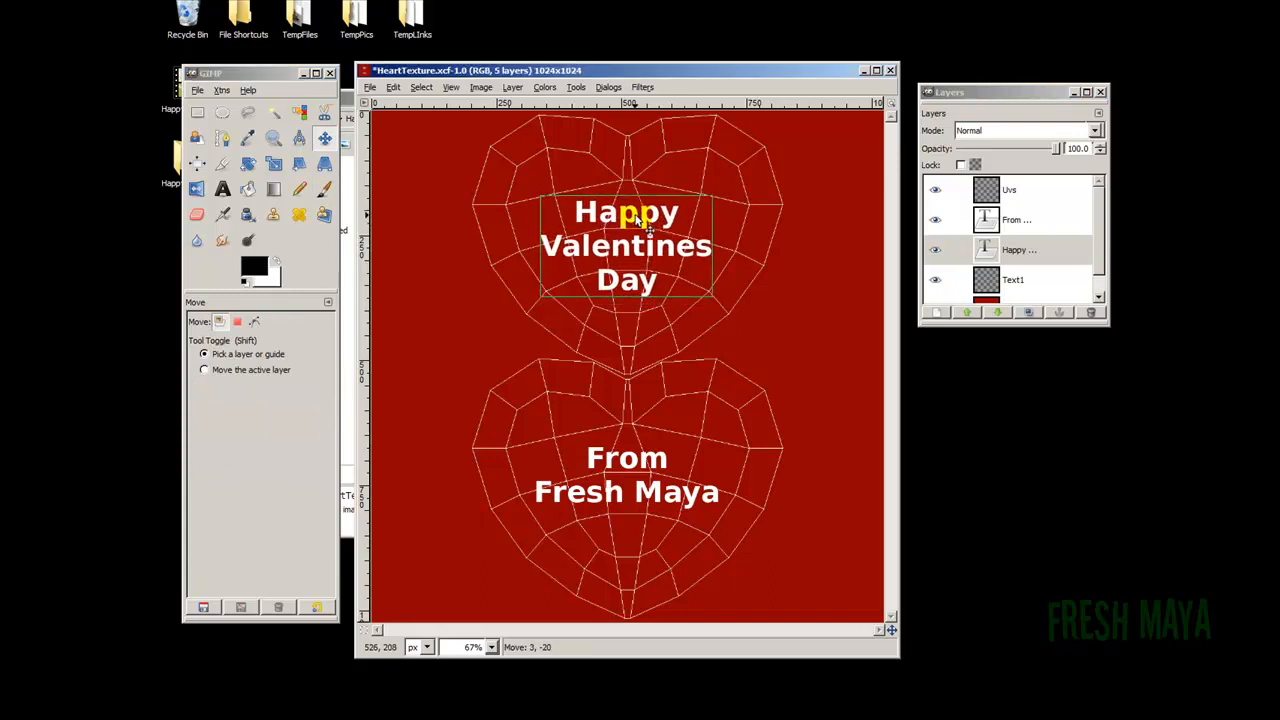
left_click_drag(627, 245, 627, 241)
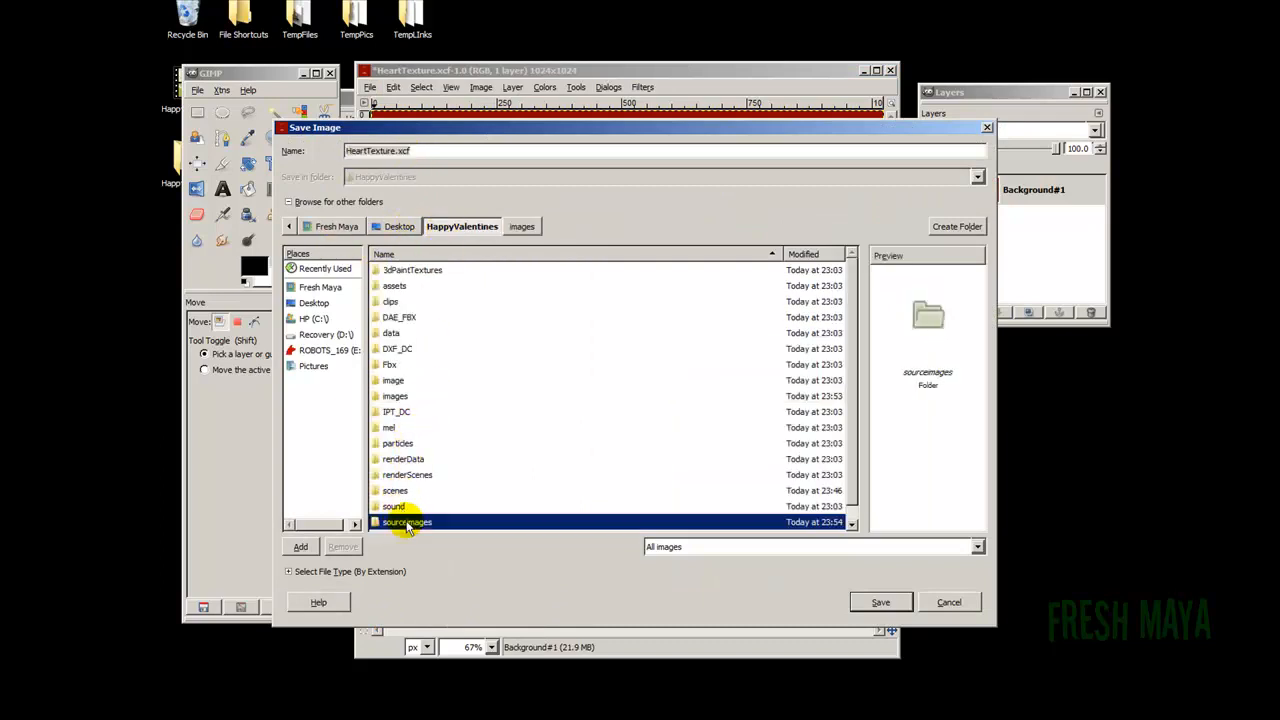
double_click(406, 521)
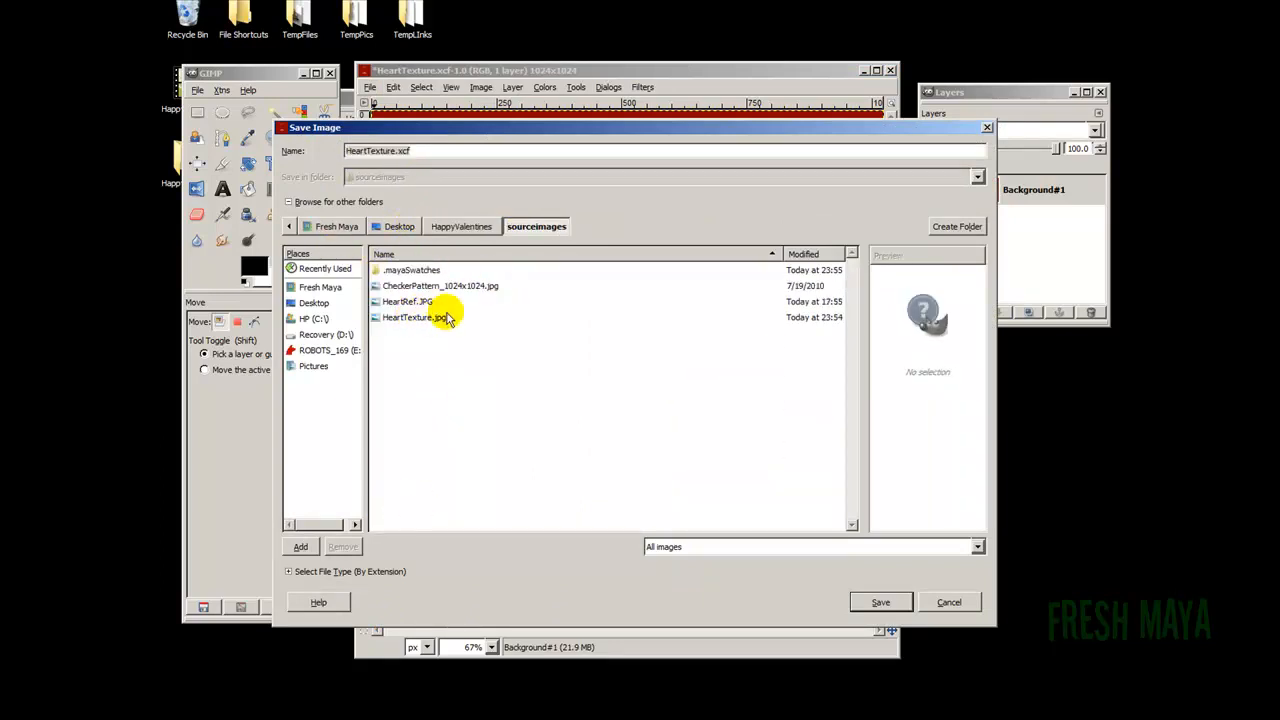
left_click(413, 317)
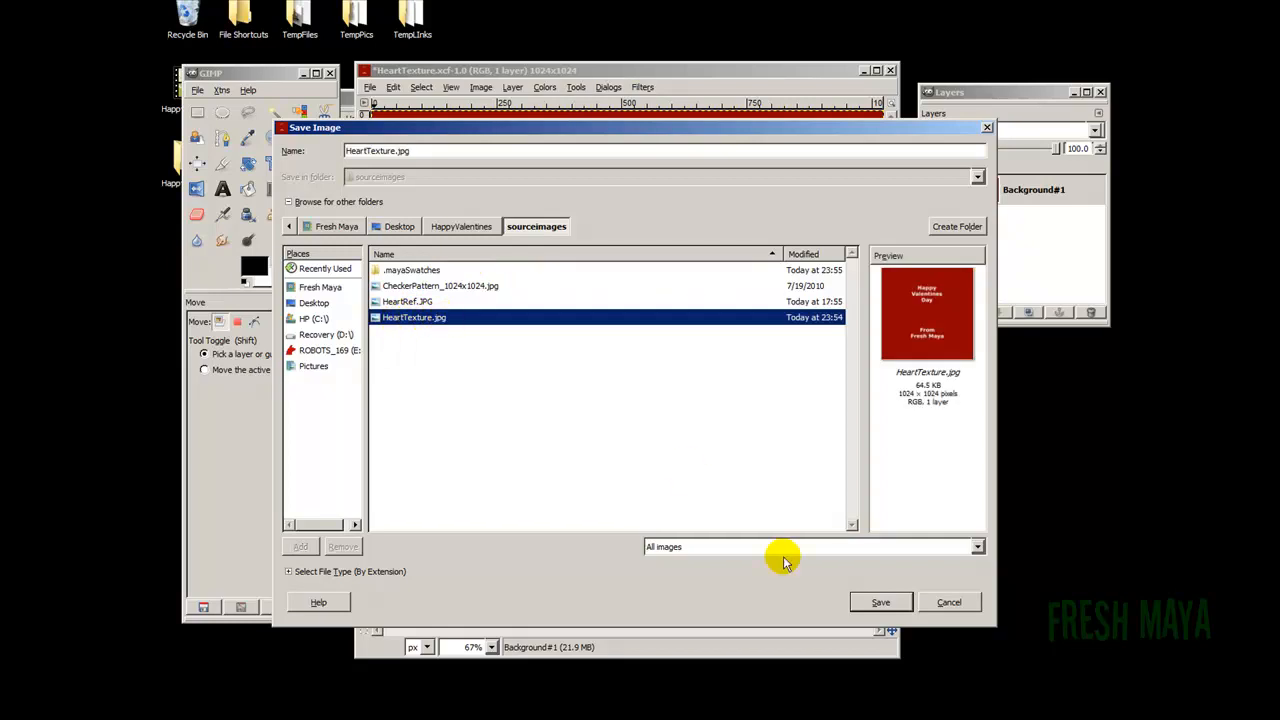
left_click(880, 602)
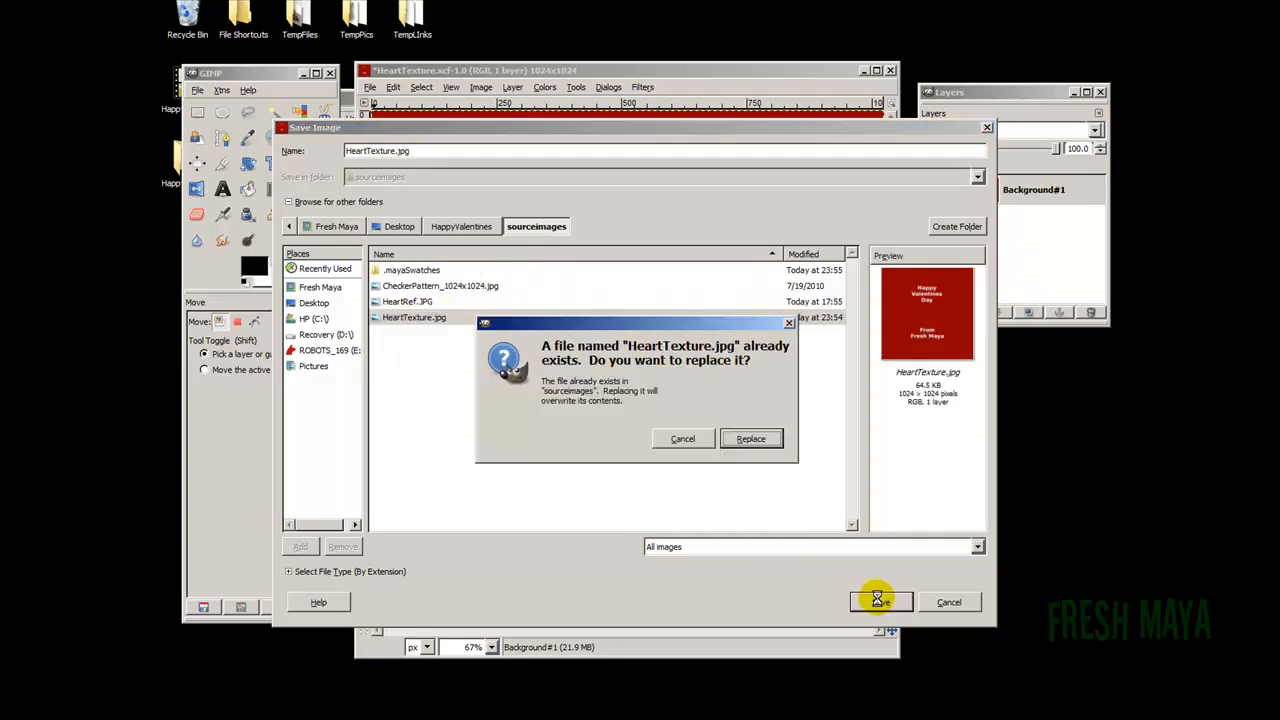
left_click(750, 438)
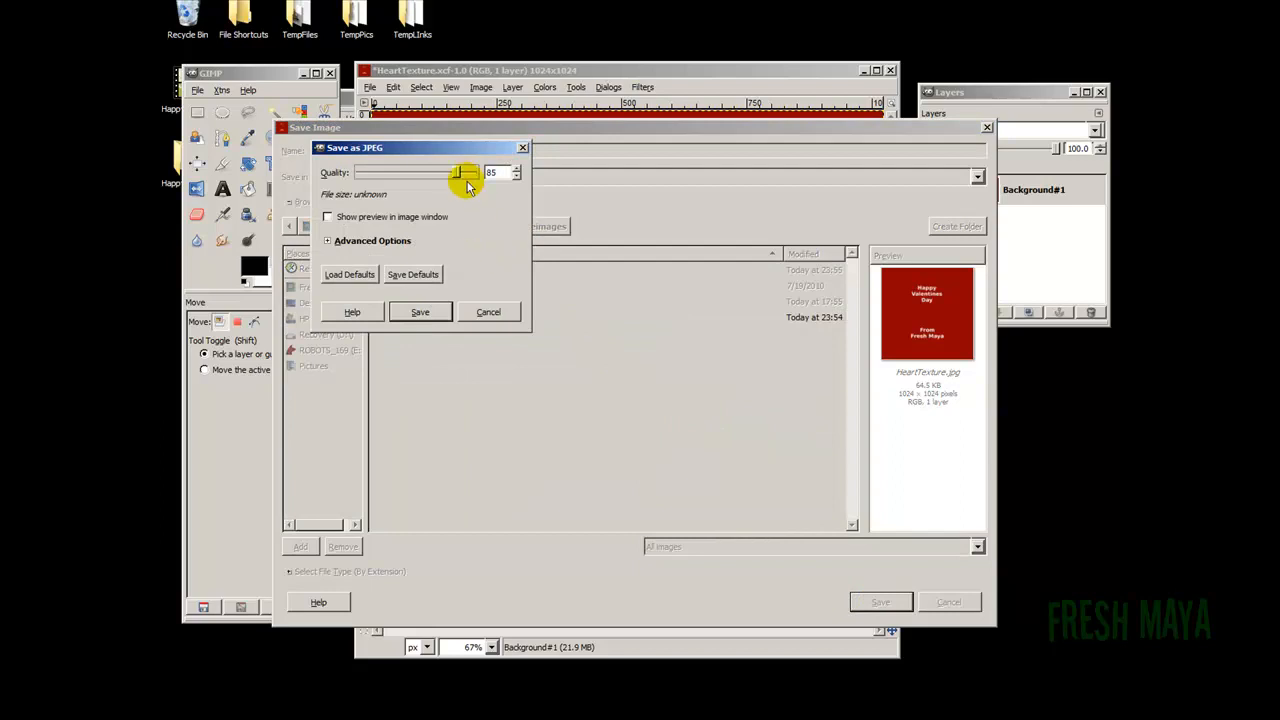
left_click(419, 311)
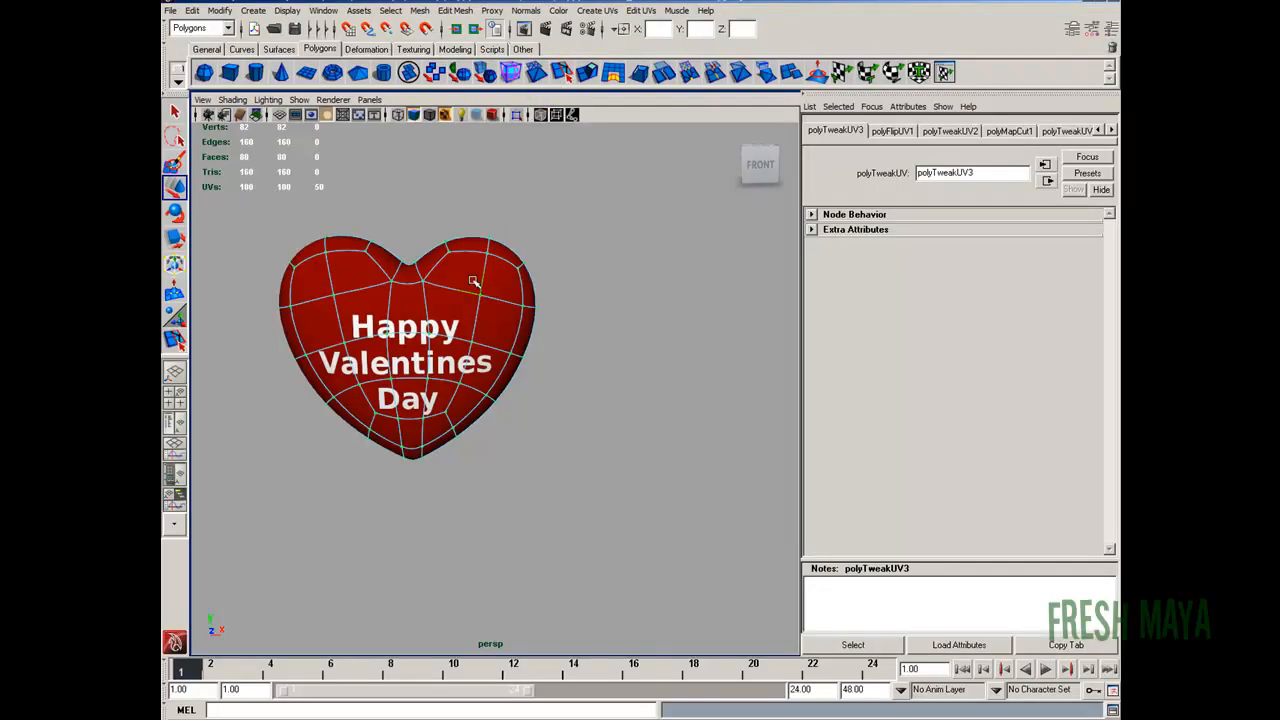
Reload the file2 texture in Hypershade, then close Hypershade to view the heart.
left_click(323, 10)
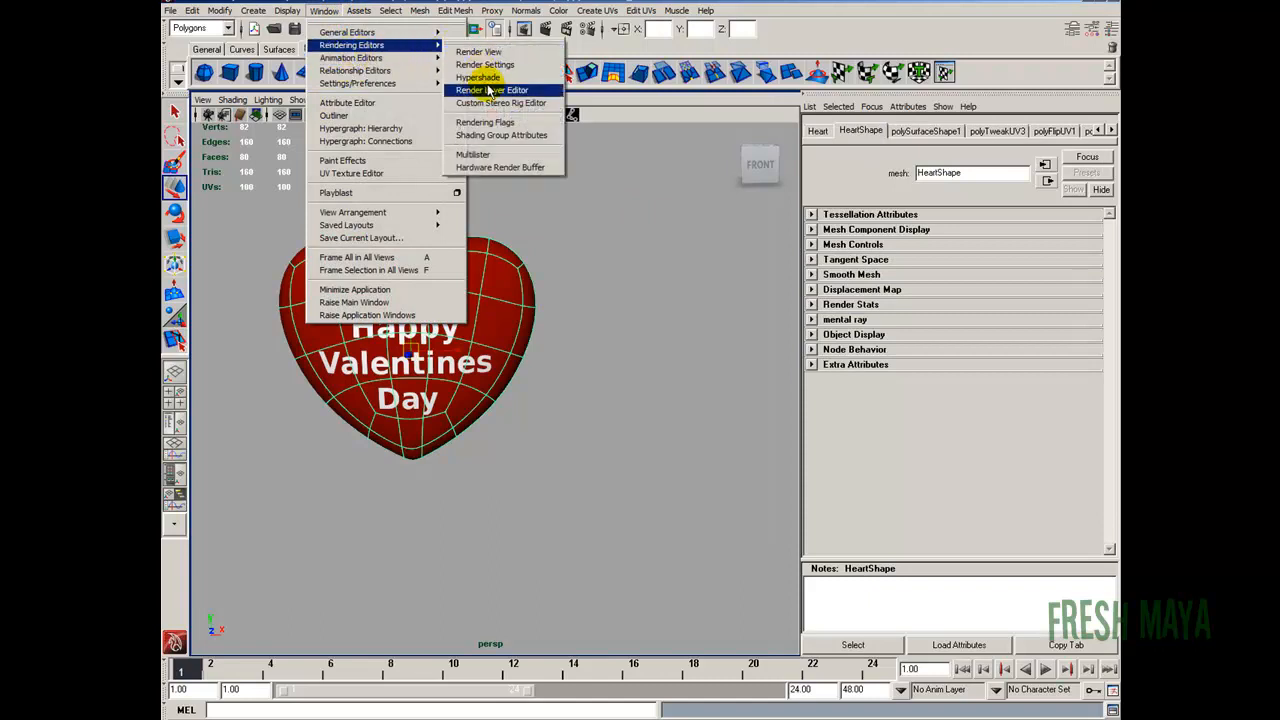
left_click(477, 77)
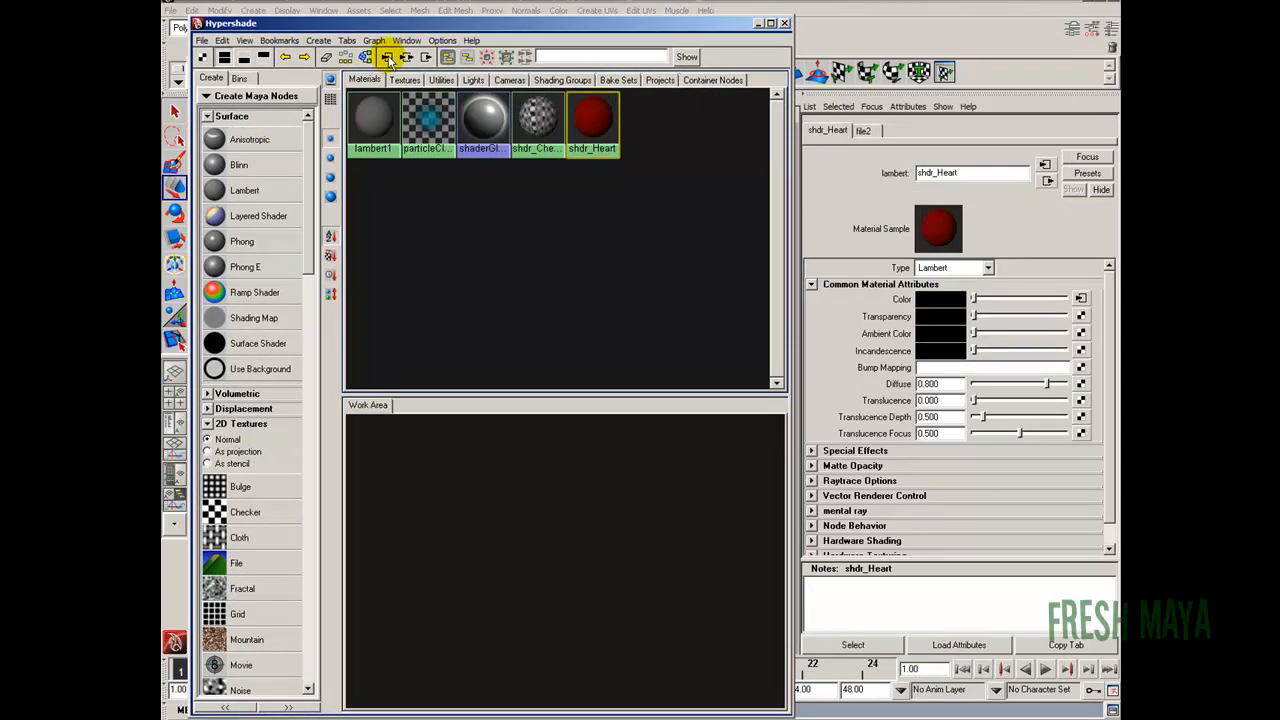
mouse_move(407, 57)
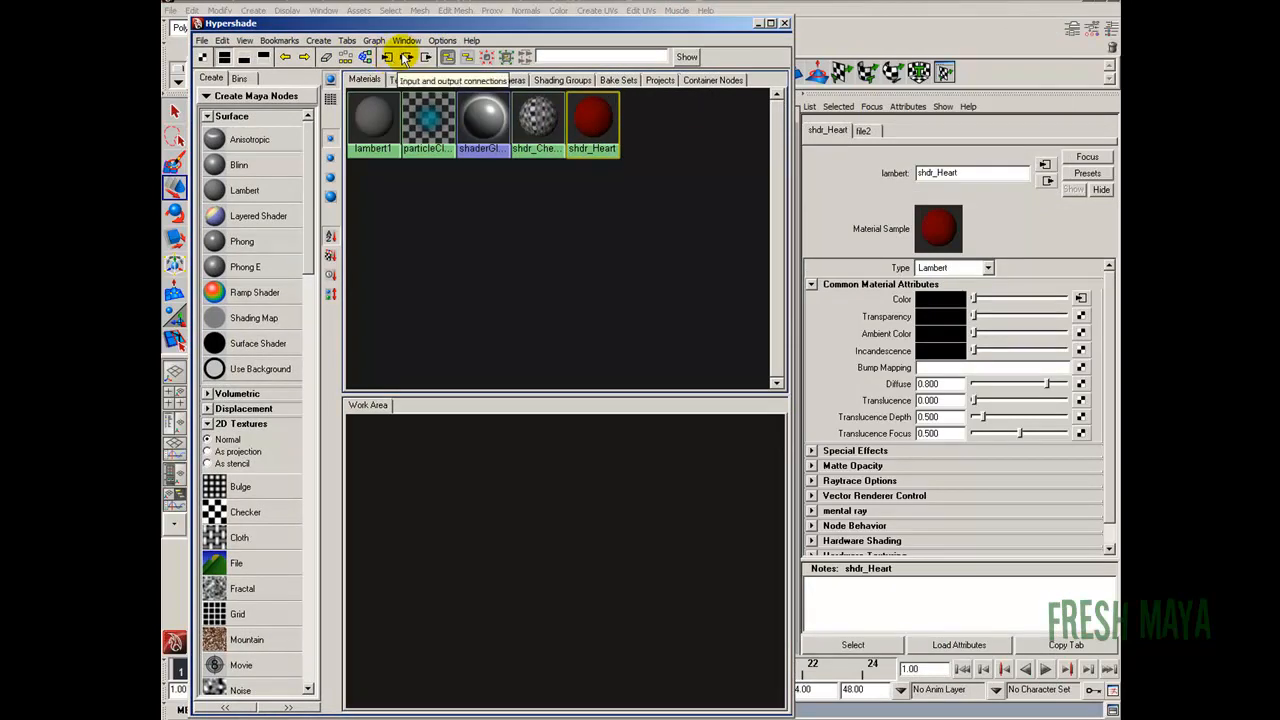
mouse_move(405, 57)
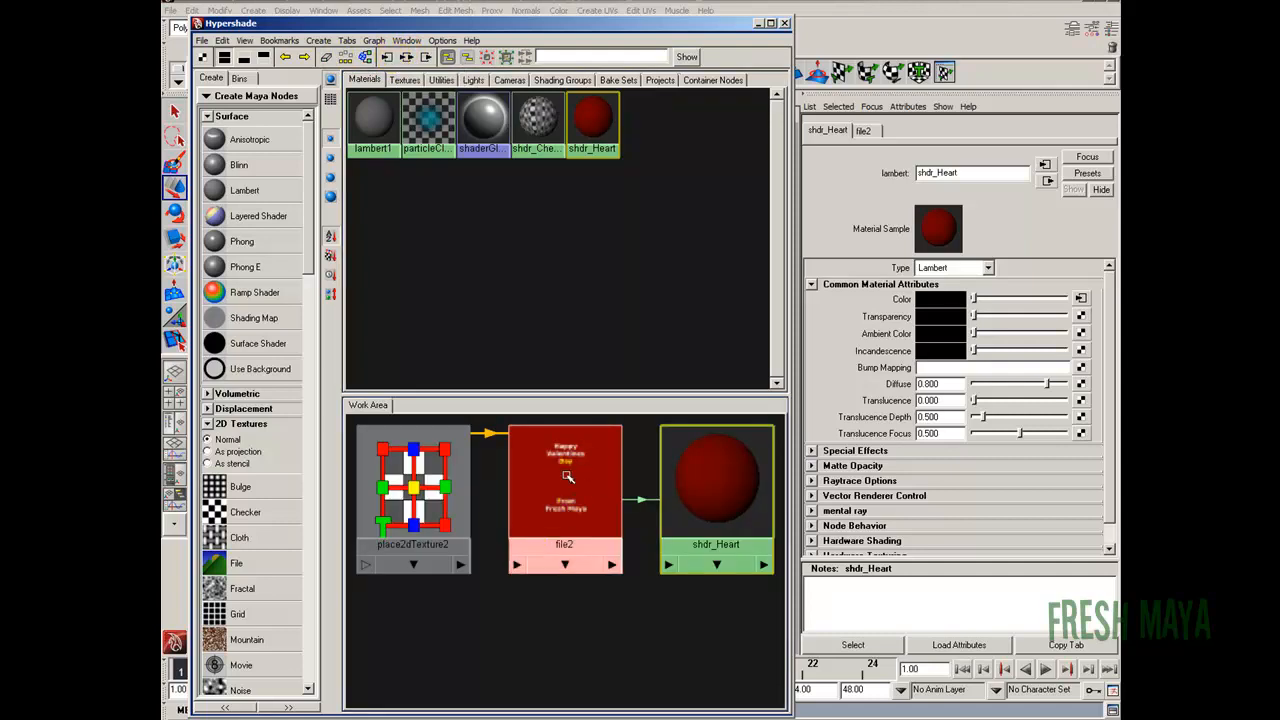
left_click(564, 480)
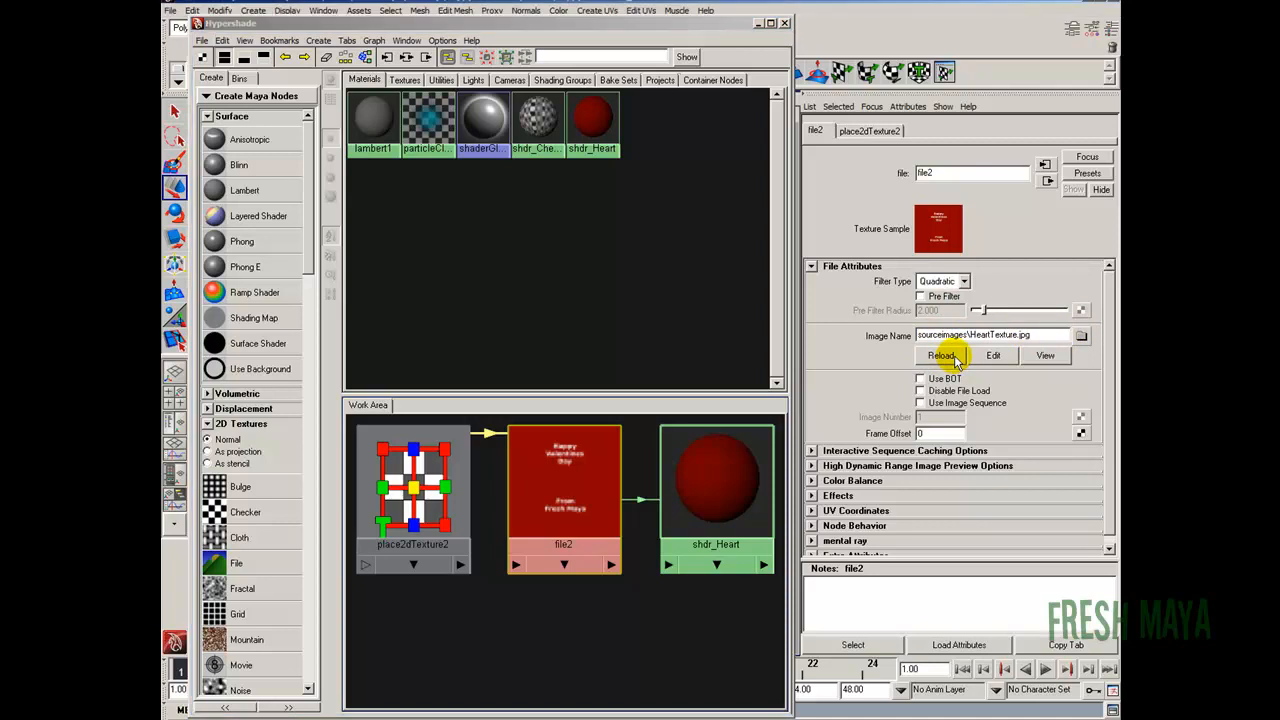
mouse_move(785, 25)
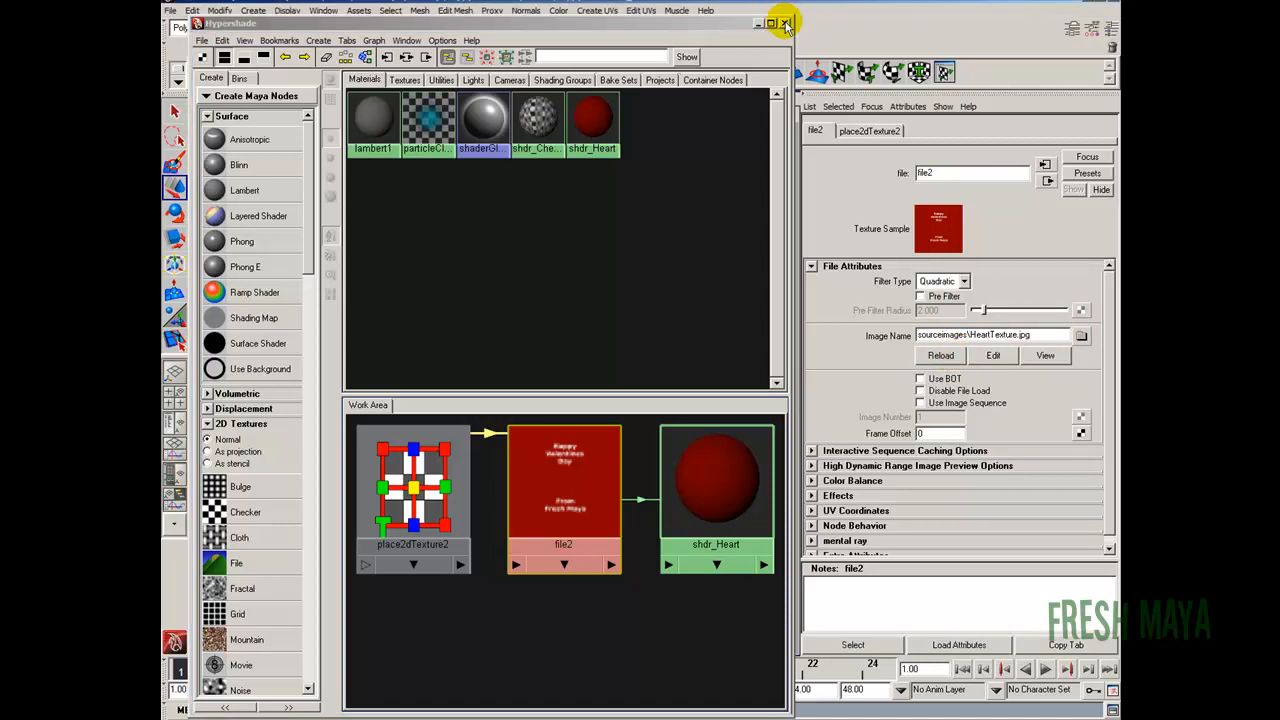
left_click(784, 23)
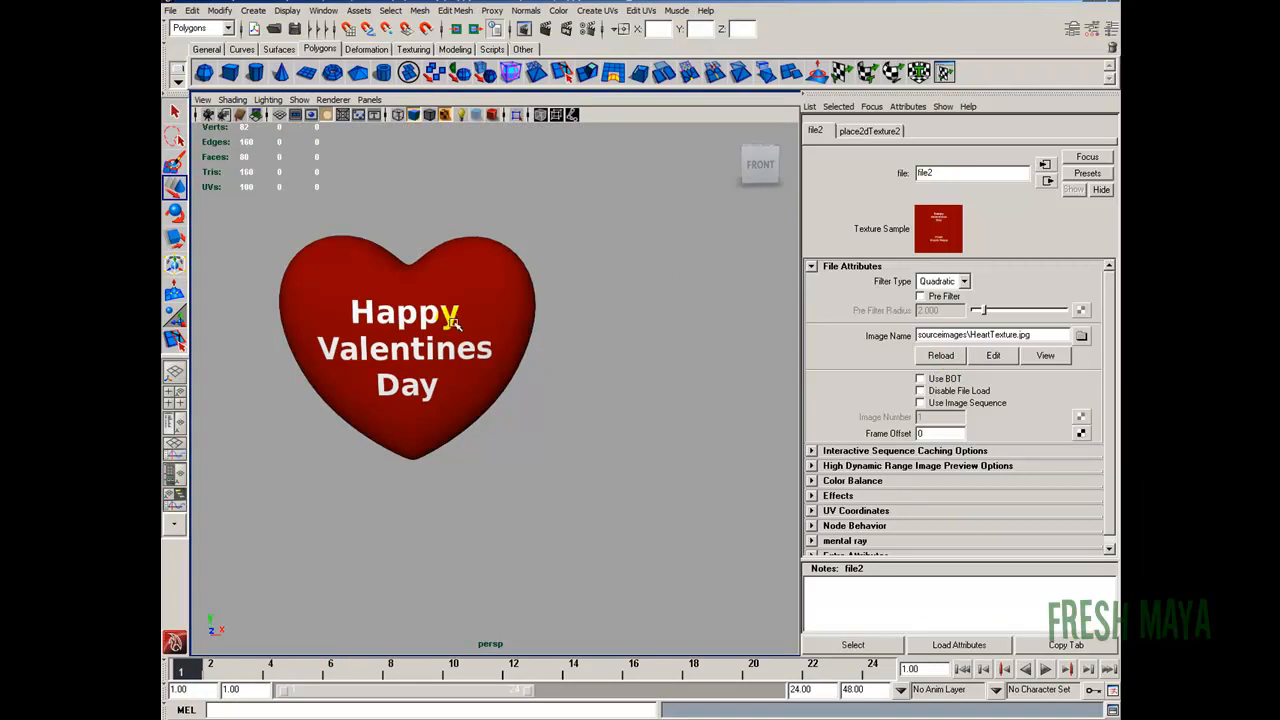